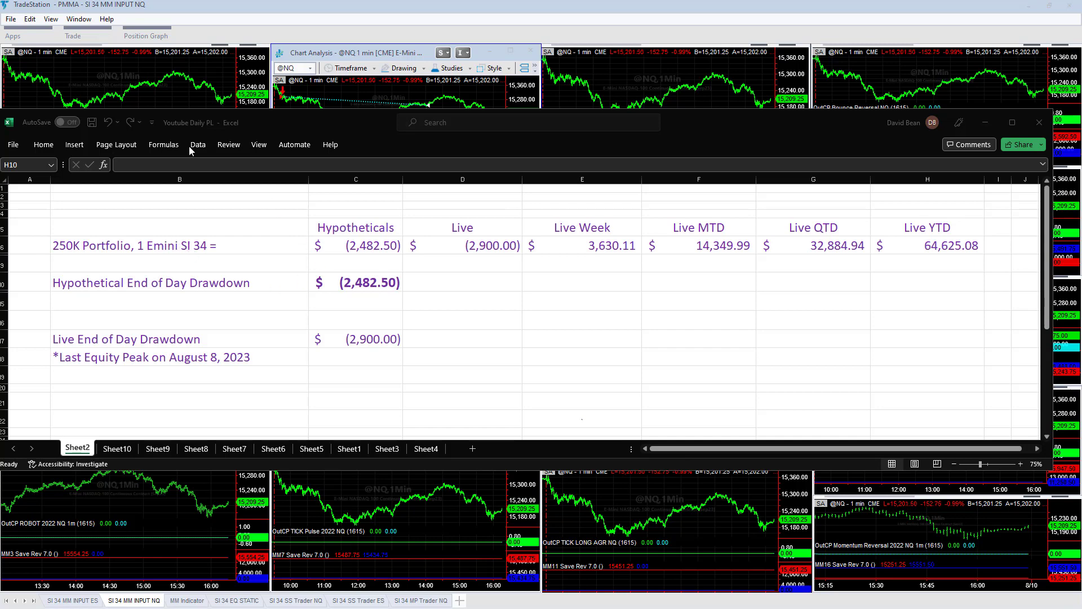
{"action": "mouse_move", "coordinate": [436, 240]}
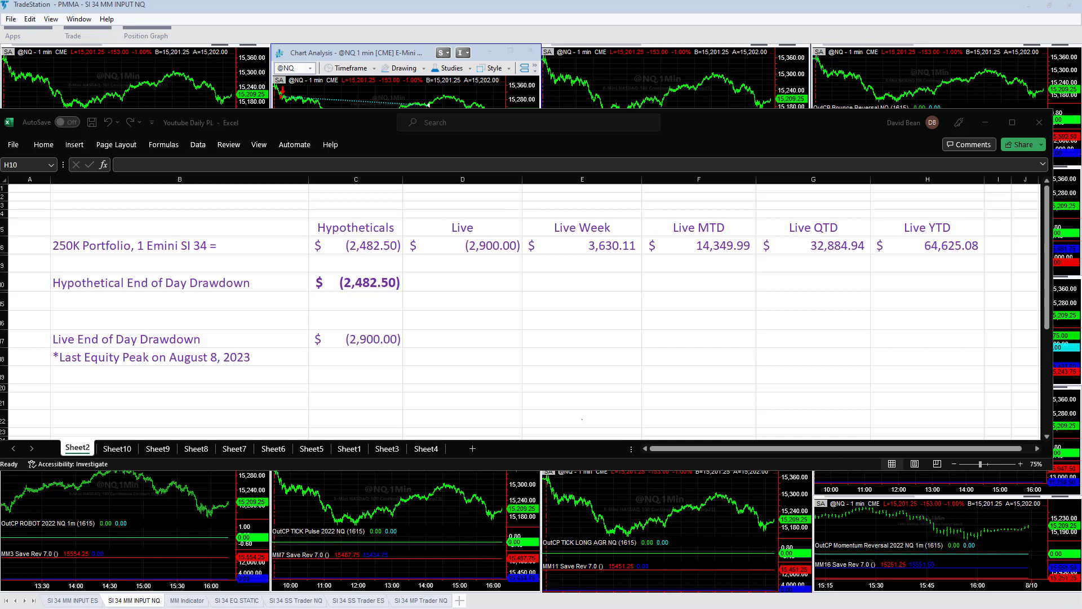
{"action": "mouse_move", "coordinate": [494, 282]}
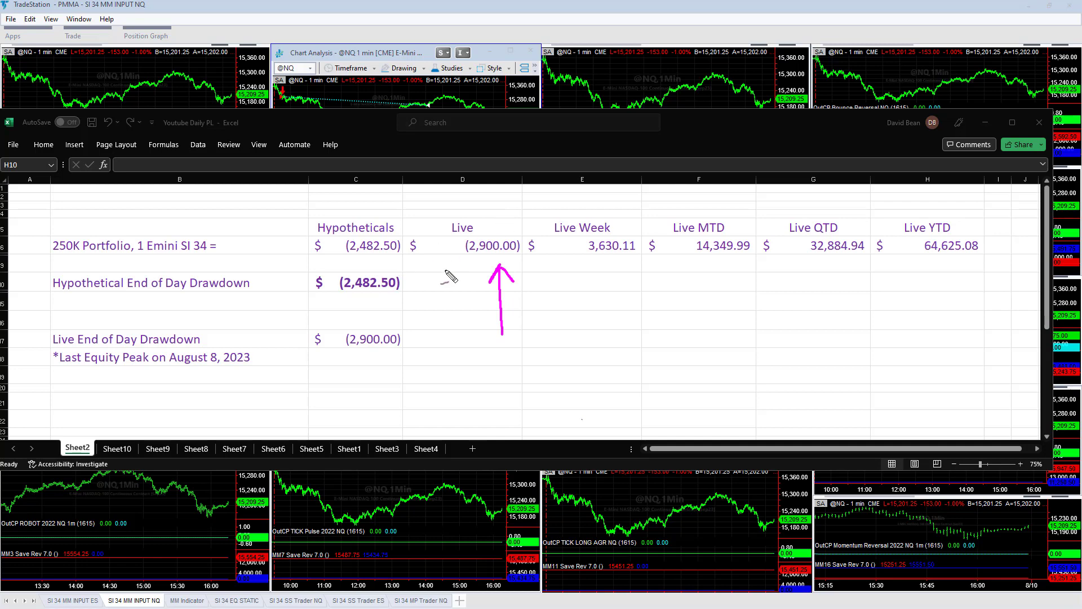
{"action": "mouse_move", "coordinate": [256, 376]}
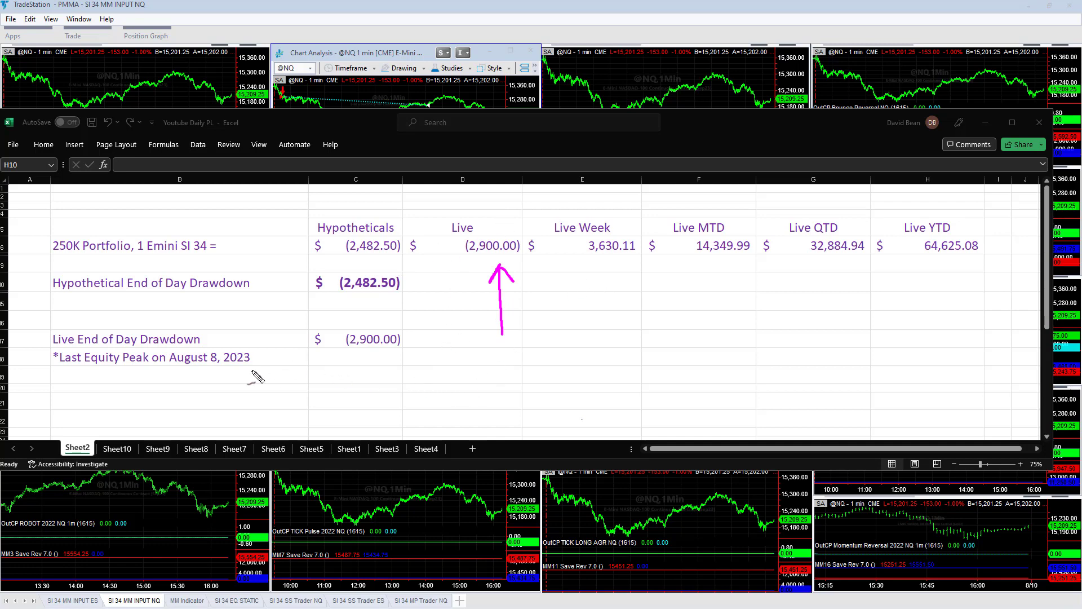
{"action": "mouse_move", "coordinate": [212, 383]}
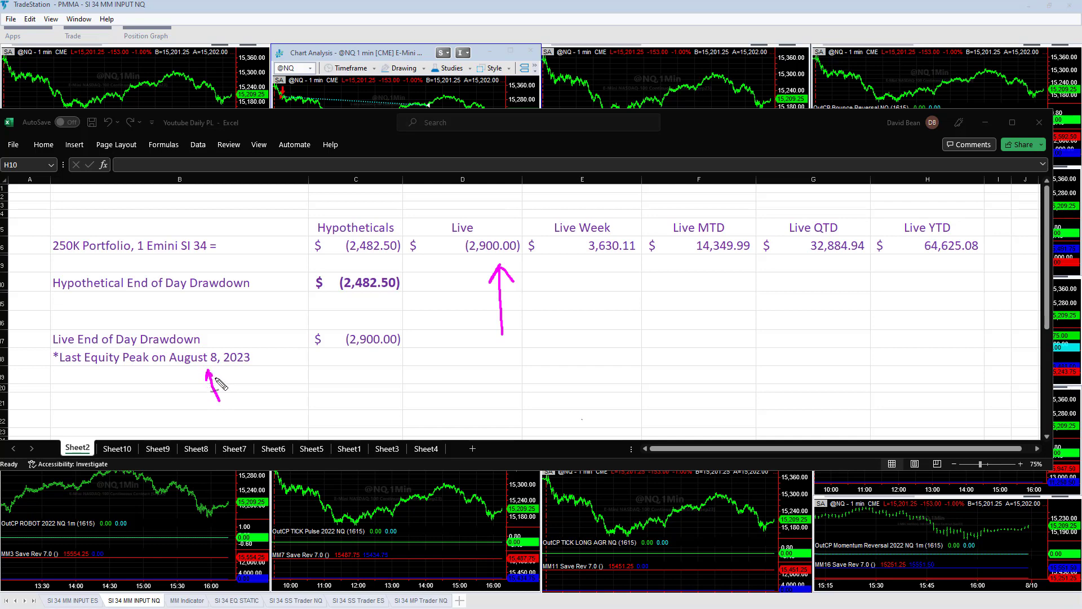
{"action": "mouse_move", "coordinate": [390, 362]}
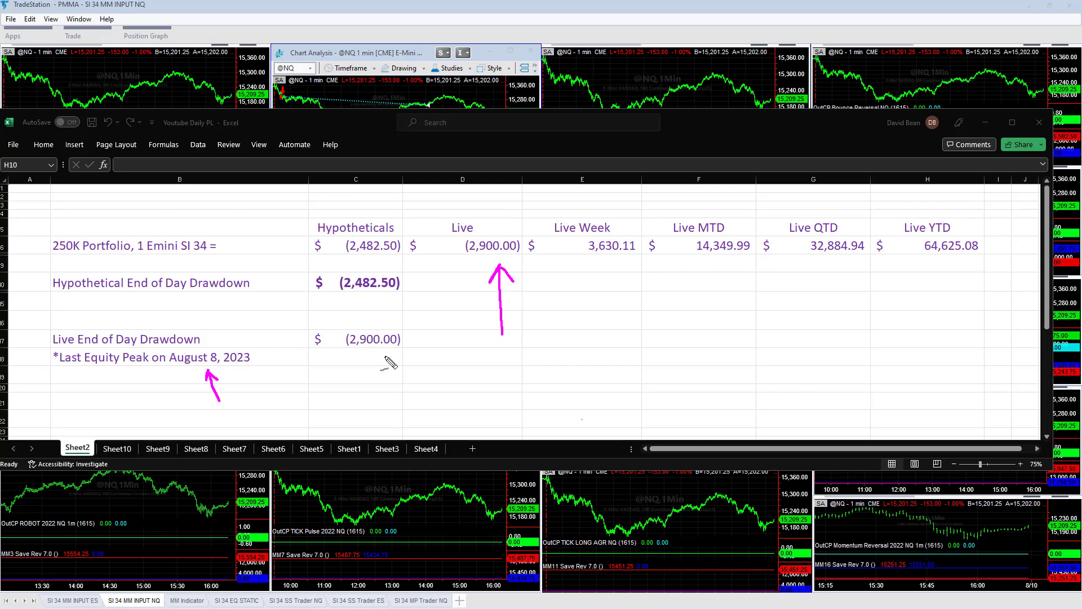
{"action": "mouse_move", "coordinate": [406, 394]}
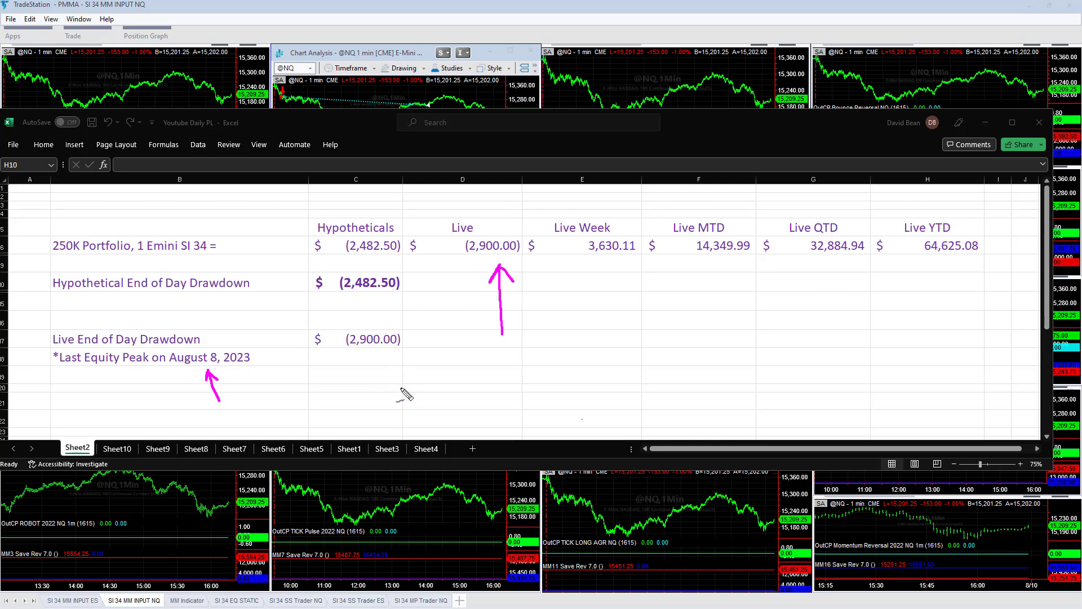
{"action": "mouse_move", "coordinate": [474, 375]}
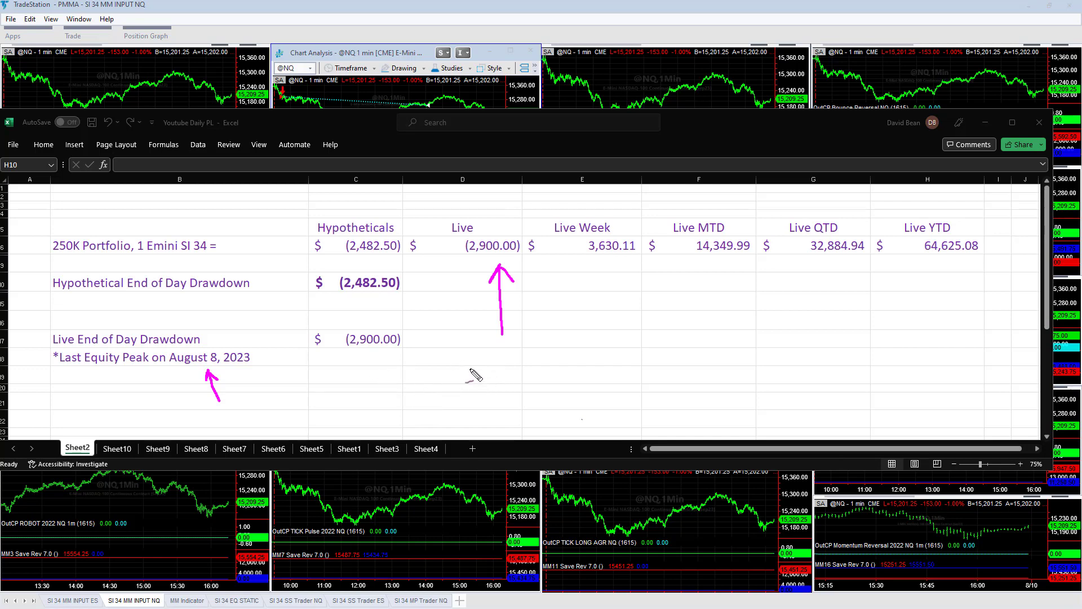
{"action": "mouse_move", "coordinate": [502, 272]}
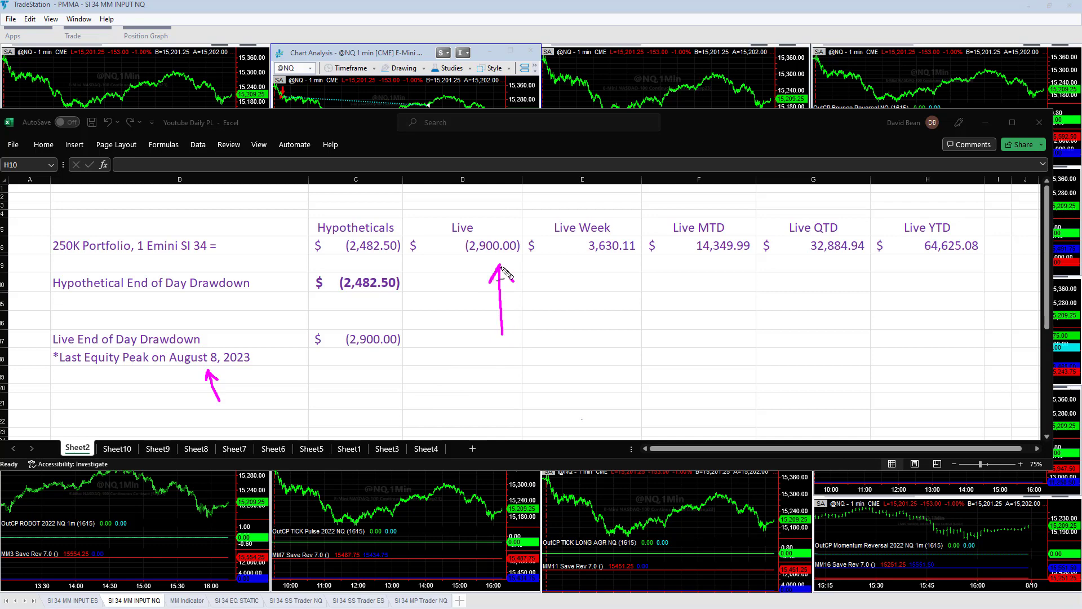
{"action": "mouse_move", "coordinate": [473, 405]}
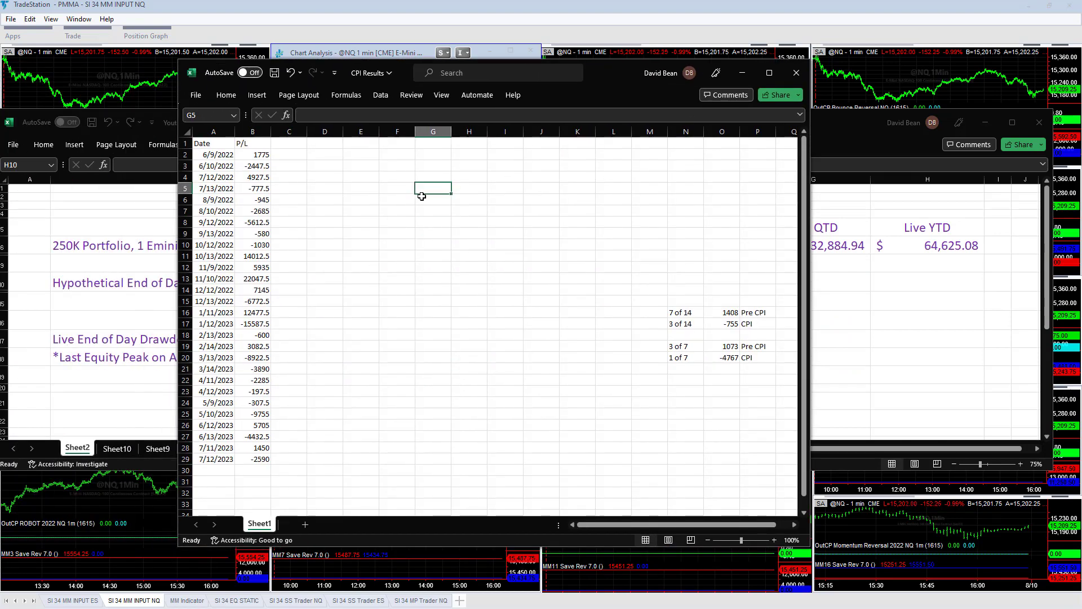
{"action": "mouse_move", "coordinate": [261, 208]}
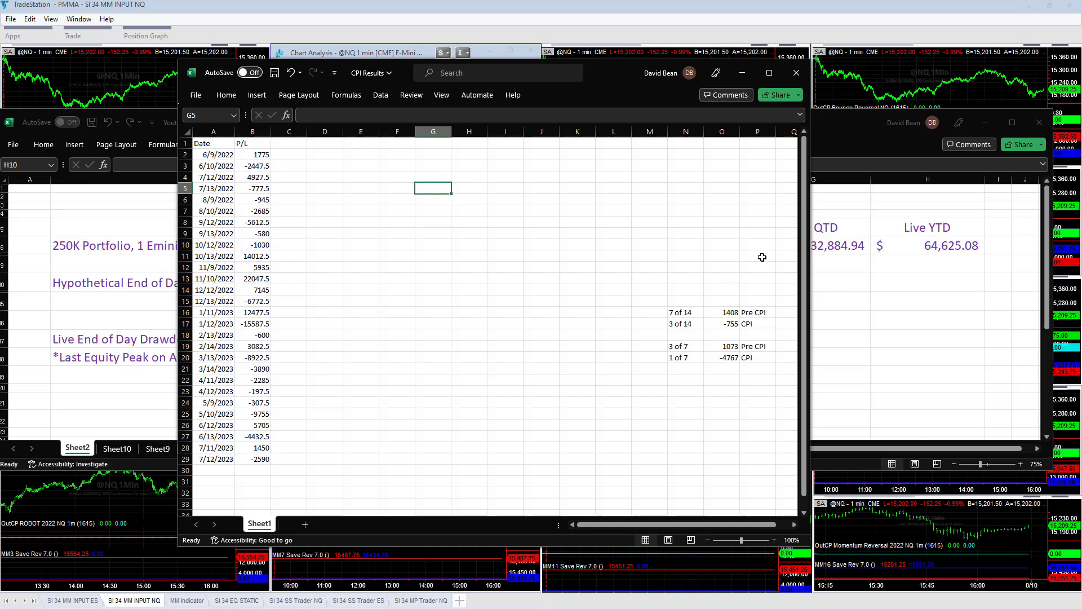
Inspect the Pre CPI results 1408 and 1073 and the 7 of 14 and 3 of 7 tallies.
{"action": "left_click", "coordinate": [722, 312]}
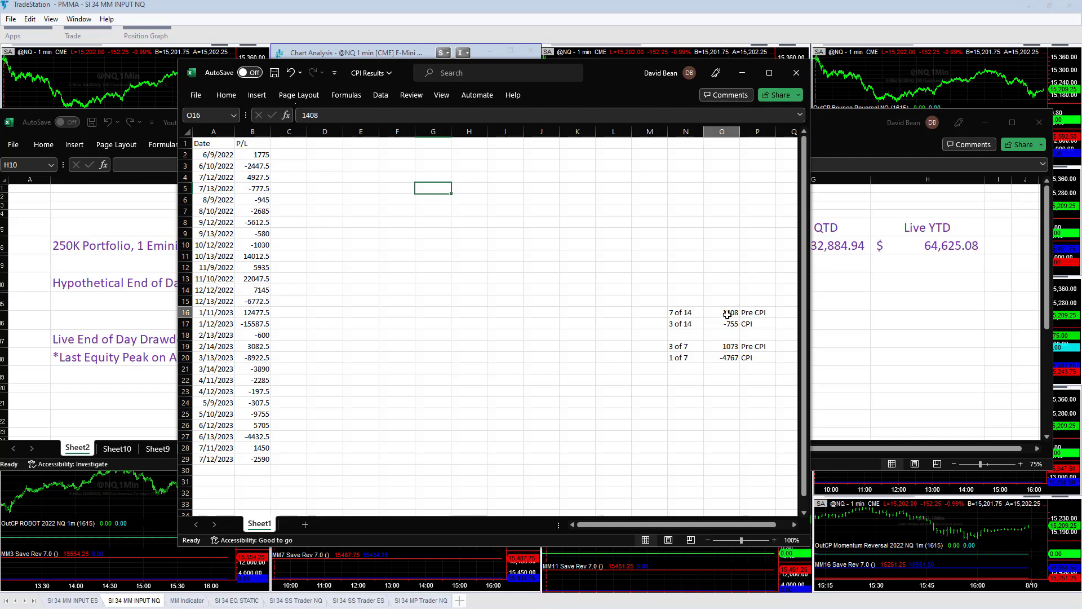
{"action": "left_click", "coordinate": [757, 311]}
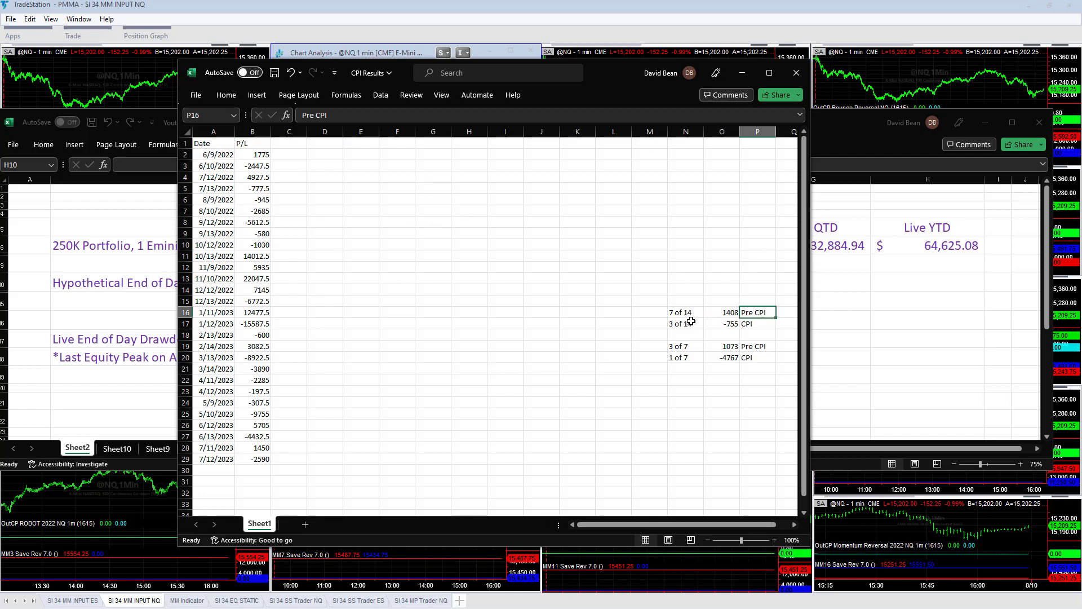
{"action": "left_click", "coordinate": [685, 311]}
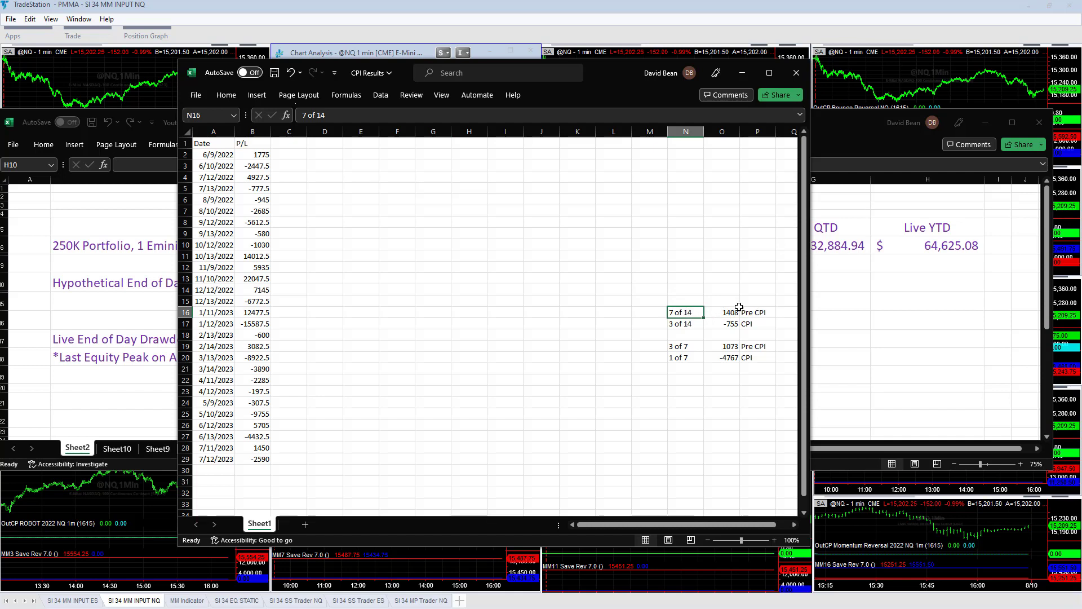
{"action": "left_click", "coordinate": [722, 311]}
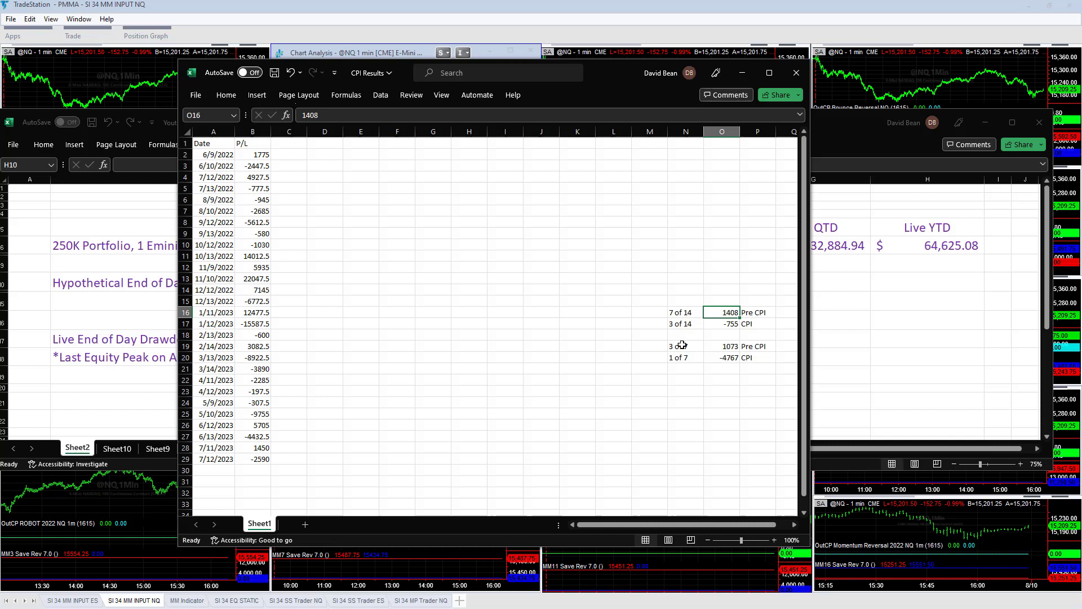
{"action": "left_click", "coordinate": [680, 345]}
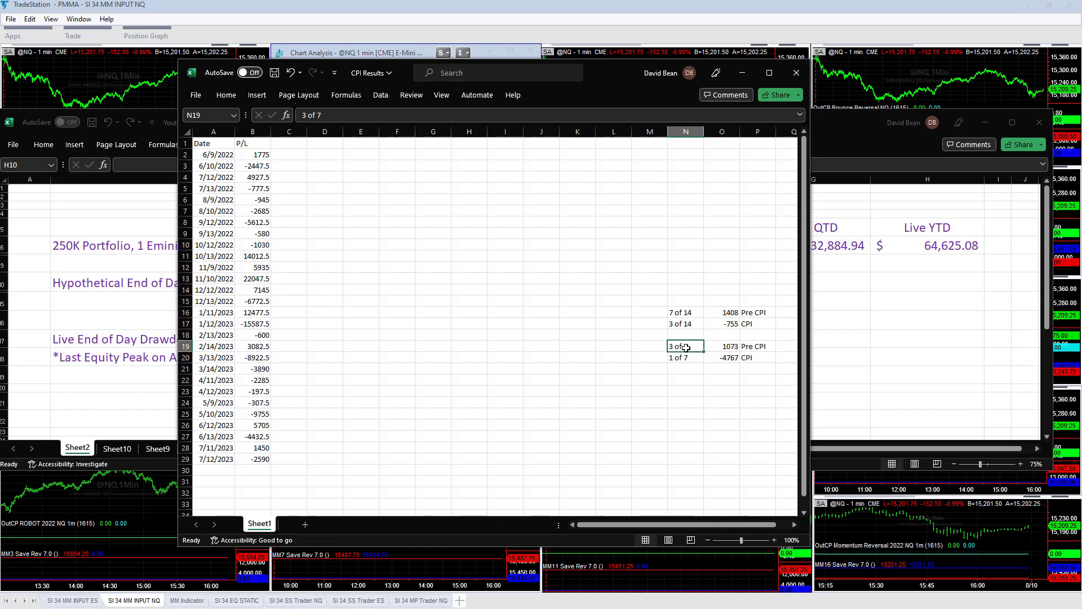
{"action": "mouse_move", "coordinate": [716, 345]}
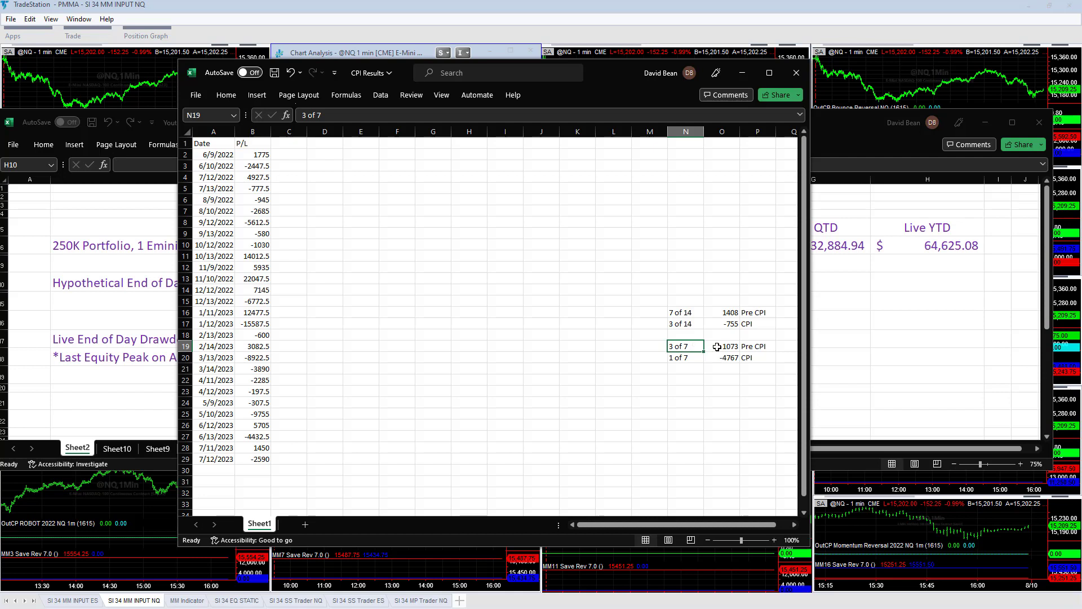
{"action": "left_click", "coordinate": [726, 345]}
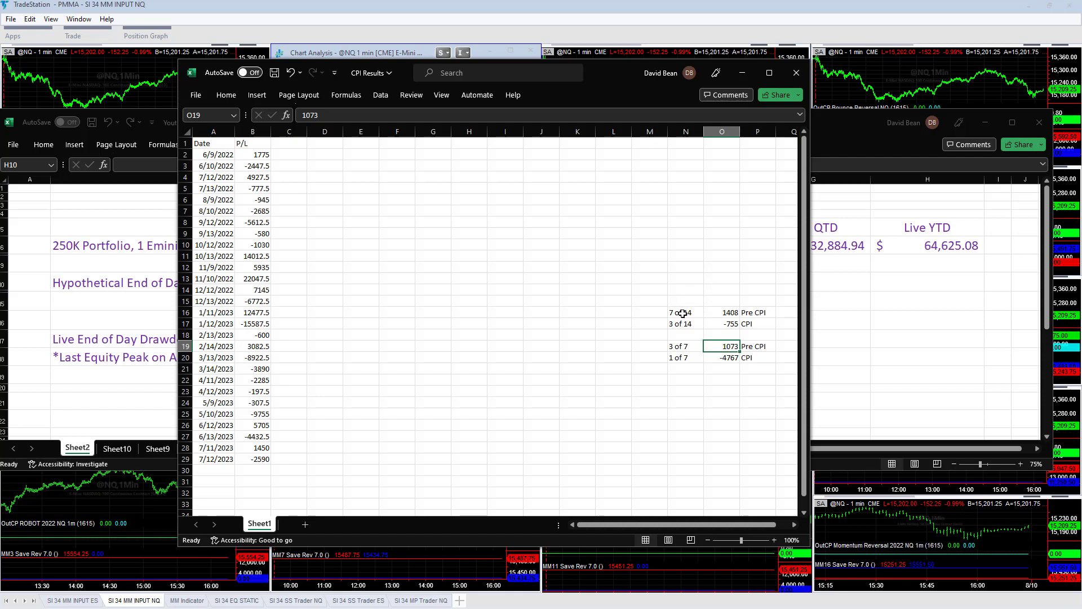
Select several cells in the dated P/L list and the CPI summary area.
{"action": "left_click", "coordinate": [649, 312]}
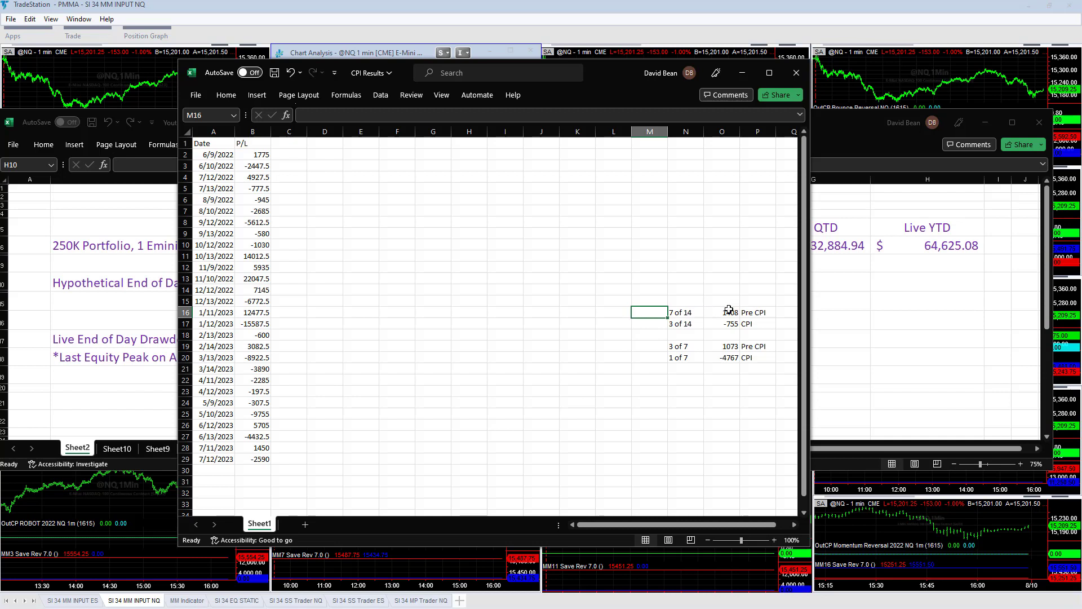
{"action": "left_click", "coordinate": [649, 221]}
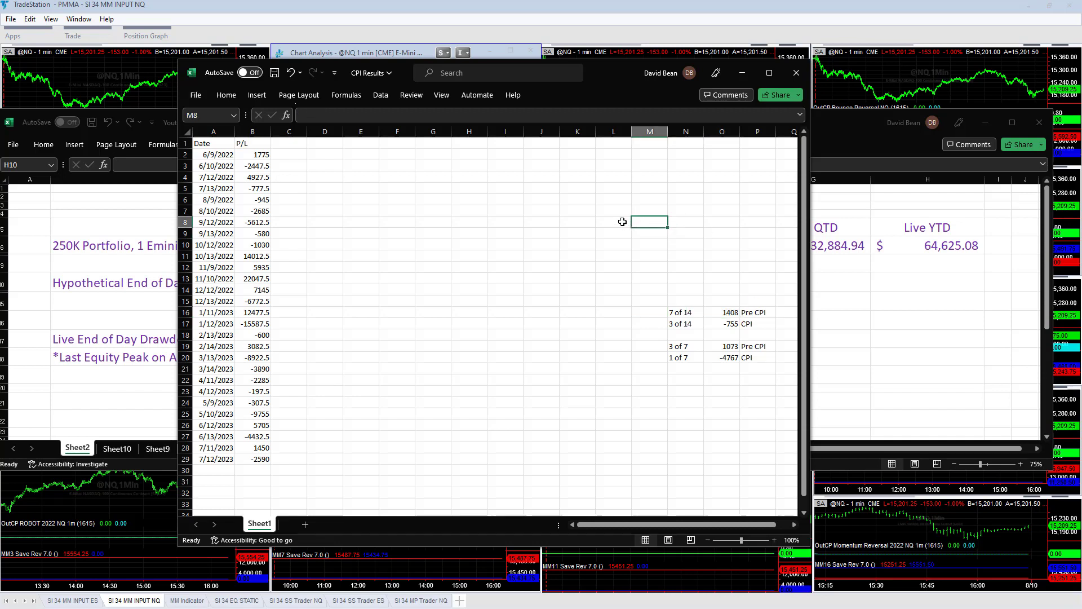
{"action": "mouse_move", "coordinate": [660, 343]}
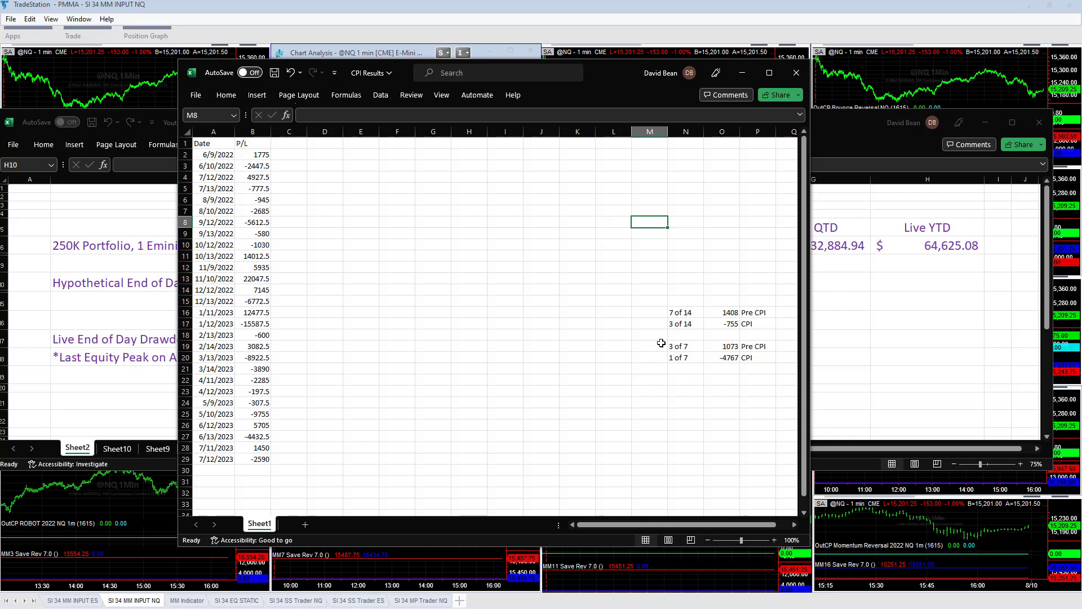
{"action": "left_click", "coordinate": [648, 323]}
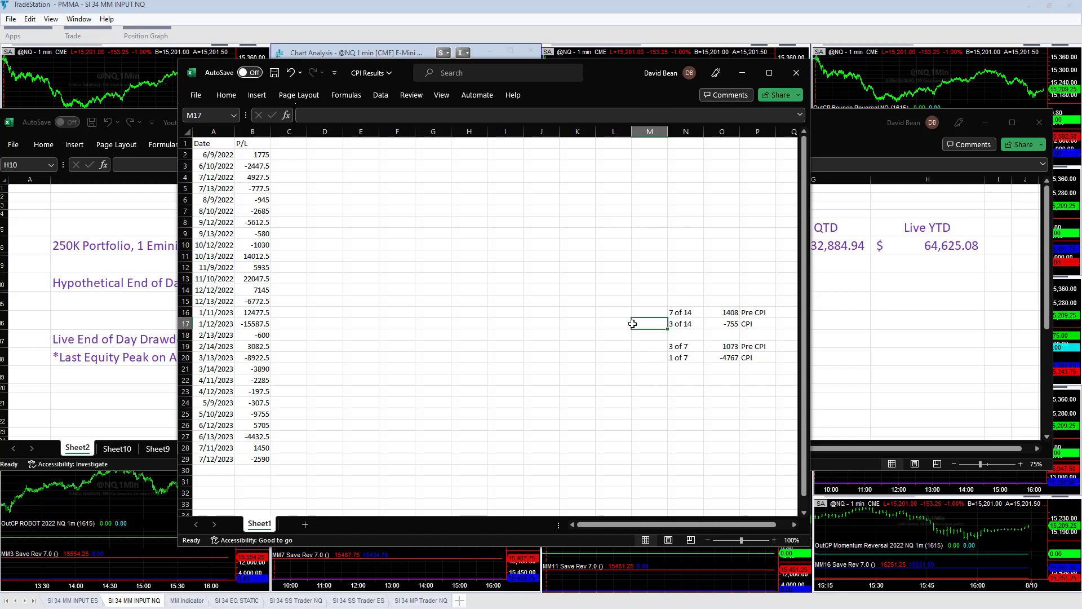
{"action": "mouse_move", "coordinate": [676, 325]}
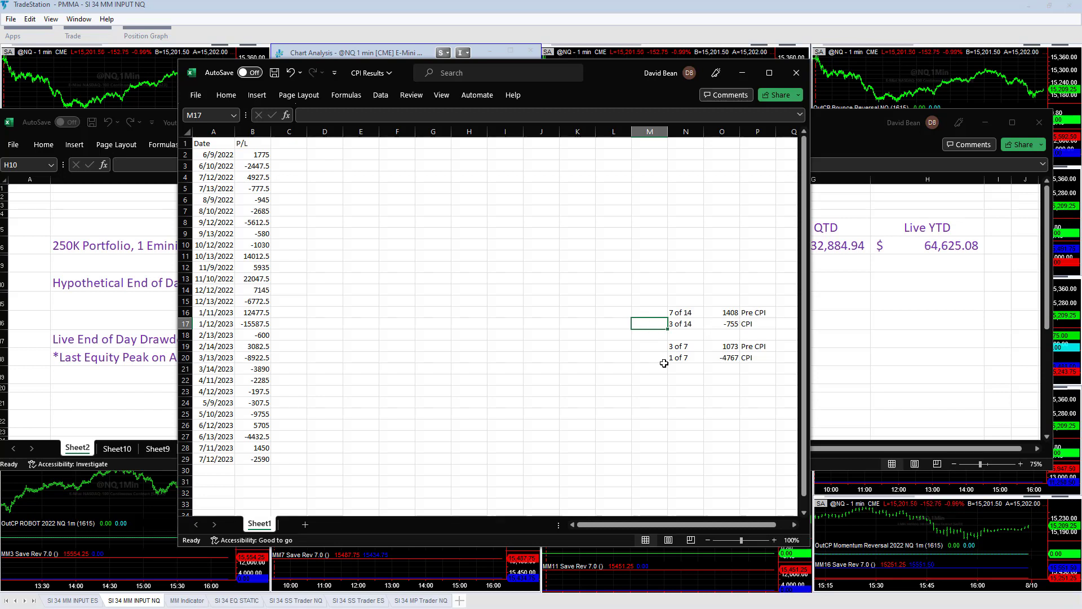
{"action": "left_click", "coordinate": [649, 358]}
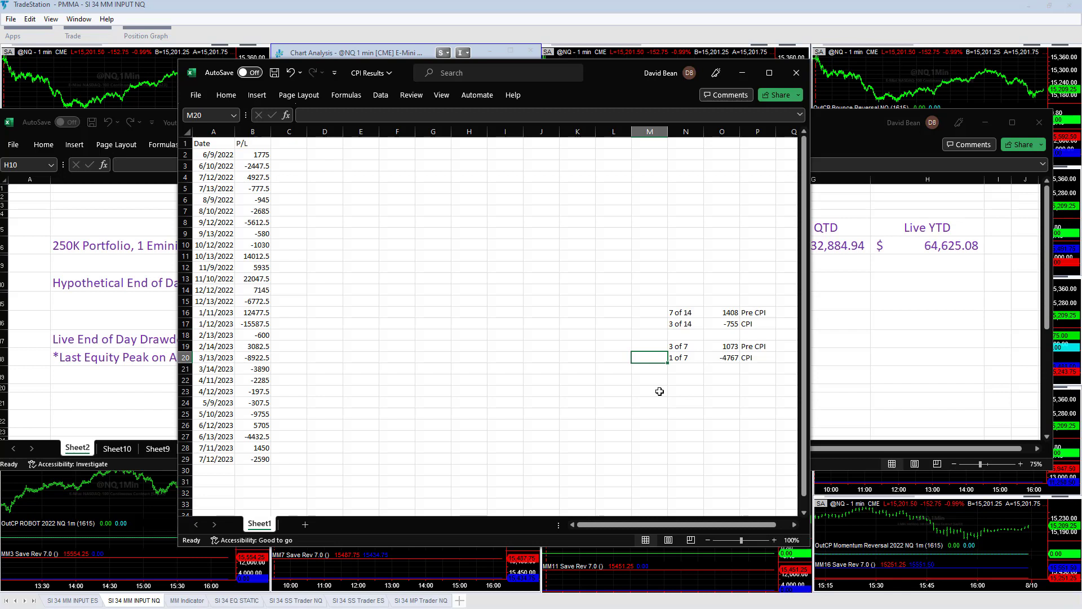
{"action": "mouse_move", "coordinate": [661, 379]}
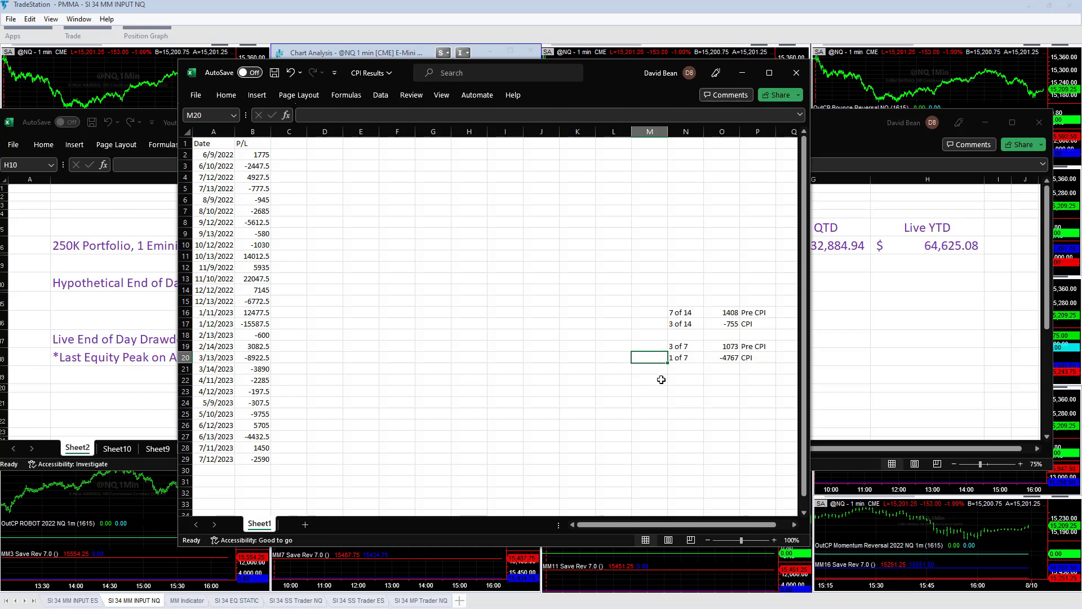
{"action": "mouse_move", "coordinate": [741, 365]}
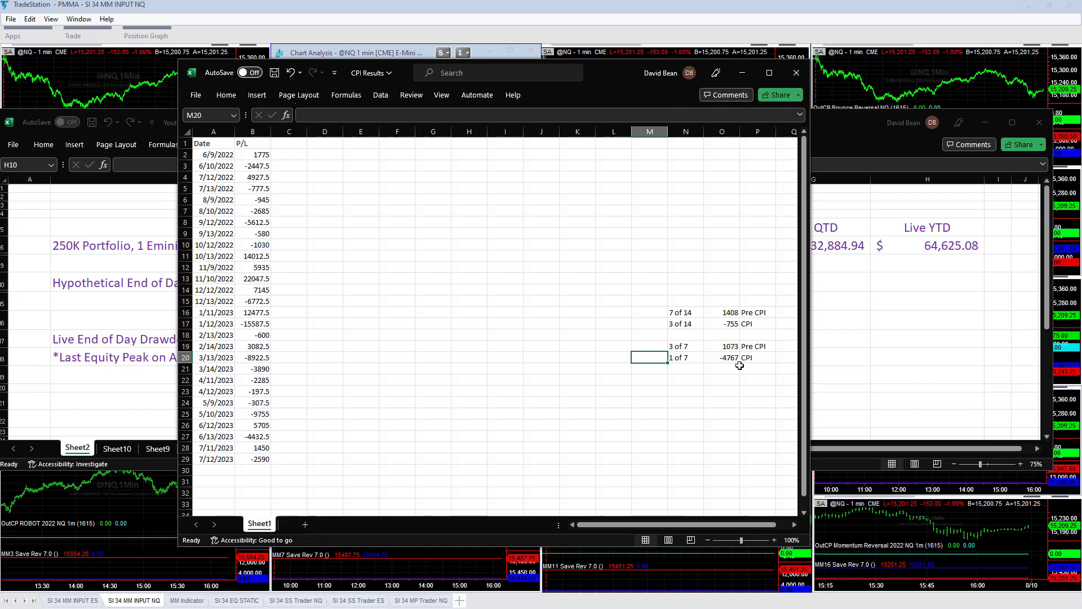
{"action": "left_click", "coordinate": [722, 369]}
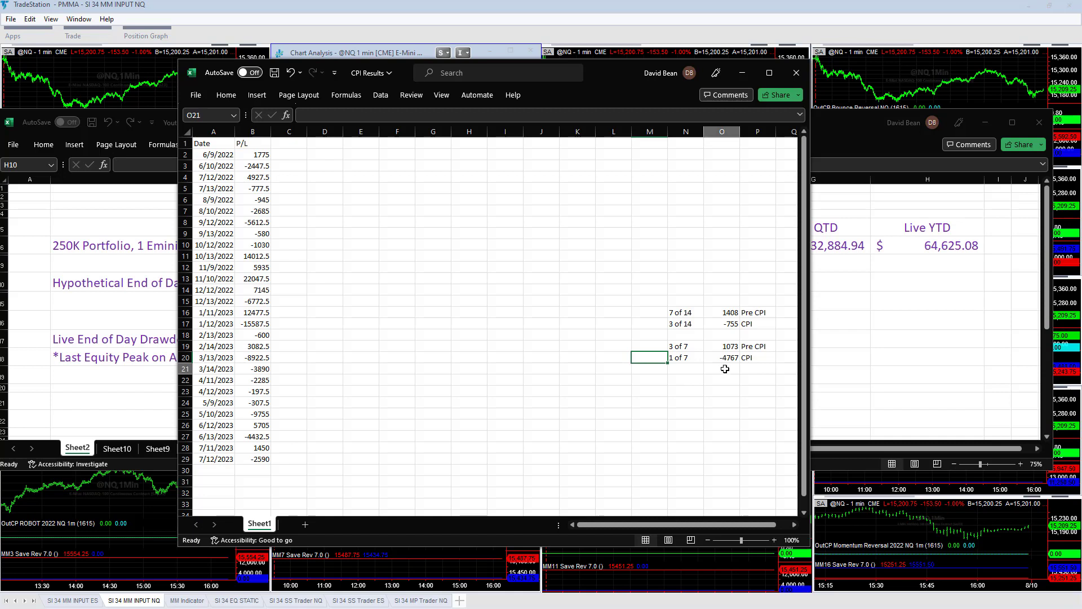
{"action": "left_click", "coordinate": [722, 369]}
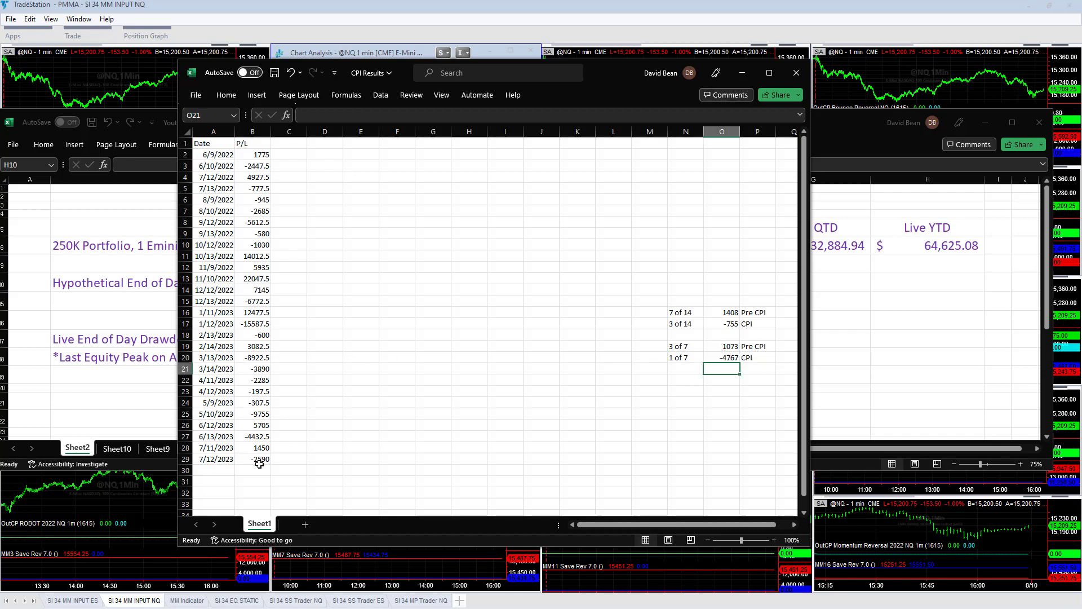
{"action": "left_click", "coordinate": [252, 459]}
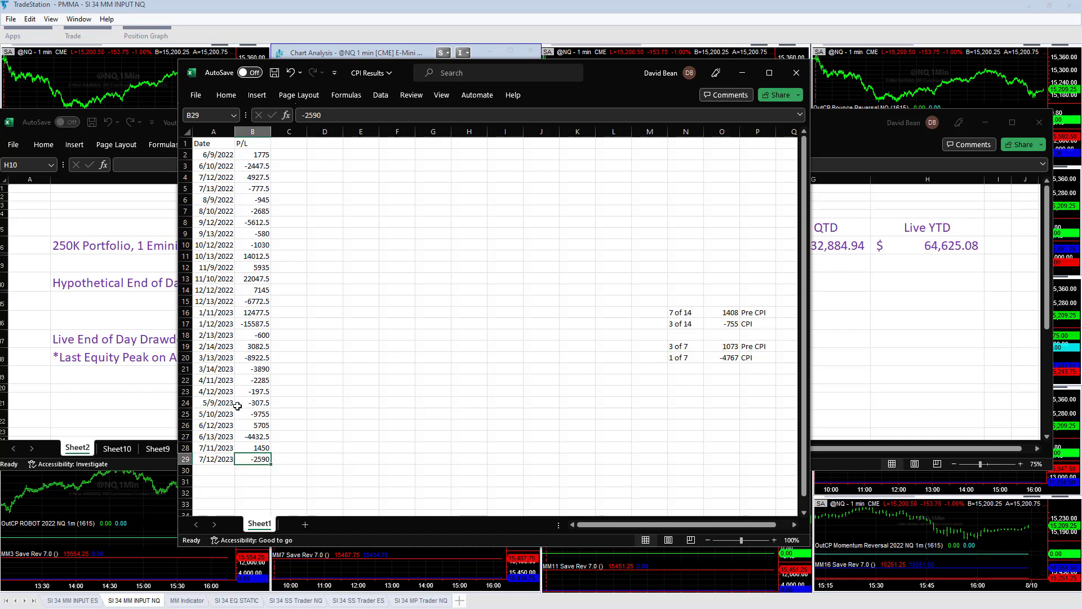
{"action": "left_click", "coordinate": [252, 436]}
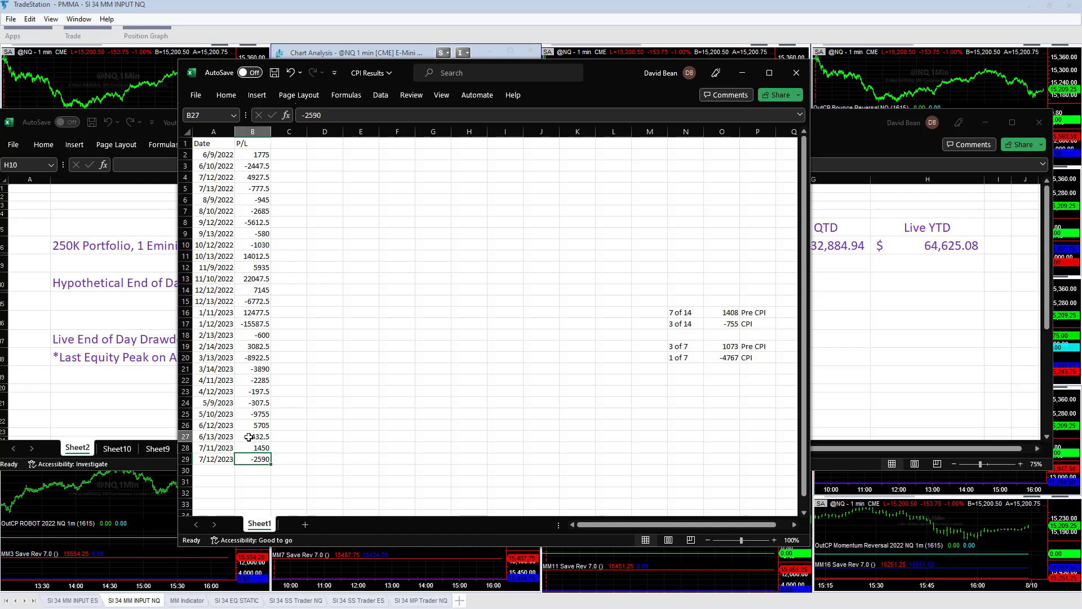
{"action": "left_click", "coordinate": [252, 436]}
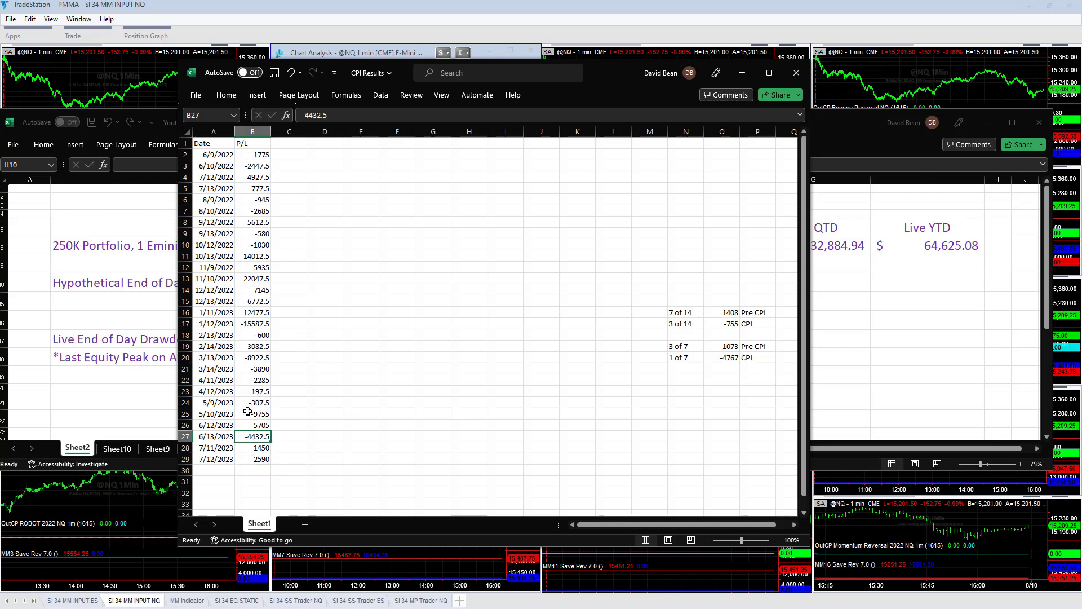
{"action": "left_click", "coordinate": [252, 414]}
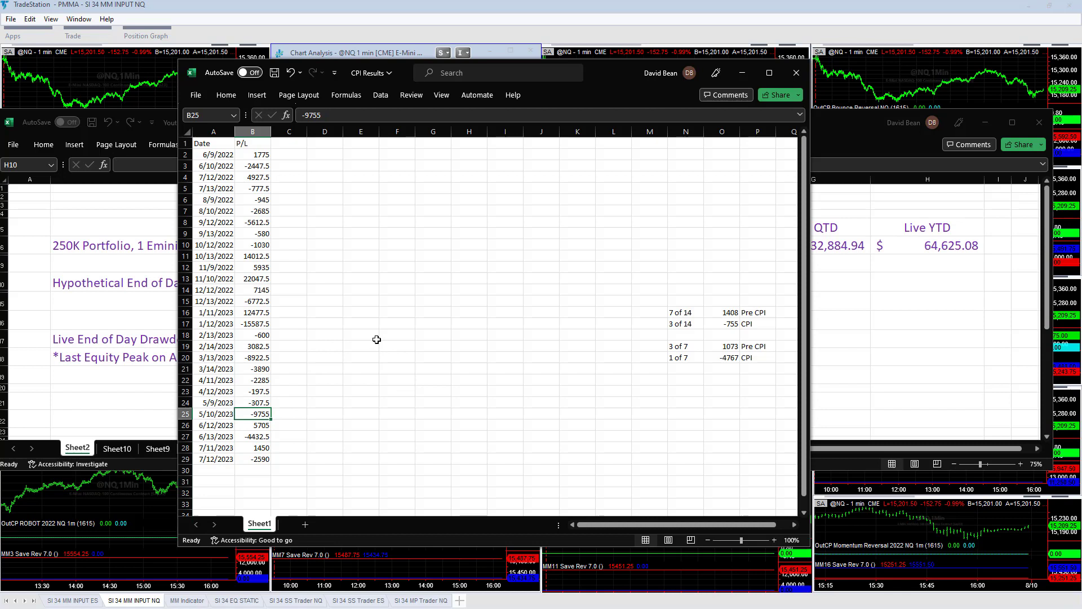
{"action": "left_click", "coordinate": [252, 391]}
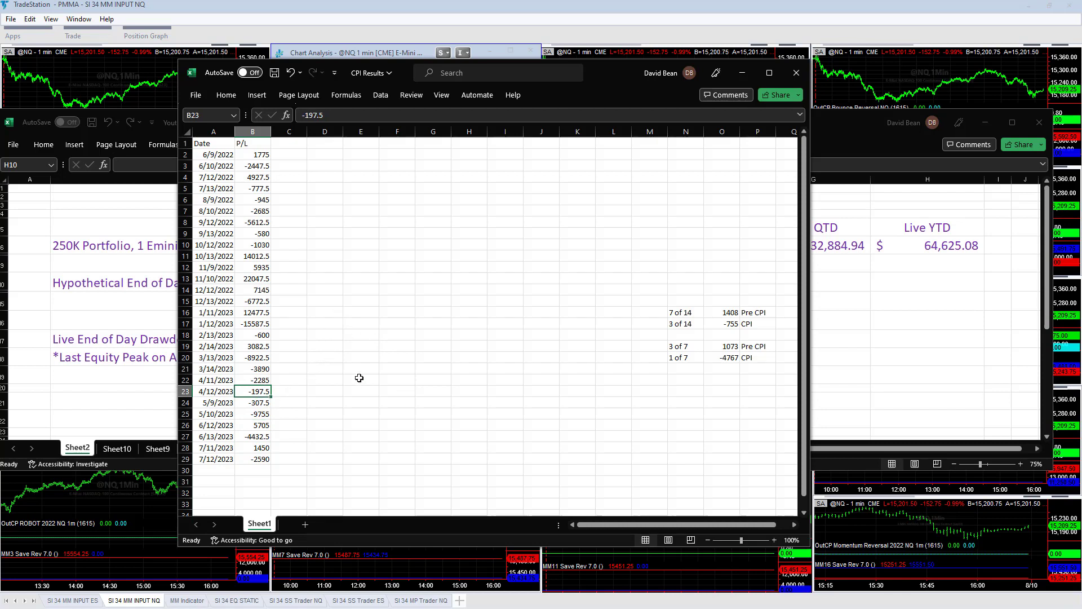
{"action": "left_click", "coordinate": [253, 368]}
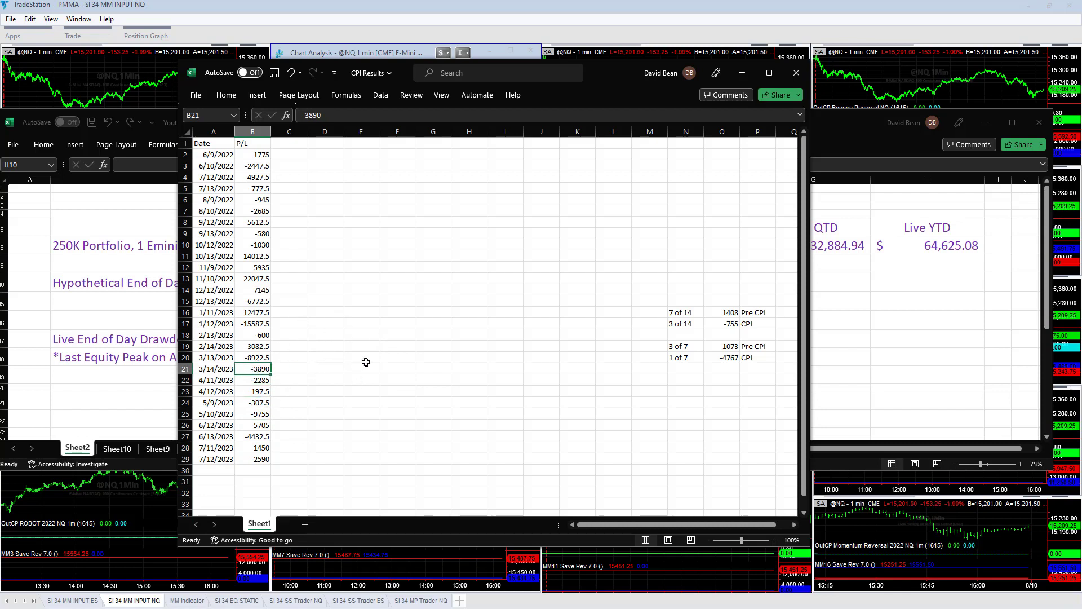
{"action": "mouse_move", "coordinate": [298, 338]}
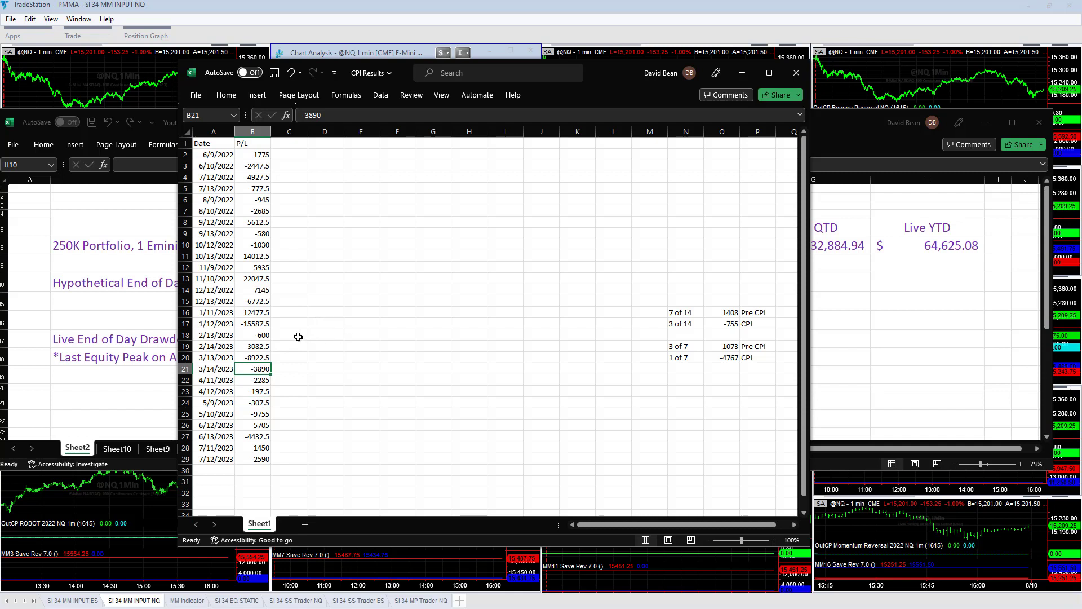
{"action": "left_click", "coordinate": [252, 345]}
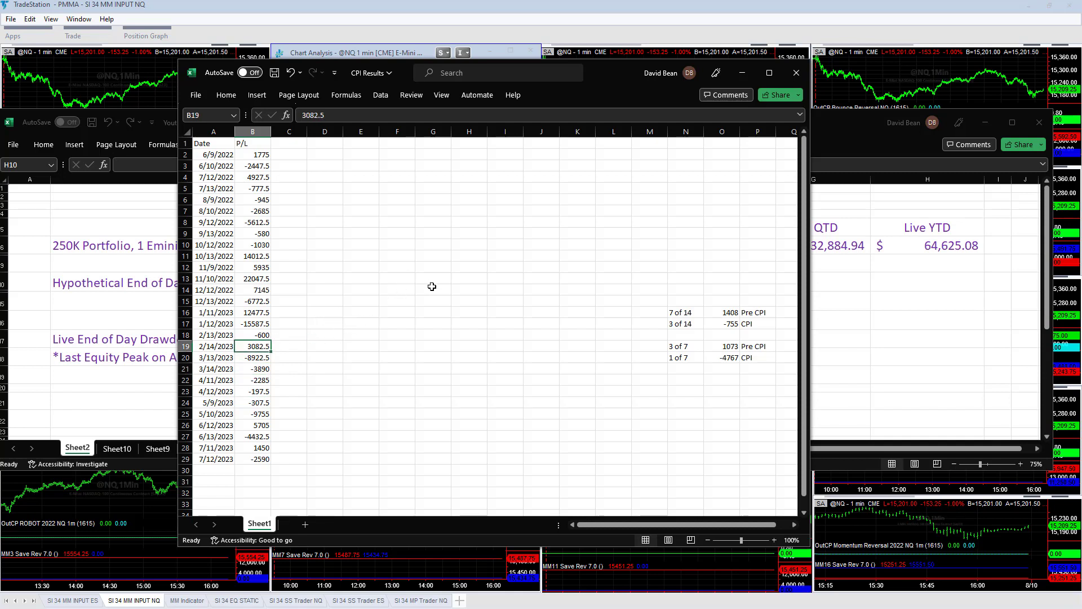
{"action": "mouse_move", "coordinate": [264, 278]}
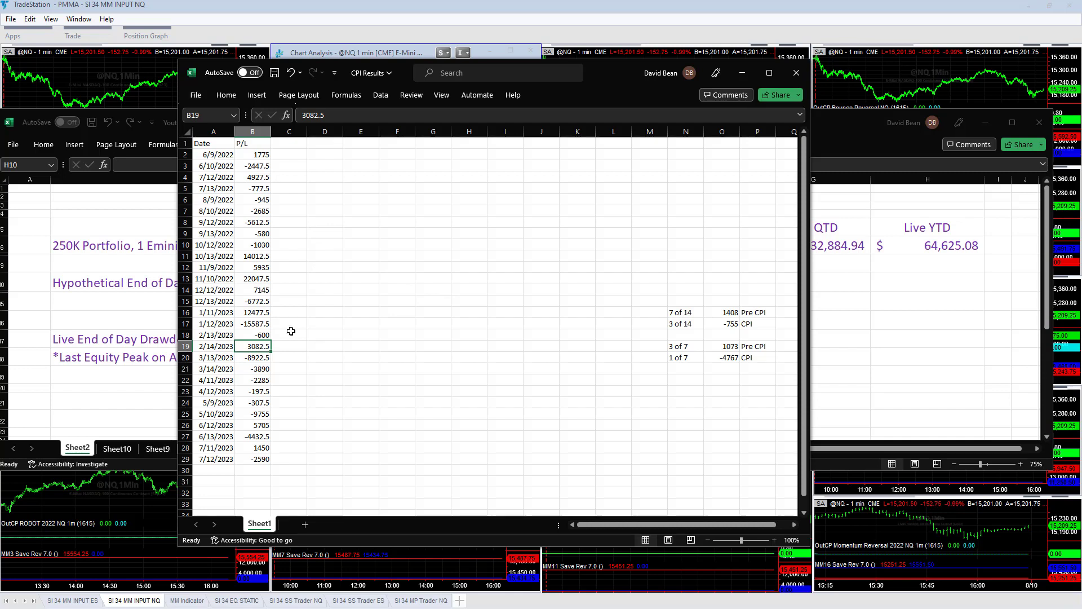
{"action": "left_click", "coordinate": [252, 323]}
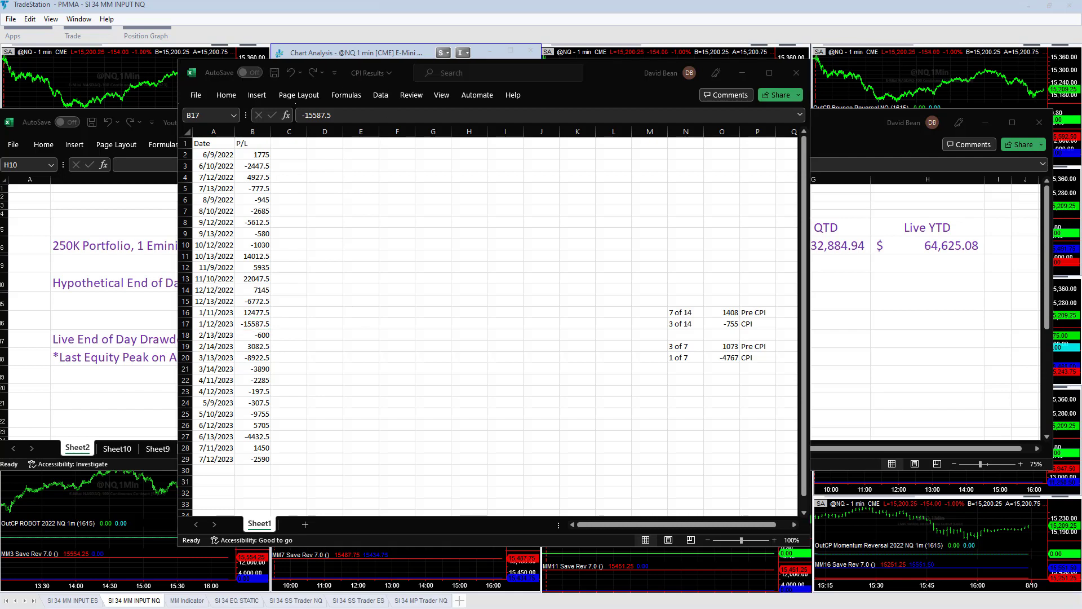
{"action": "mouse_move", "coordinate": [397, 231]}
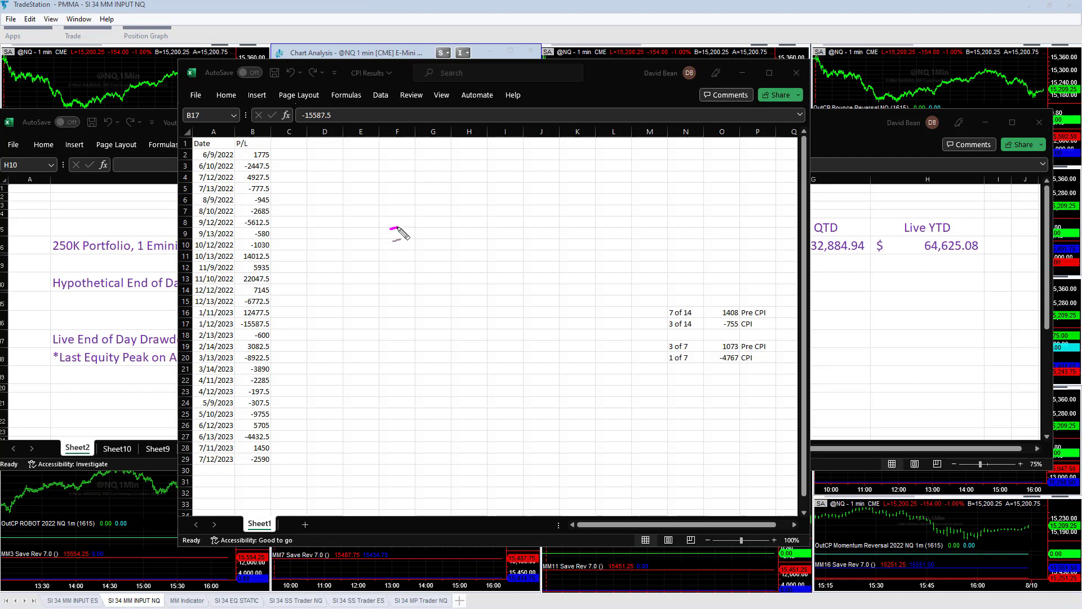
{"action": "mouse_move", "coordinate": [424, 214]}
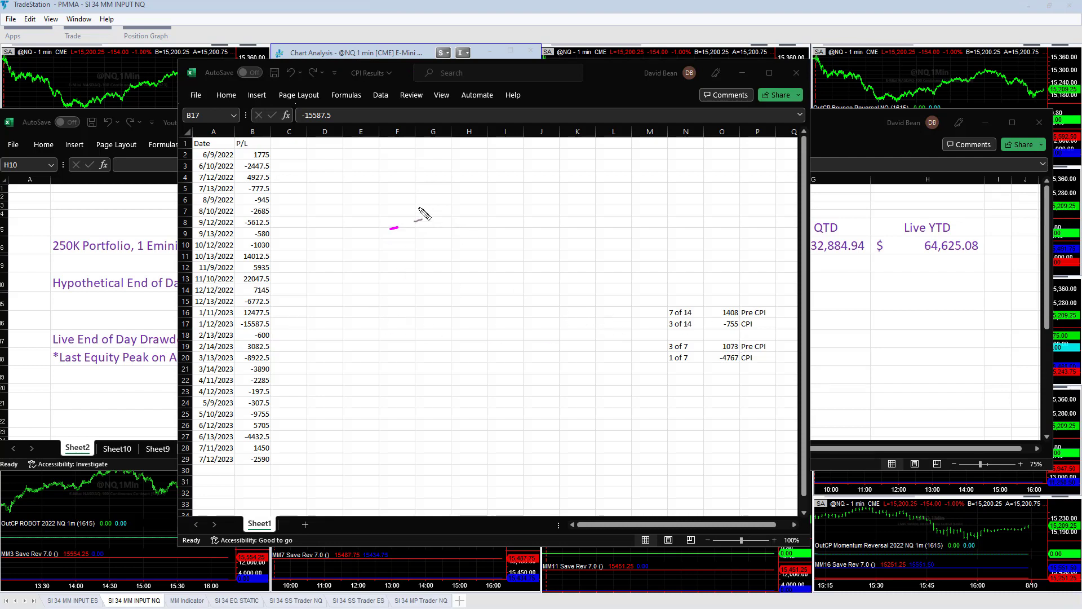
{"action": "mouse_move", "coordinate": [381, 241]}
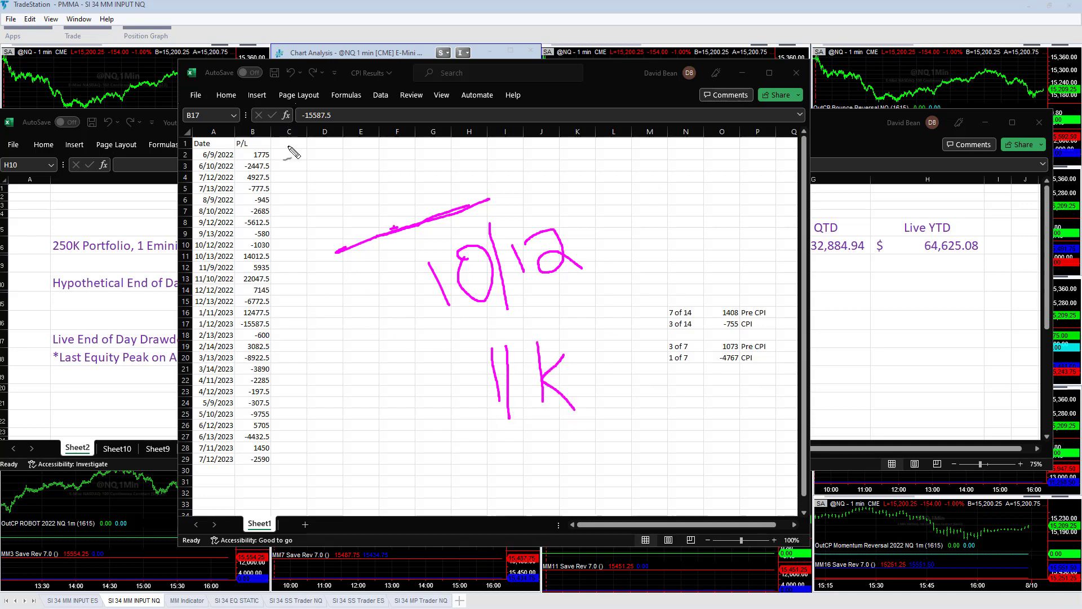
{"action": "mouse_move", "coordinate": [380, 358]}
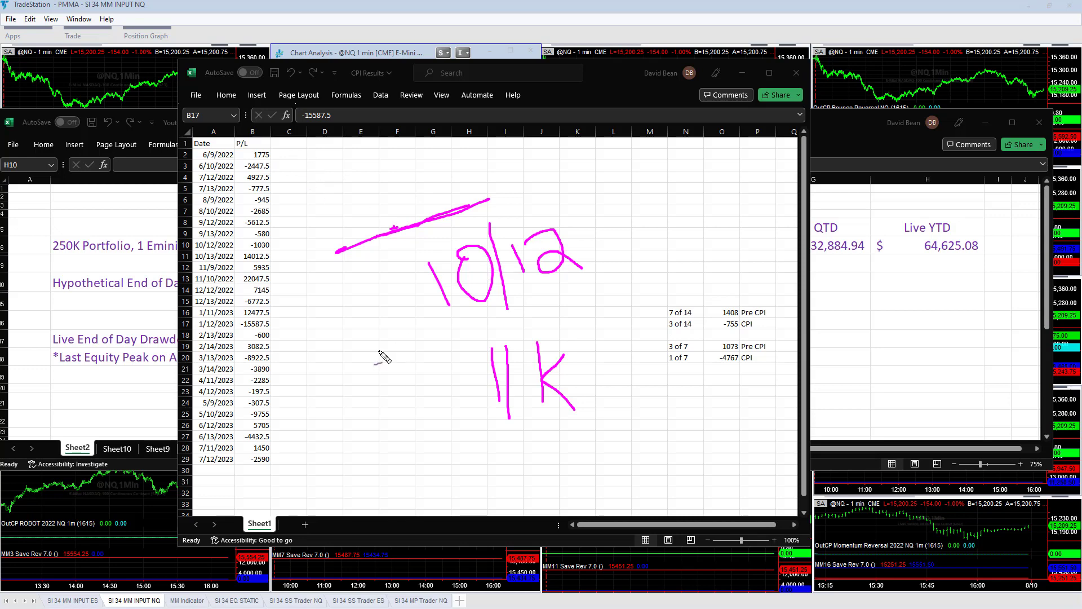
{"action": "mouse_move", "coordinate": [605, 181]}
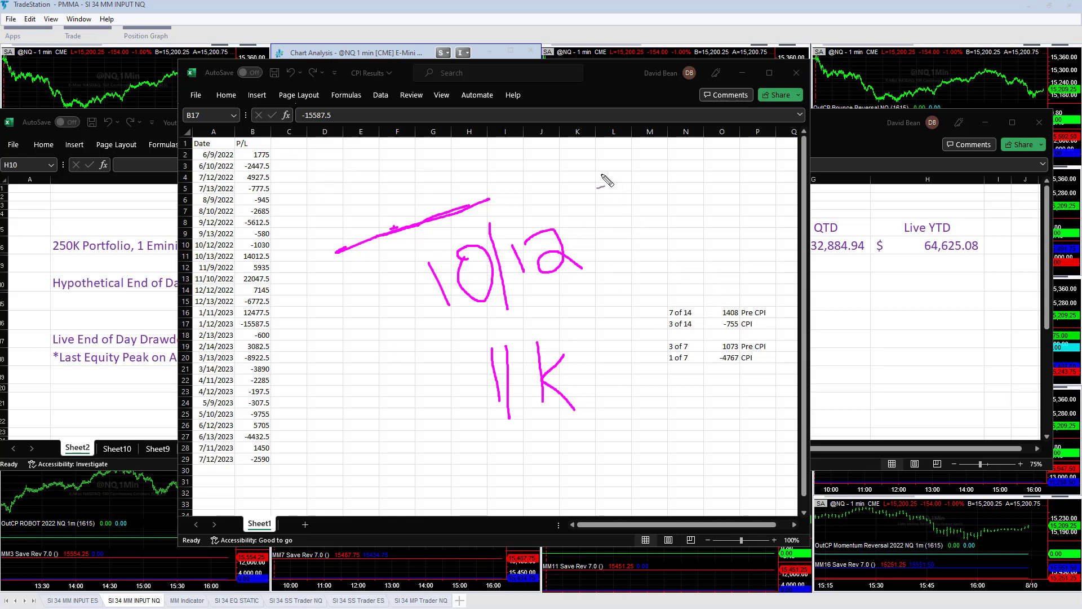
{"action": "mouse_move", "coordinate": [685, 227]}
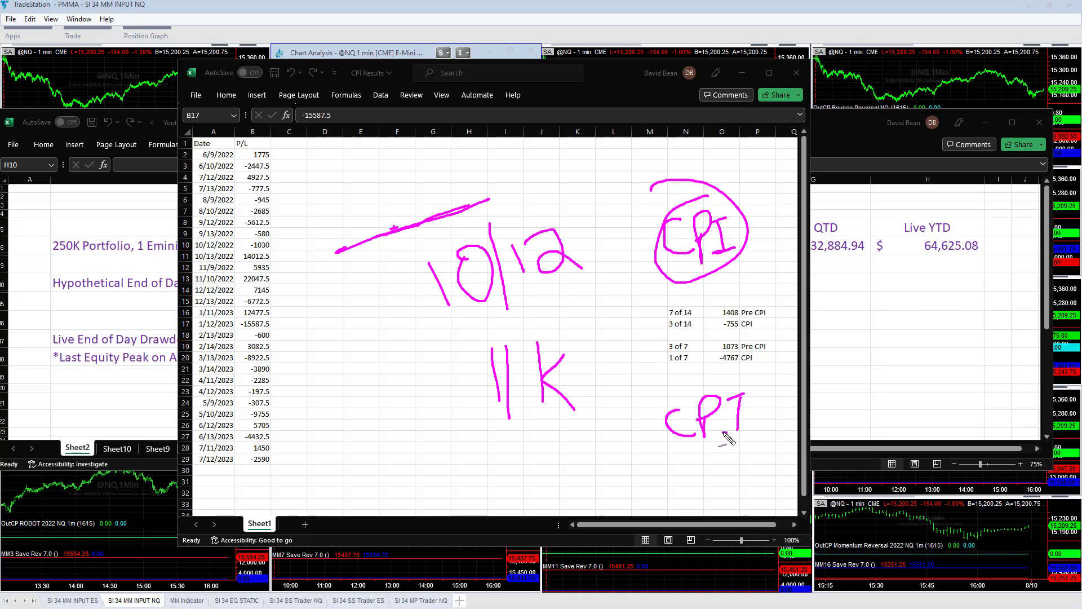
Draw an arrowhead on the sketched trend line over the P/L sheet.
{"action": "left_click_drag", "start_coordinate": [466, 195], "coordinate": [538, 179]}
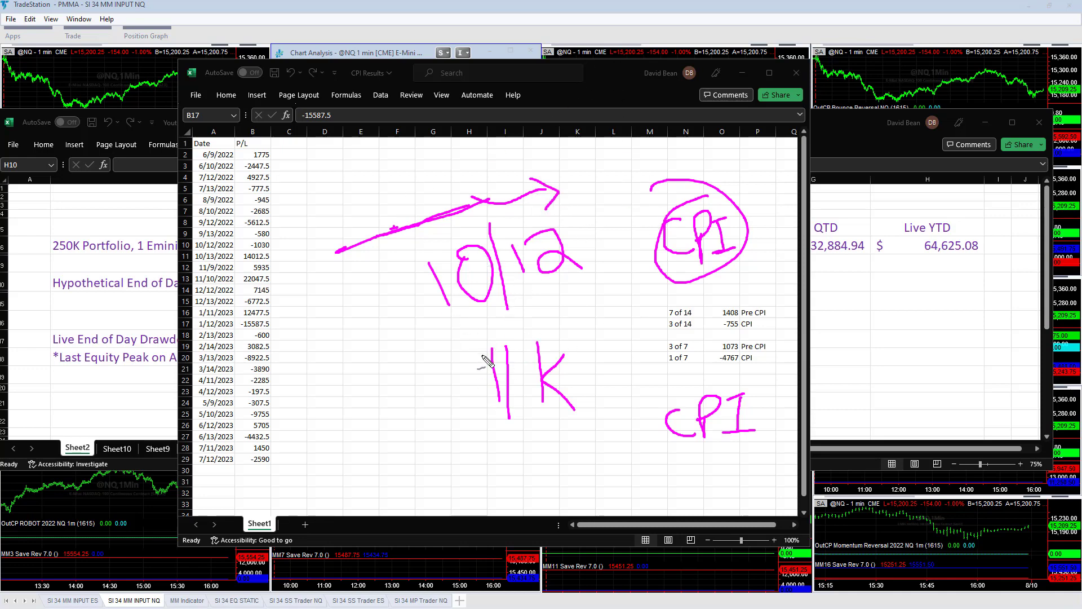
{"action": "mouse_move", "coordinate": [459, 434]}
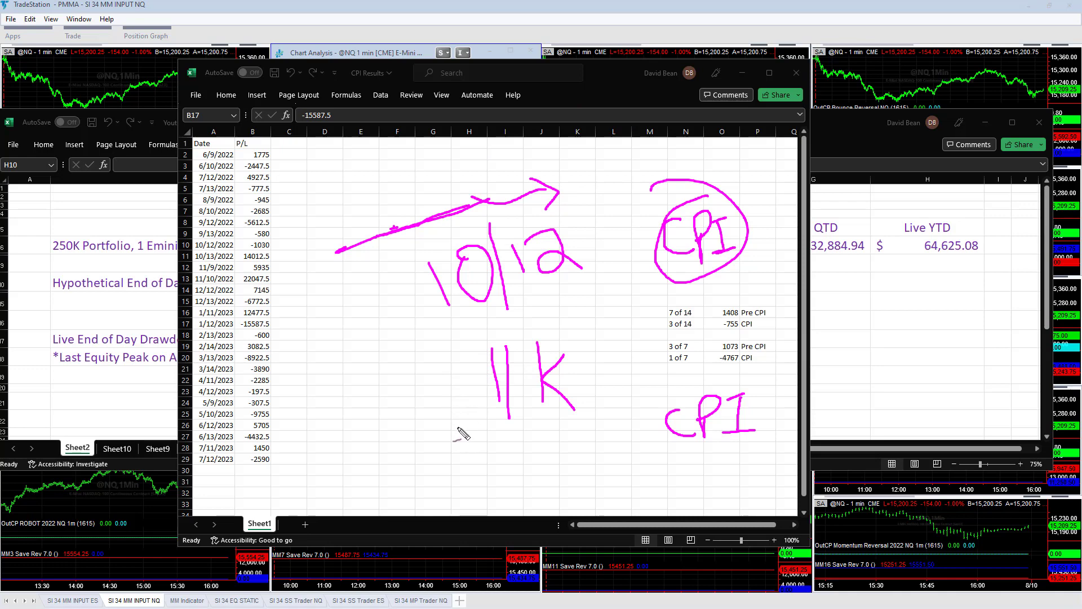
{"action": "mouse_move", "coordinate": [386, 325]}
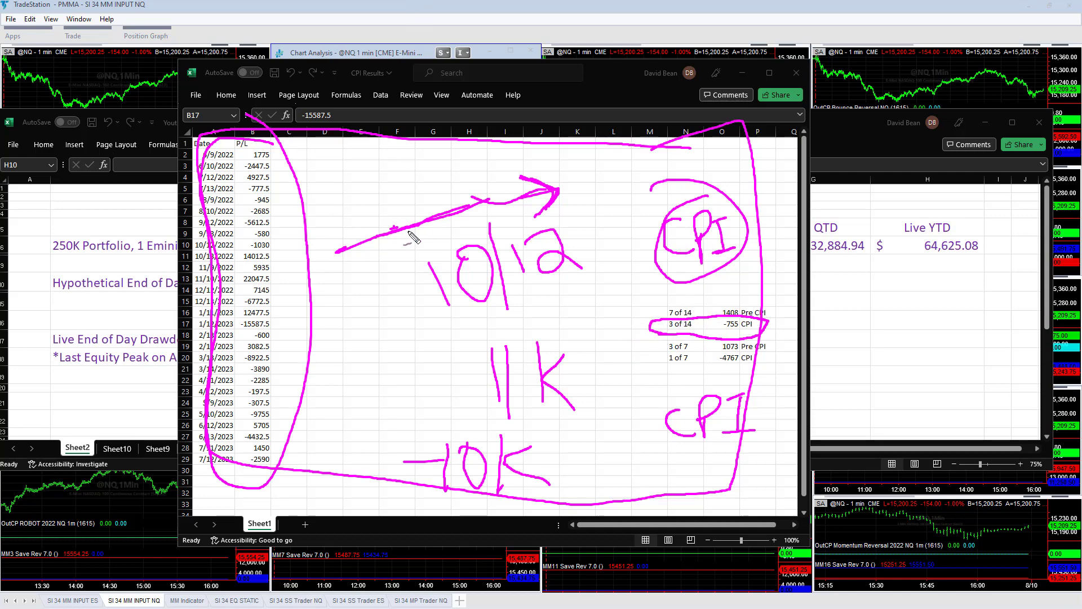
{"action": "mouse_move", "coordinate": [359, 329]}
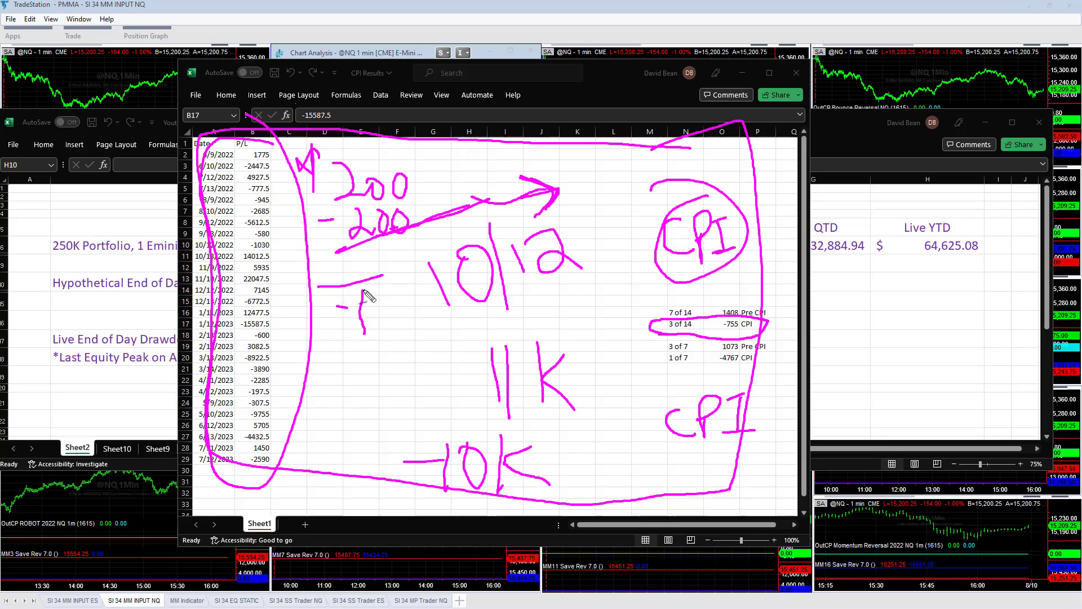
{"action": "mouse_move", "coordinate": [297, 338]}
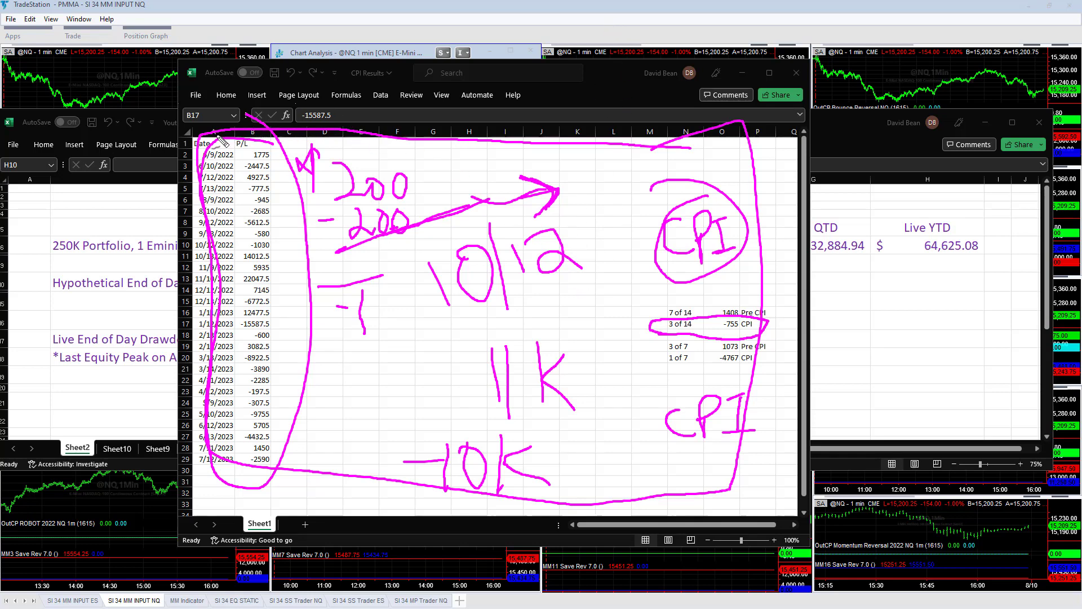
{"action": "mouse_move", "coordinate": [276, 344]}
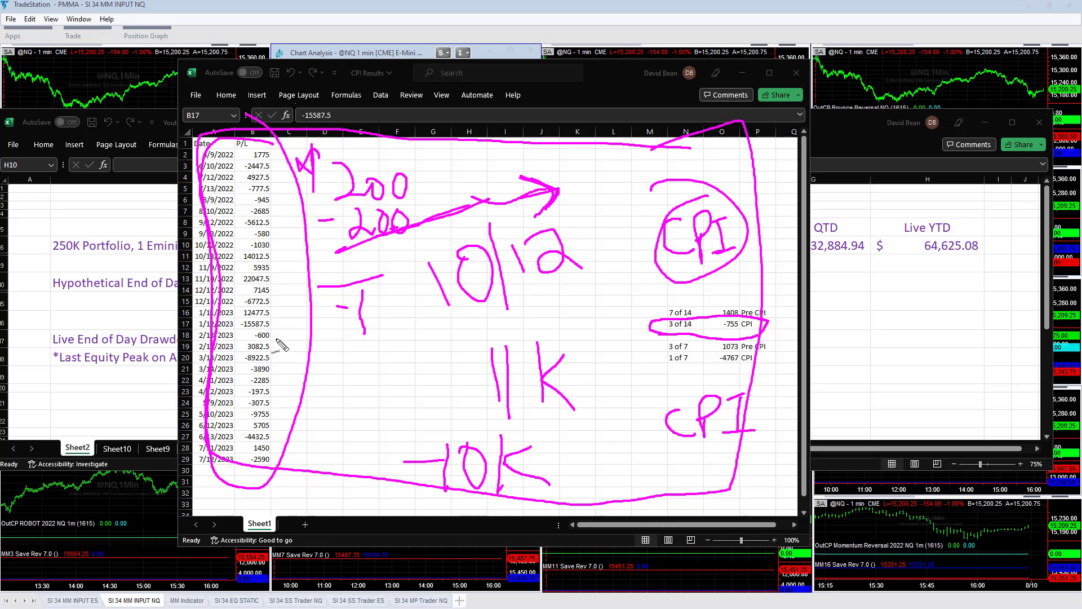
{"action": "mouse_move", "coordinate": [369, 380]}
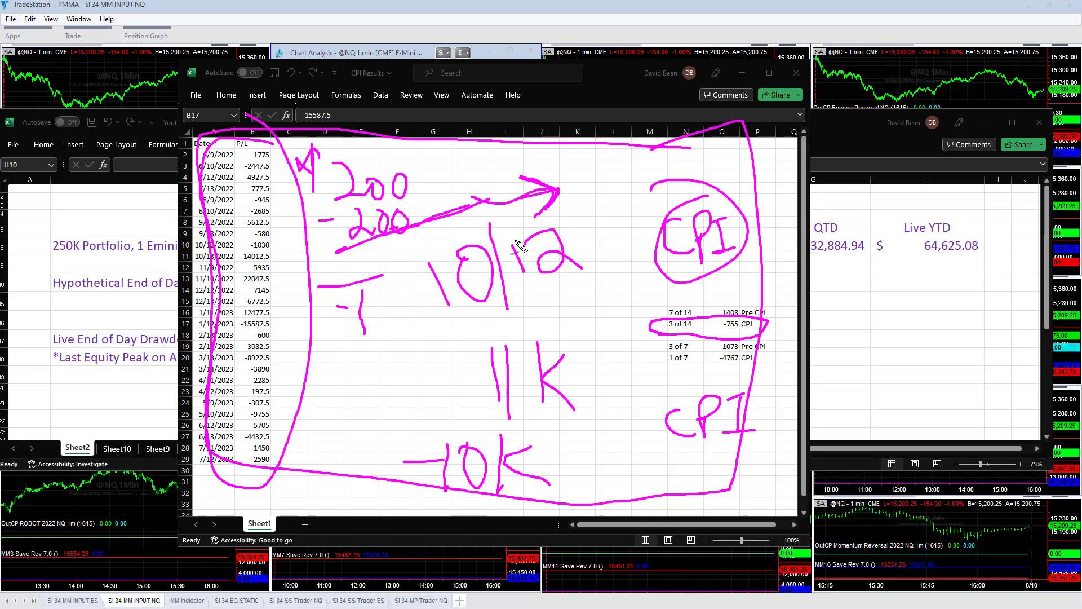
{"action": "mouse_move", "coordinate": [581, 74]}
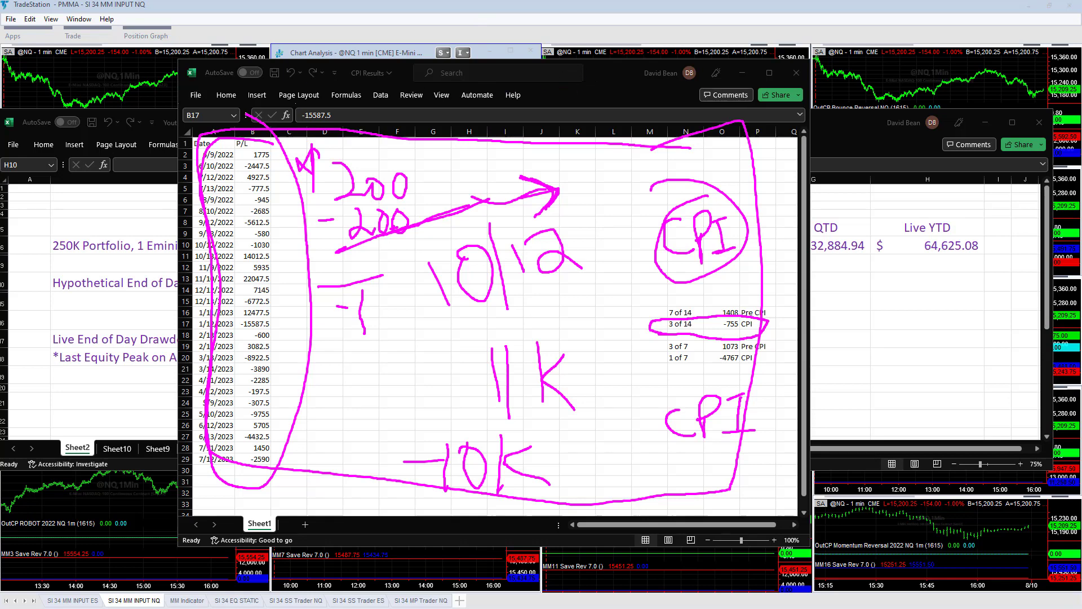
{"action": "mouse_move", "coordinate": [608, 307]}
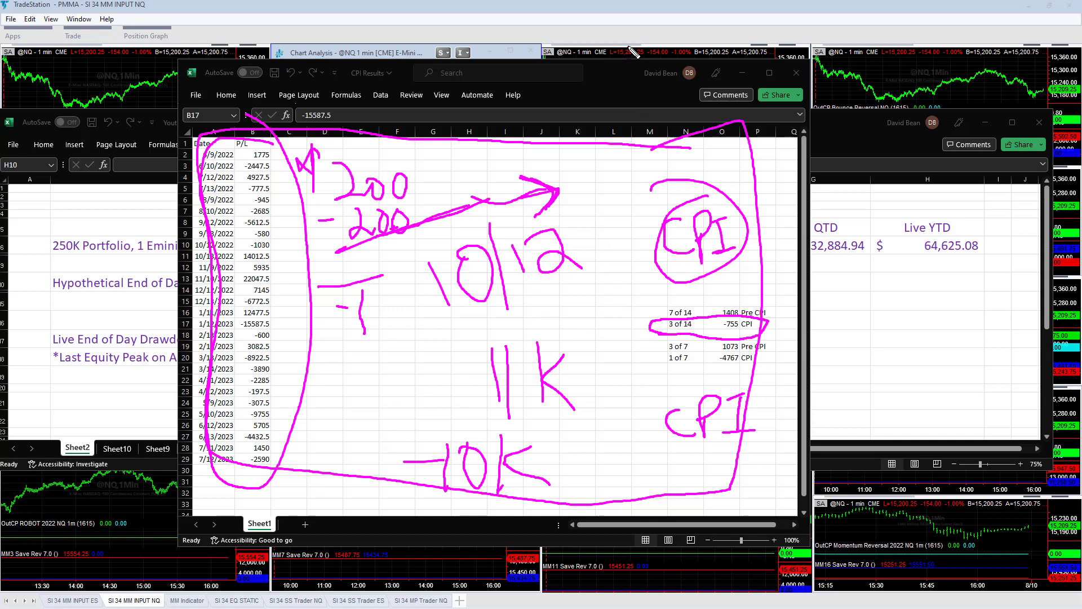
{"action": "mouse_move", "coordinate": [310, 450]}
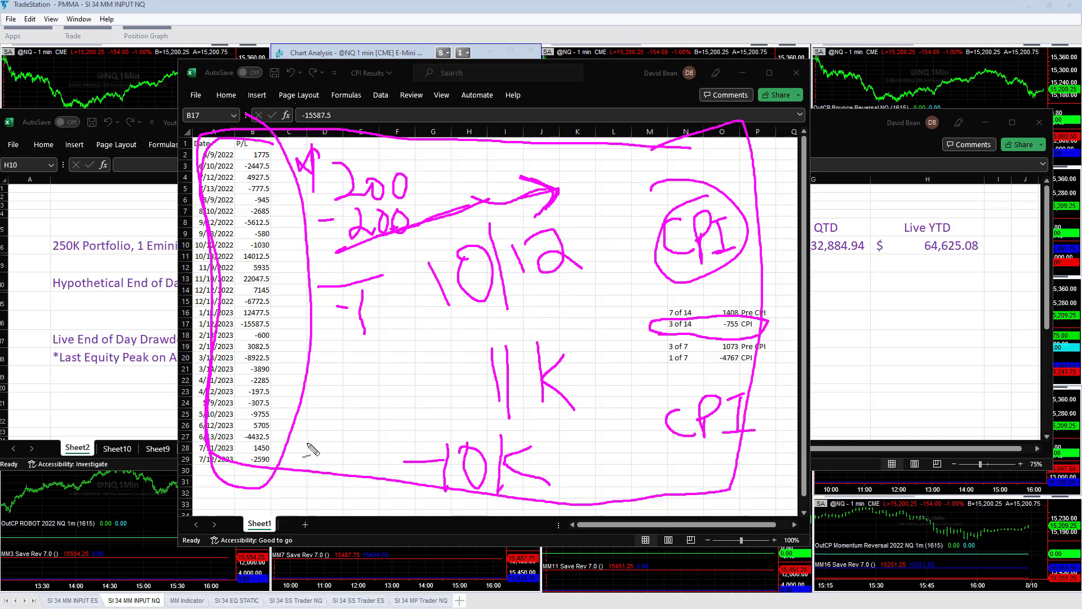
{"action": "mouse_move", "coordinate": [362, 383]}
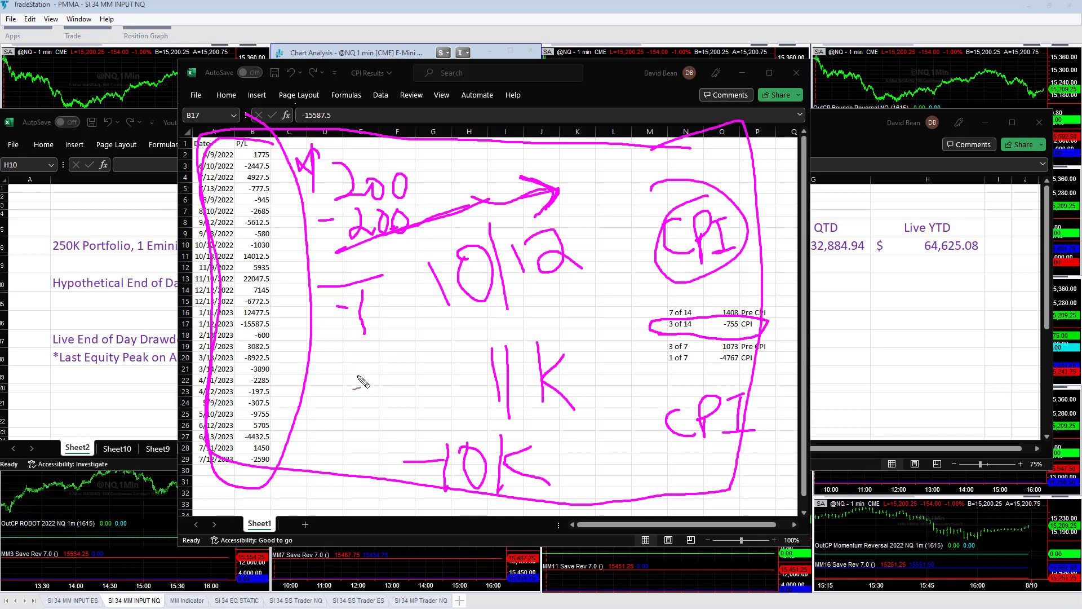
{"action": "mouse_move", "coordinate": [361, 381]}
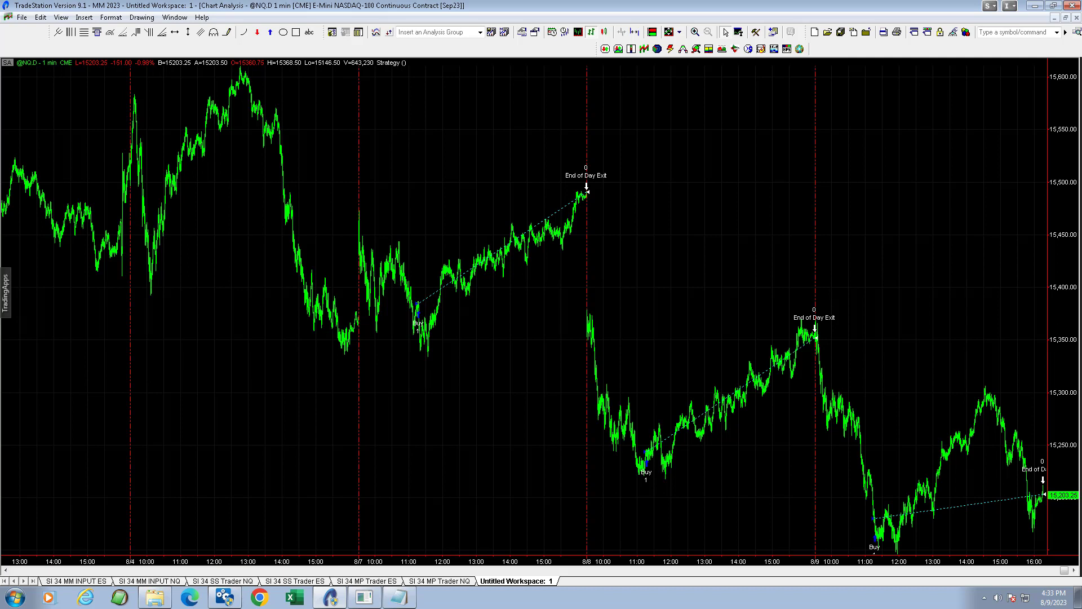
{"action": "mouse_move", "coordinate": [376, 248]}
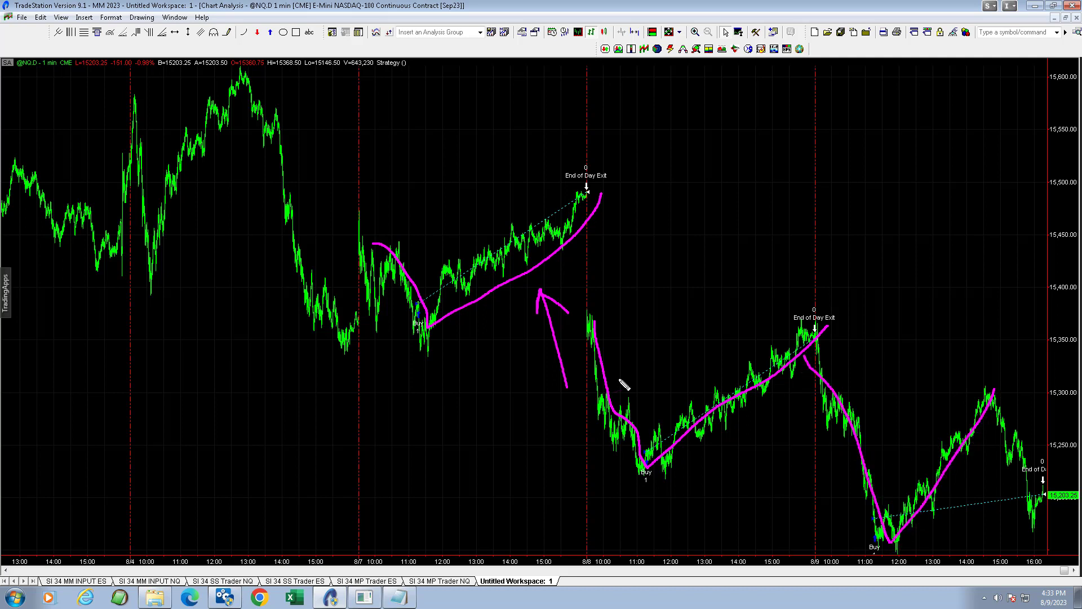
{"action": "mouse_move", "coordinate": [587, 356]}
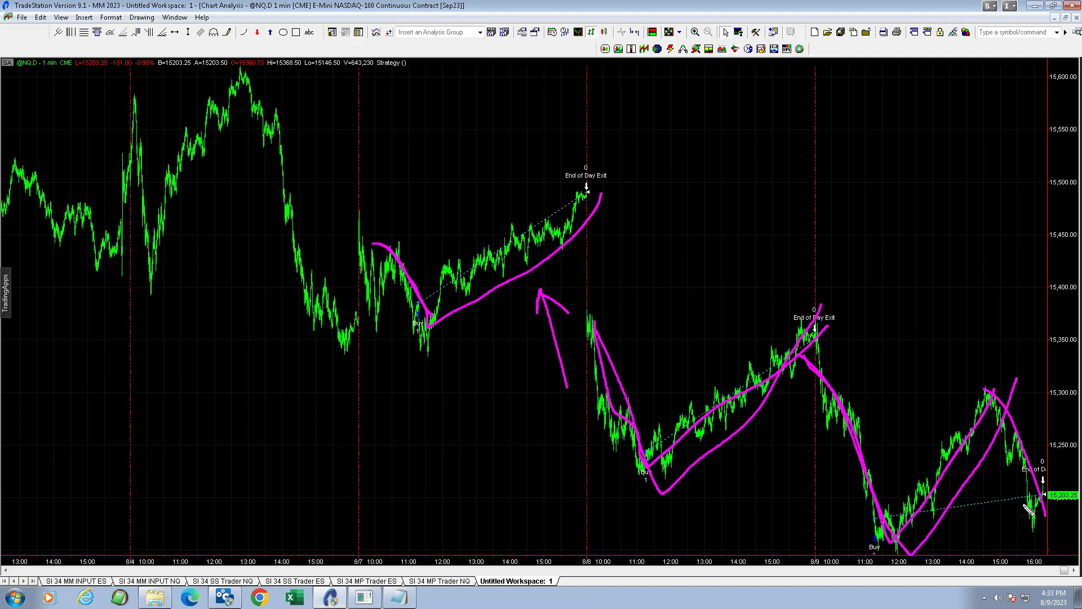
{"action": "mouse_move", "coordinate": [397, 461]}
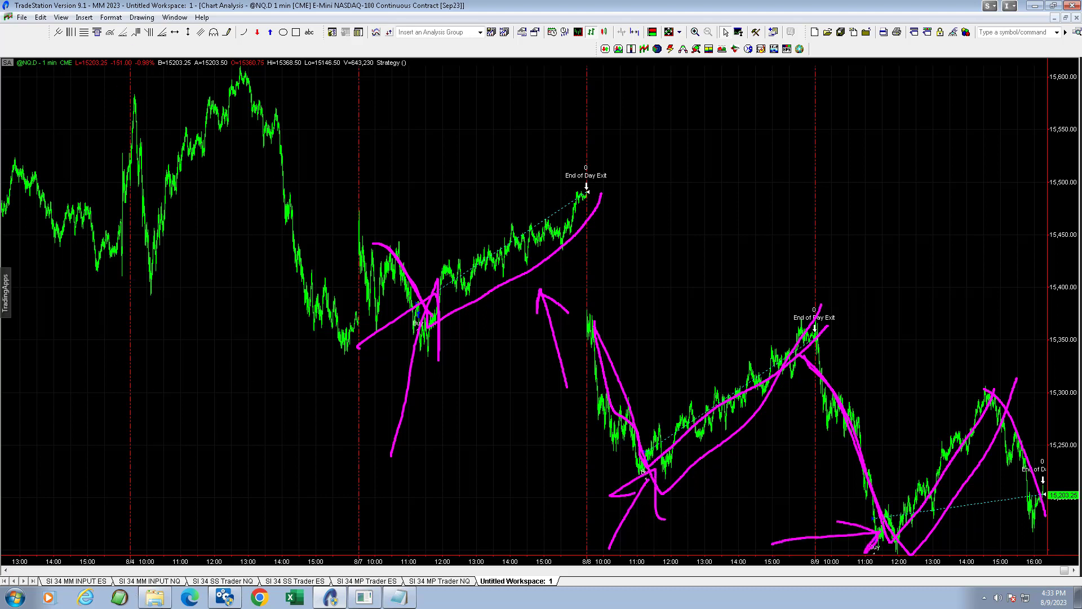
{"action": "mouse_move", "coordinate": [73, 248]}
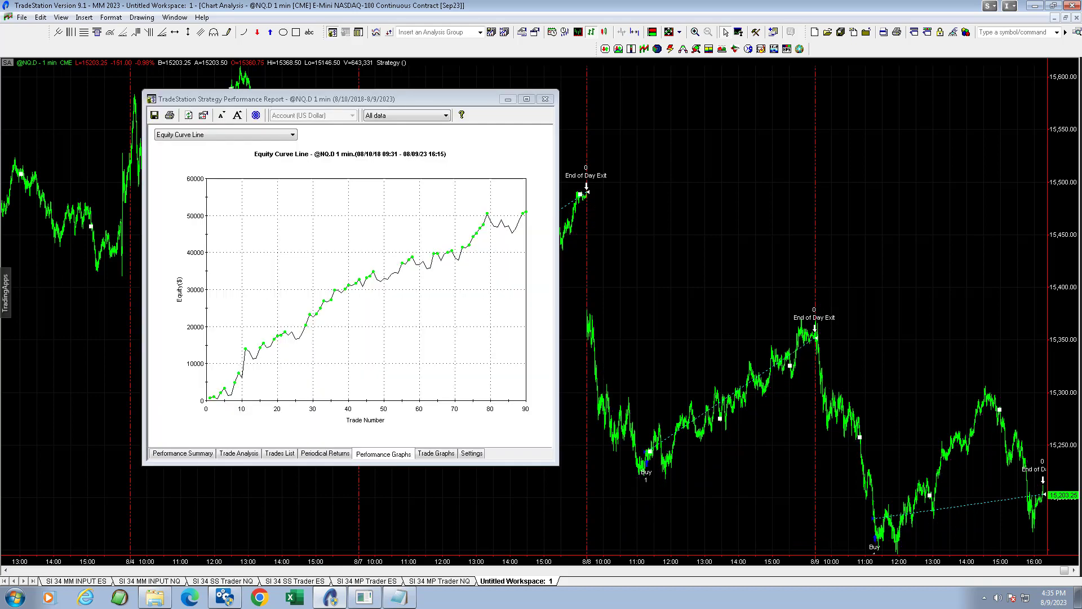
{"action": "mouse_move", "coordinate": [224, 378]}
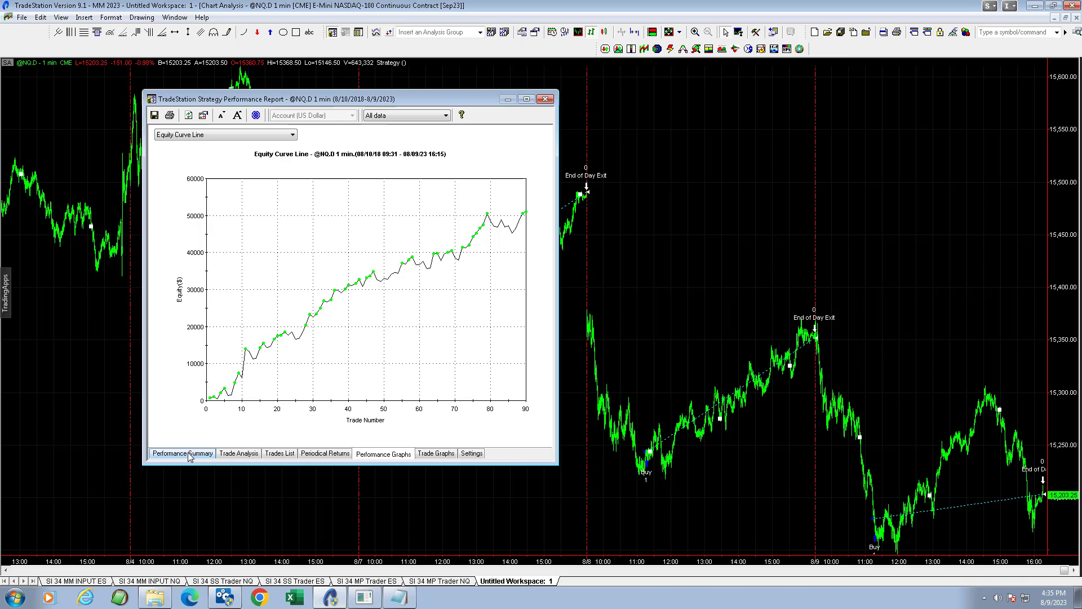
Show the Performance Summary and select the $567.00 Avg. Trade Net Profit value.
{"action": "left_click", "coordinate": [181, 452]}
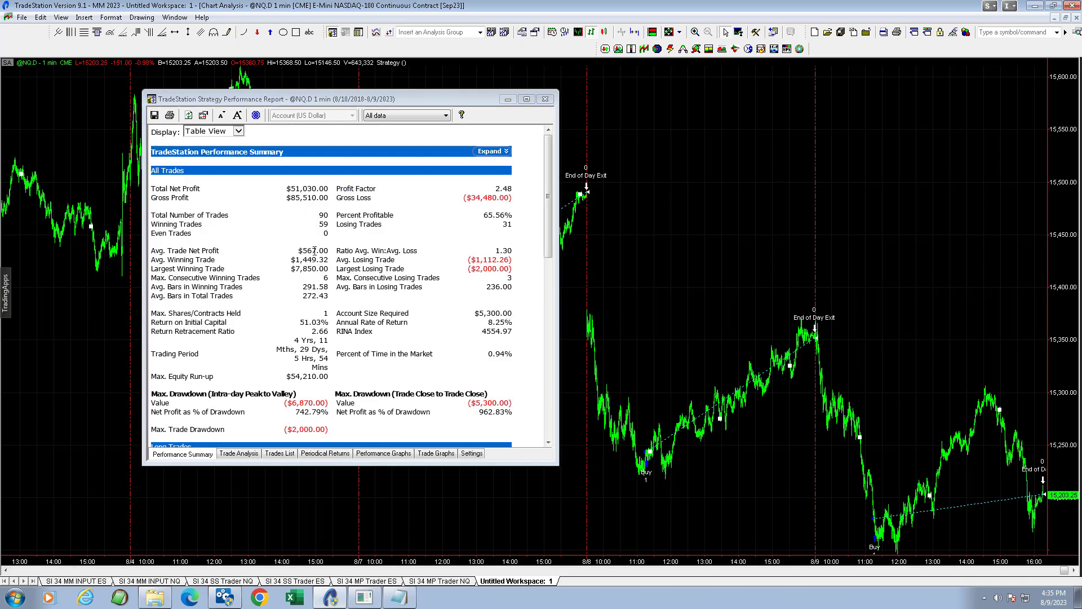
{"action": "double_click", "coordinate": [311, 249]}
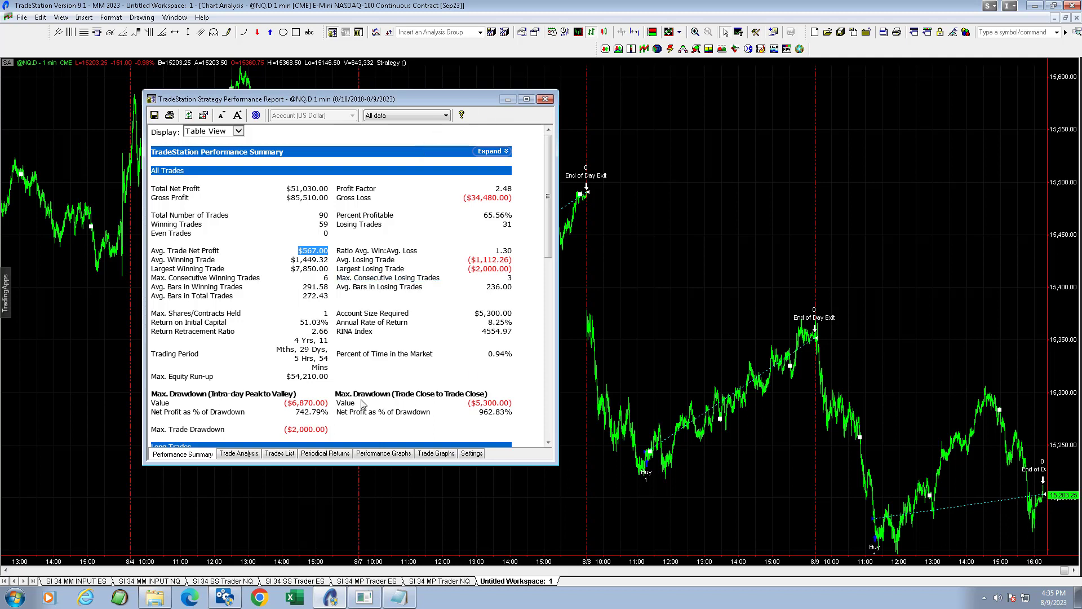
{"action": "mouse_move", "coordinate": [228, 560]}
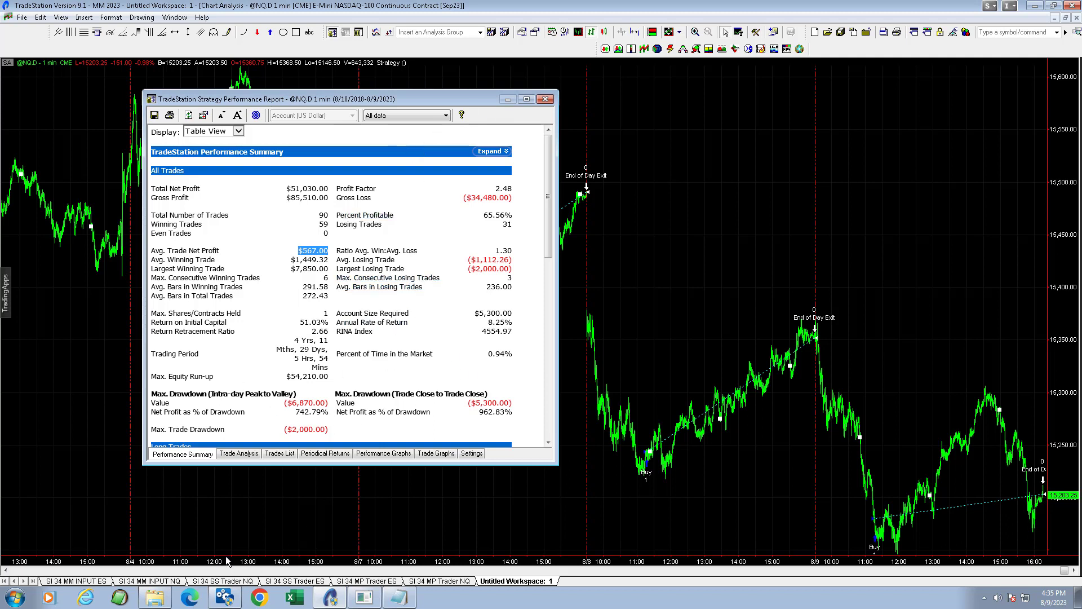
{"action": "mouse_move", "coordinate": [210, 545]}
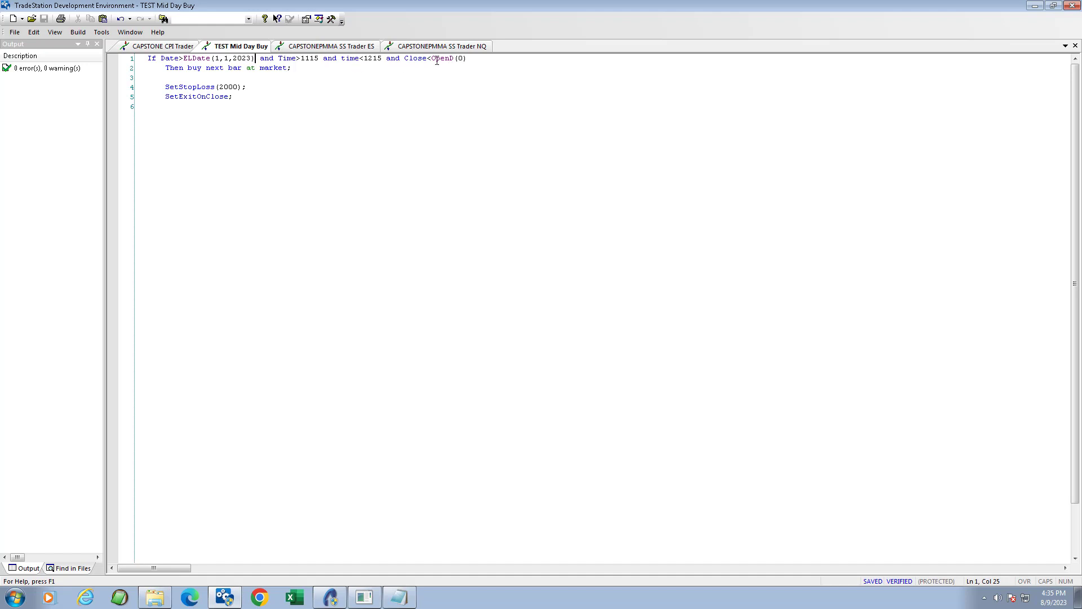
{"action": "left_click", "coordinate": [468, 58]}
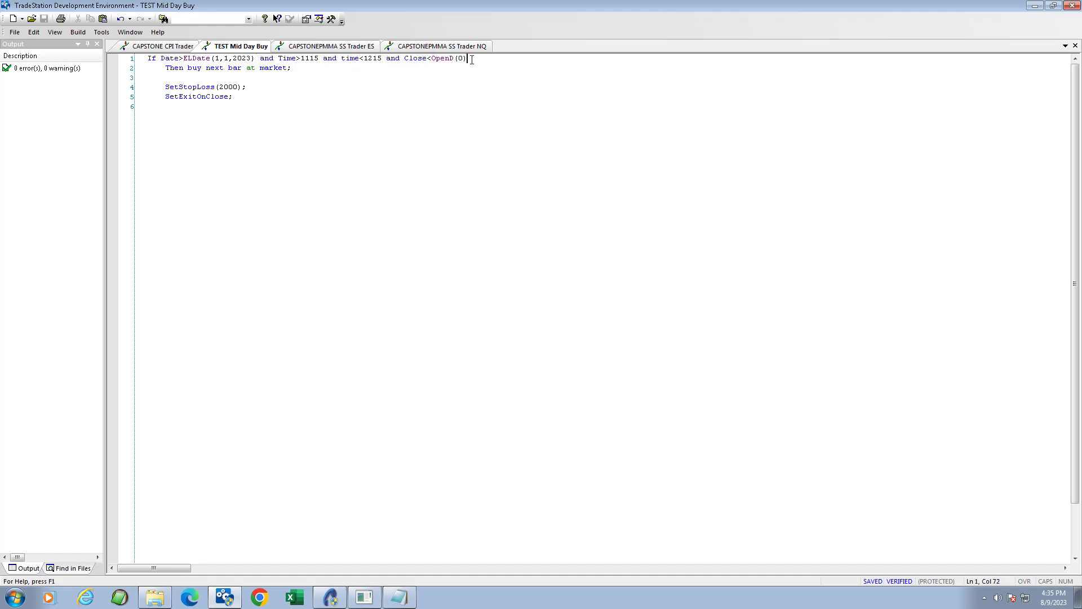
{"action": "left_click", "coordinate": [291, 68]}
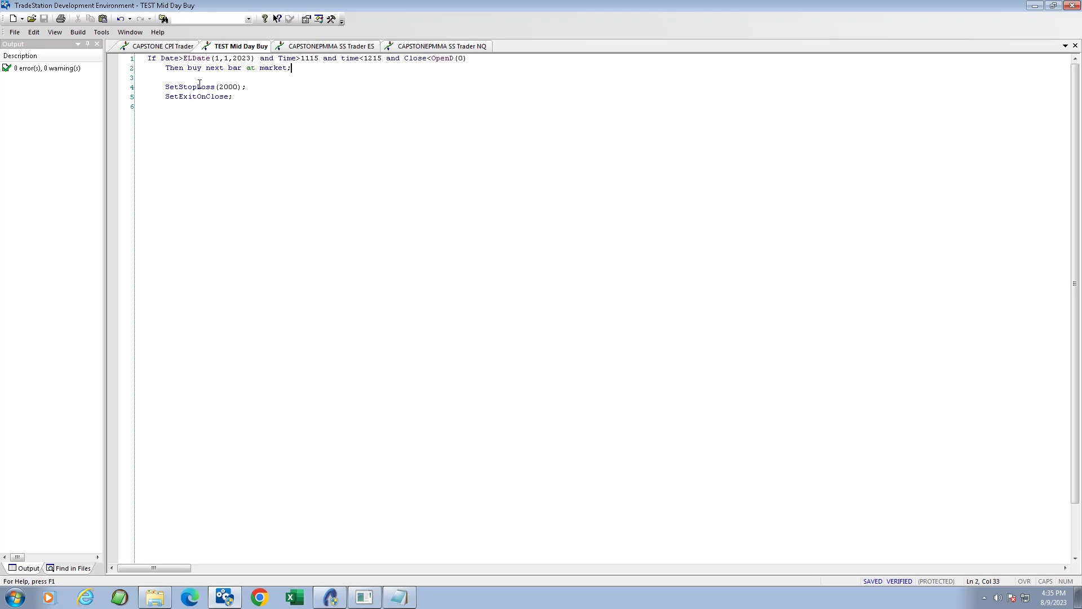
{"action": "left_click", "coordinate": [247, 86]}
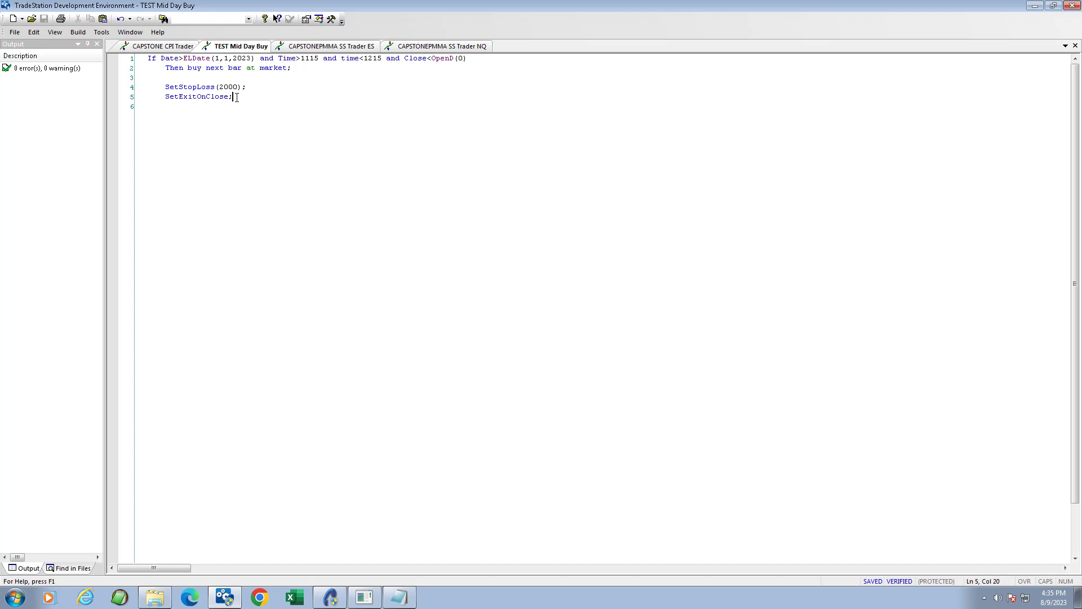
{"action": "mouse_move", "coordinate": [165, 236]}
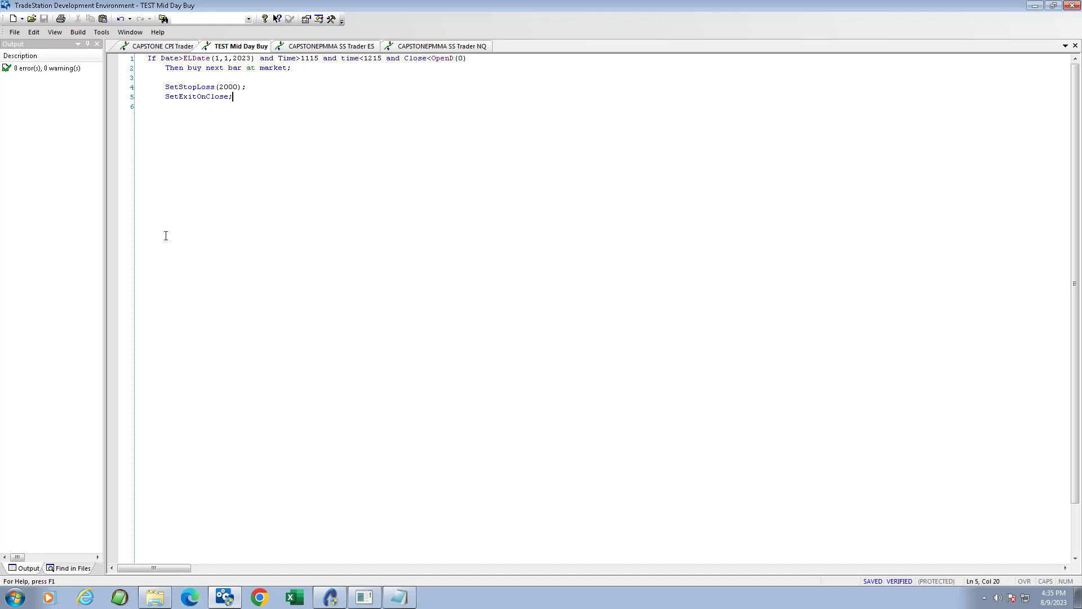
{"action": "mouse_move", "coordinate": [236, 92]}
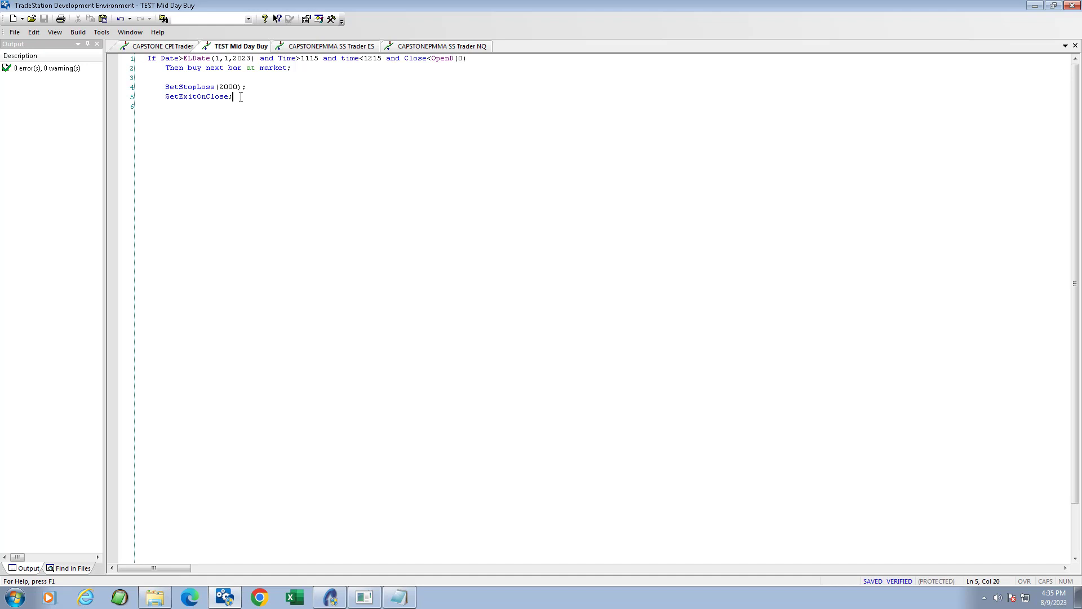
{"action": "mouse_move", "coordinate": [260, 120]}
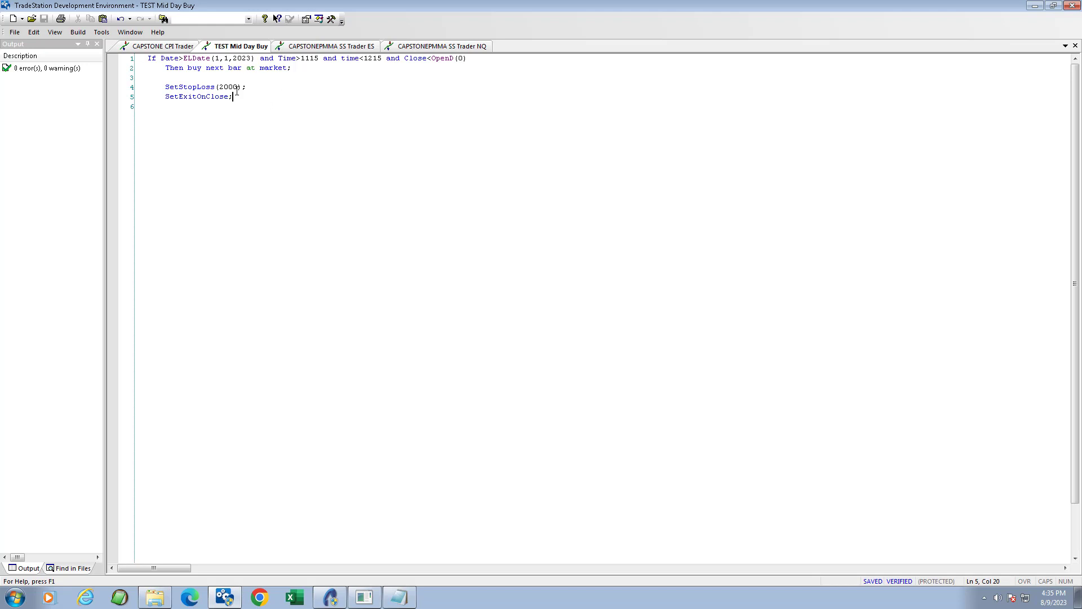
{"action": "mouse_move", "coordinate": [389, 182]}
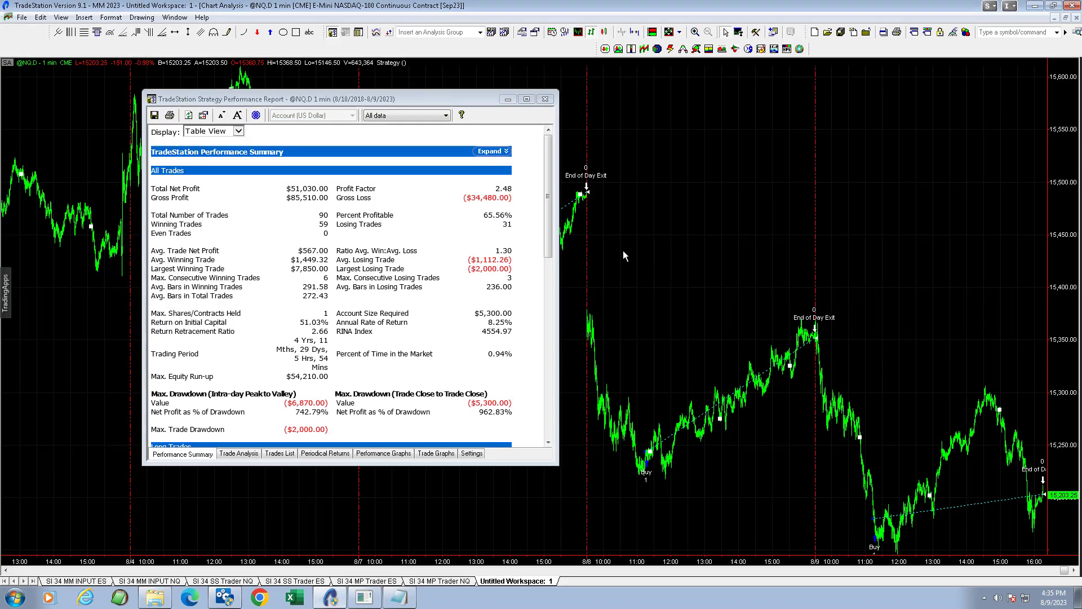
{"action": "left_click", "coordinate": [382, 453]}
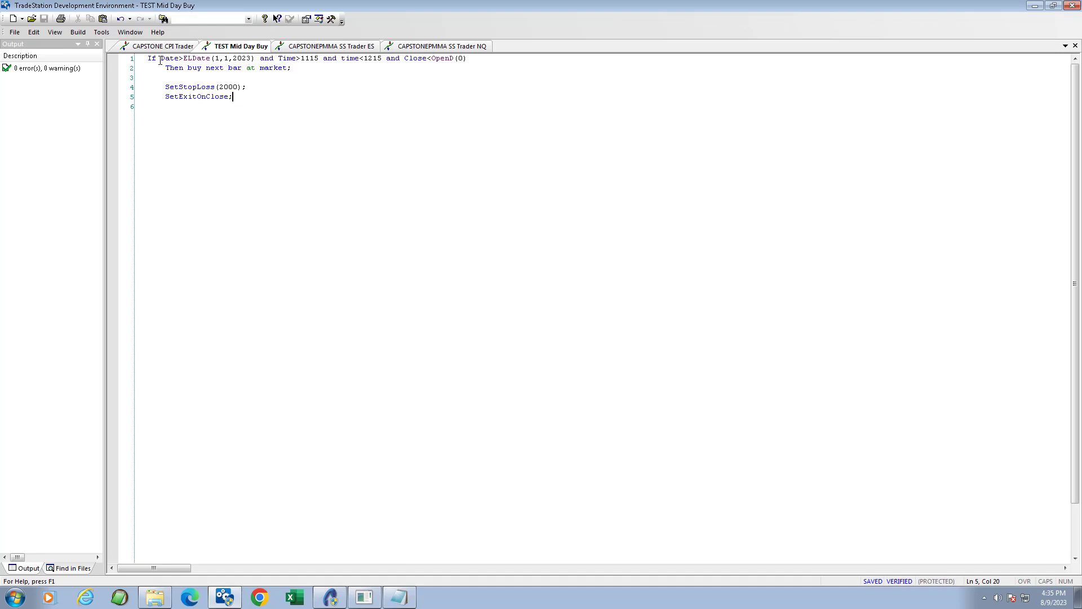
{"action": "left_click_drag", "start_coordinate": [159, 58], "coordinate": [274, 58]}
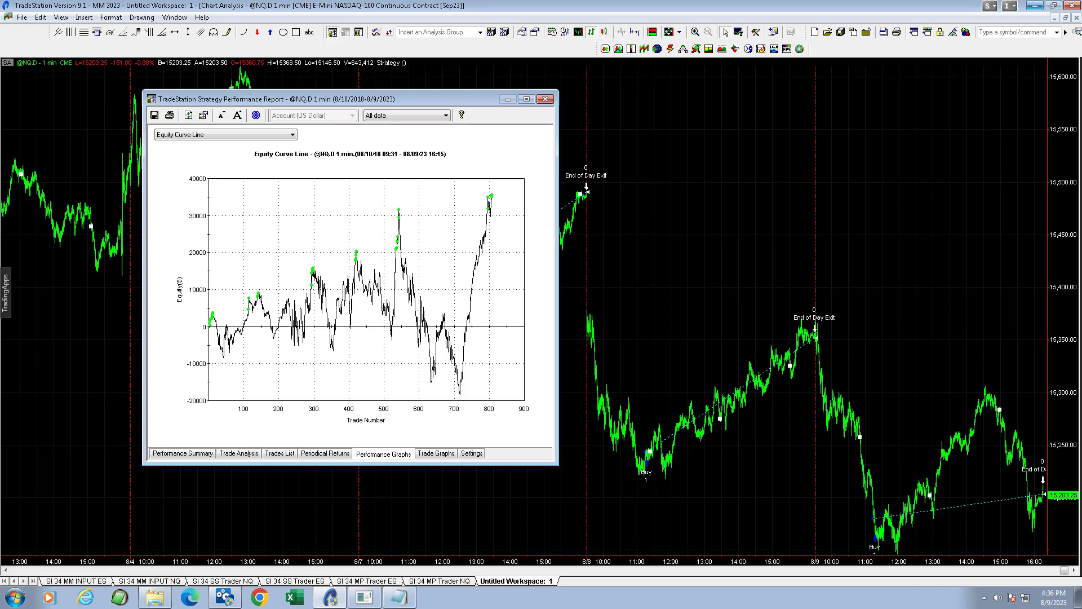
Sketch pink strokes over the equity curve's rallies and circle the whole curve.
{"action": "left_click_drag", "start_coordinate": [233, 338], "coordinate": [255, 289]}
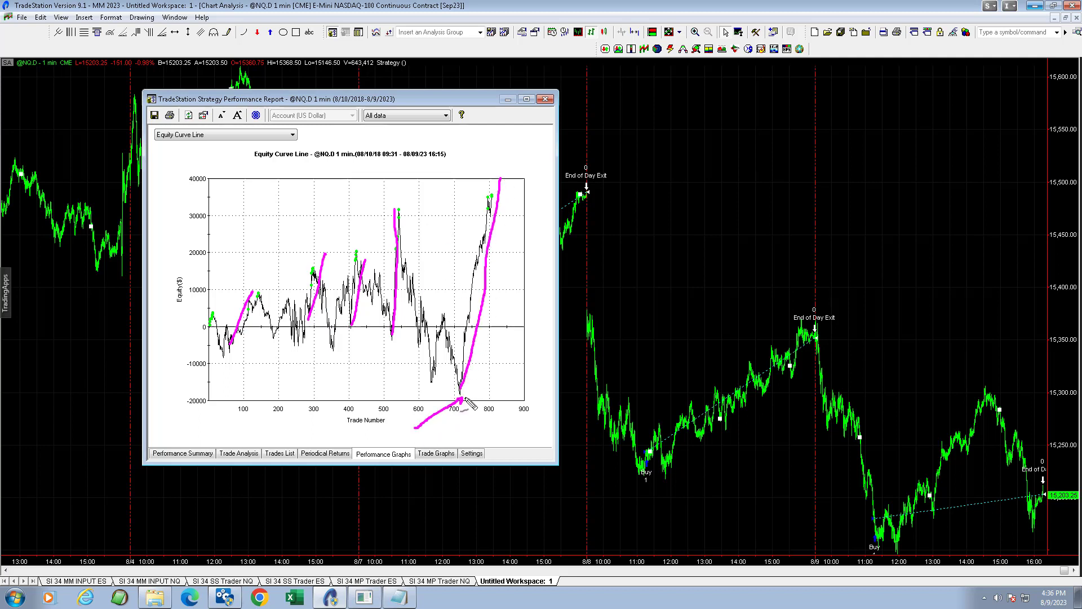
{"action": "mouse_move", "coordinate": [462, 402]}
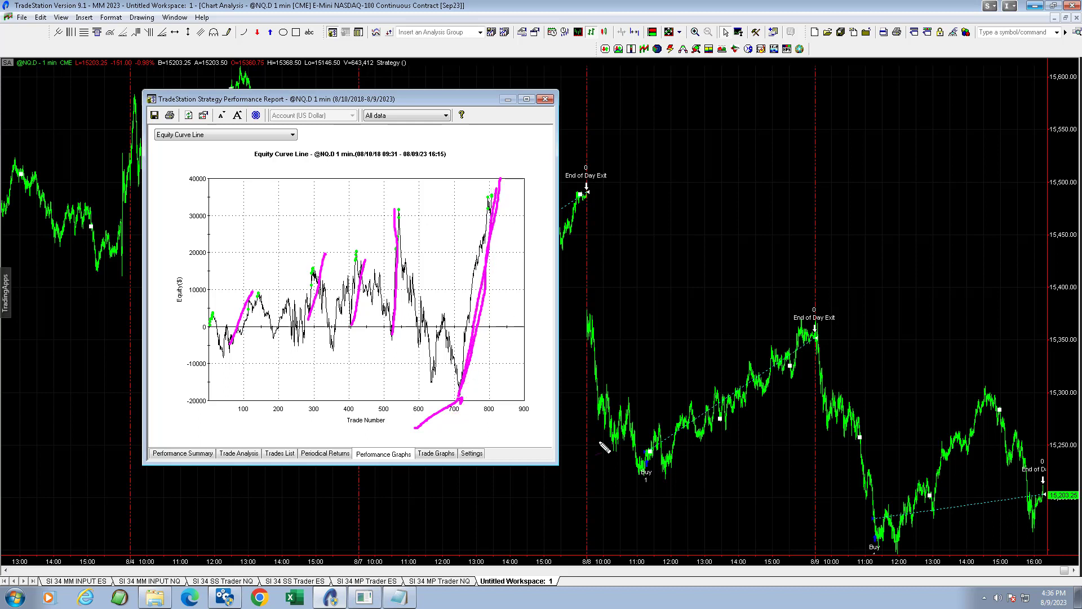
{"action": "mouse_move", "coordinate": [739, 521]}
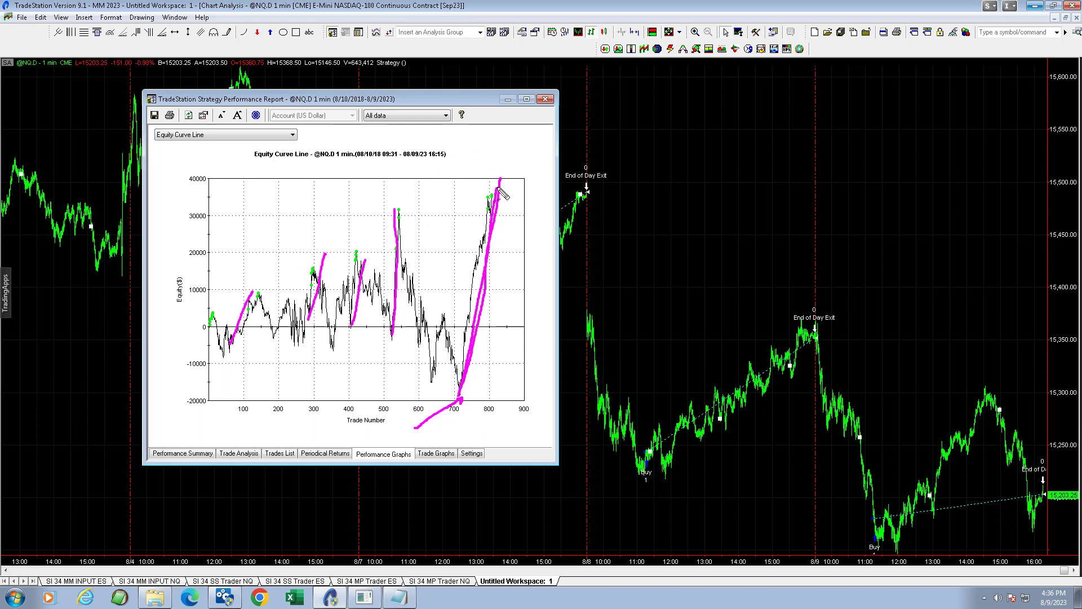
{"action": "mouse_move", "coordinate": [383, 197]}
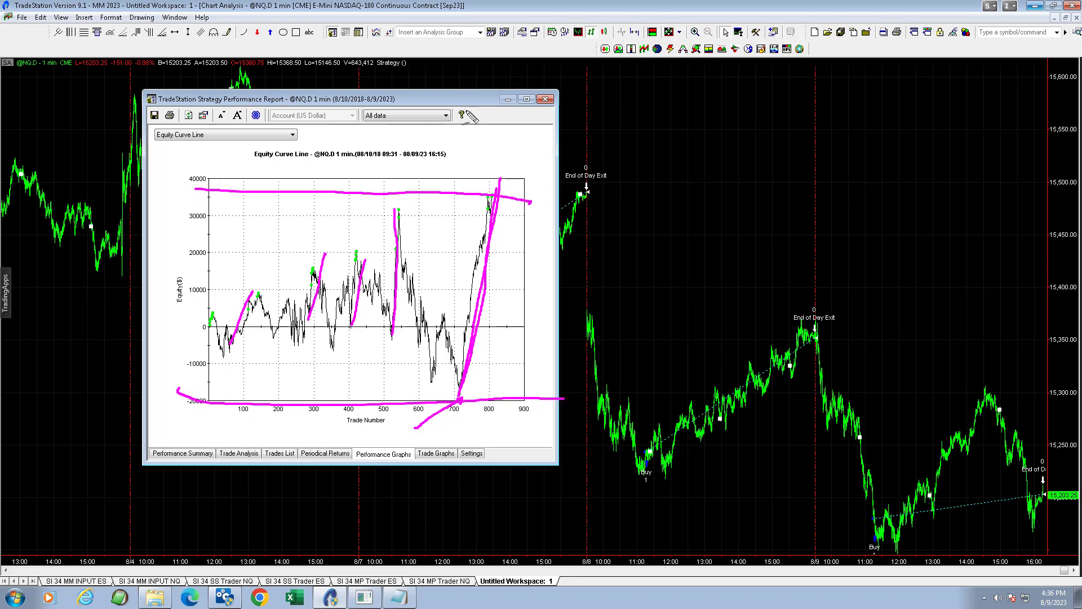
{"action": "mouse_move", "coordinate": [528, 207]}
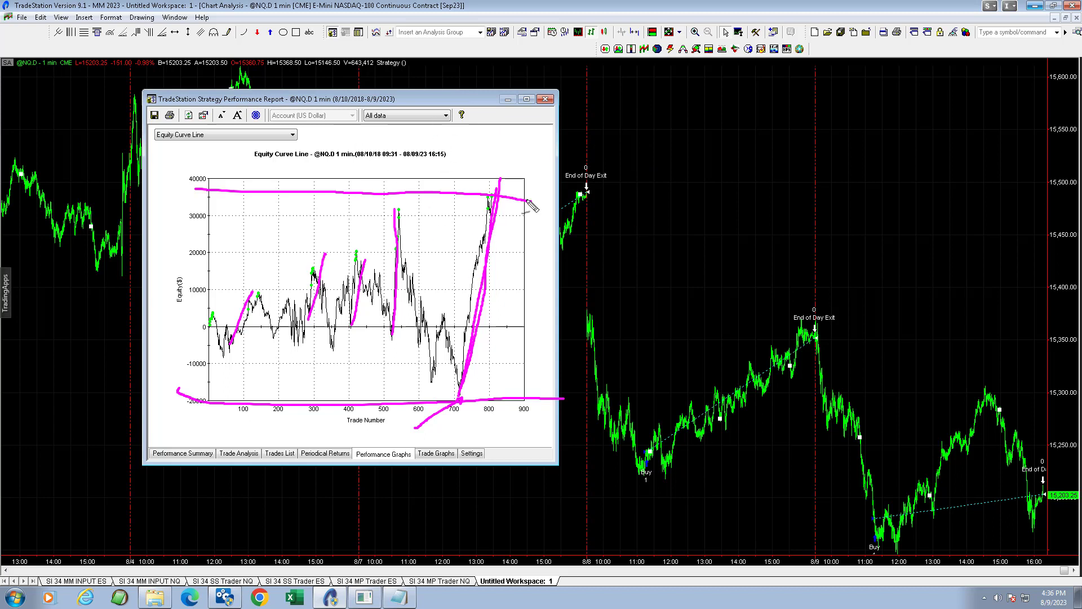
{"action": "mouse_move", "coordinate": [562, 151]}
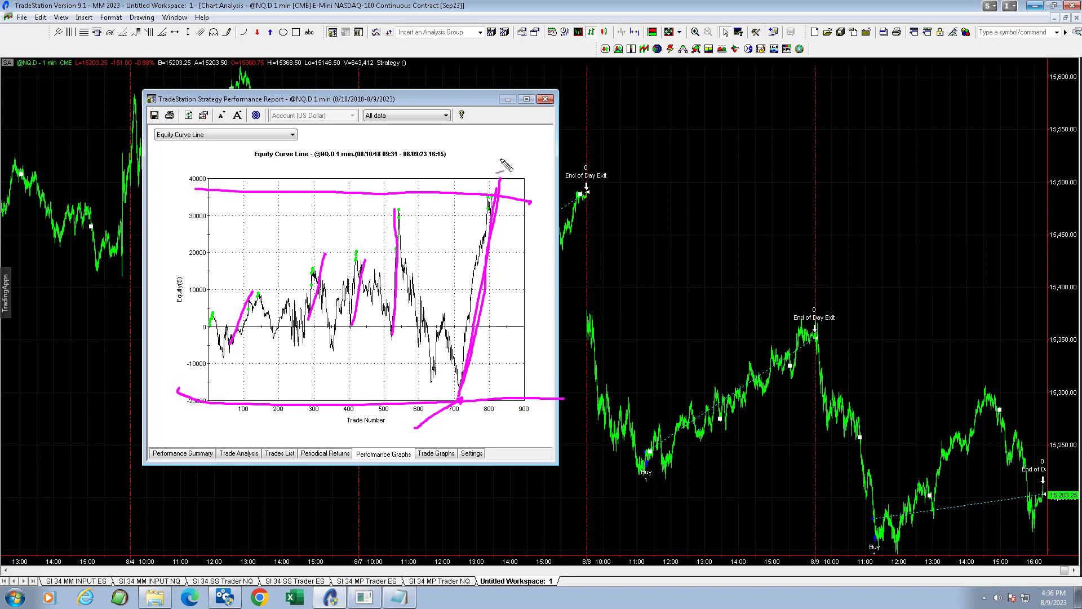
{"action": "left_click_drag", "start_coordinate": [497, 160], "coordinate": [480, 279]}
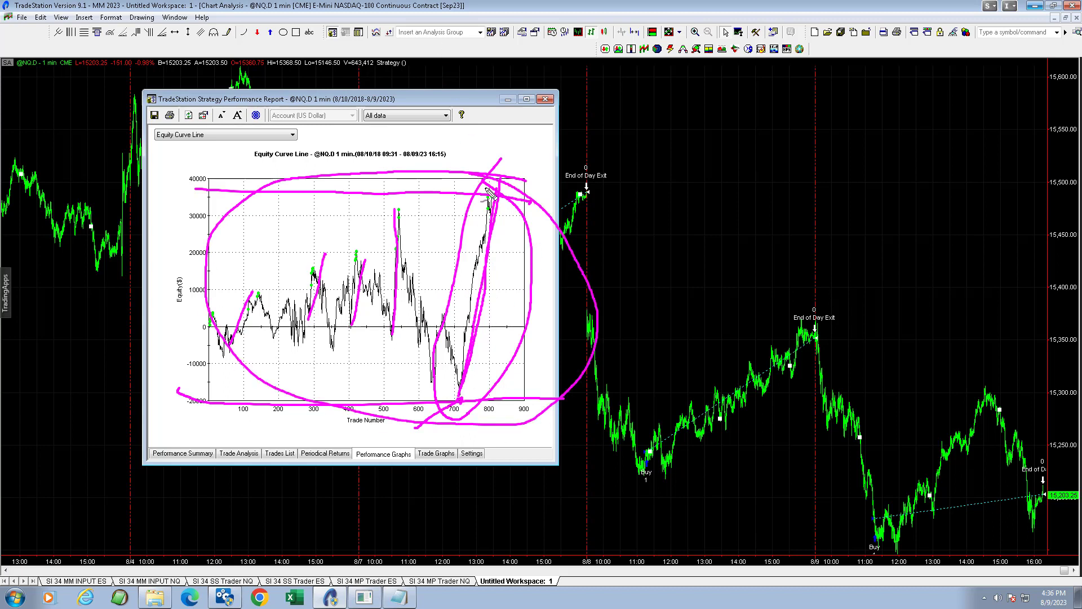
{"action": "mouse_move", "coordinate": [396, 248]}
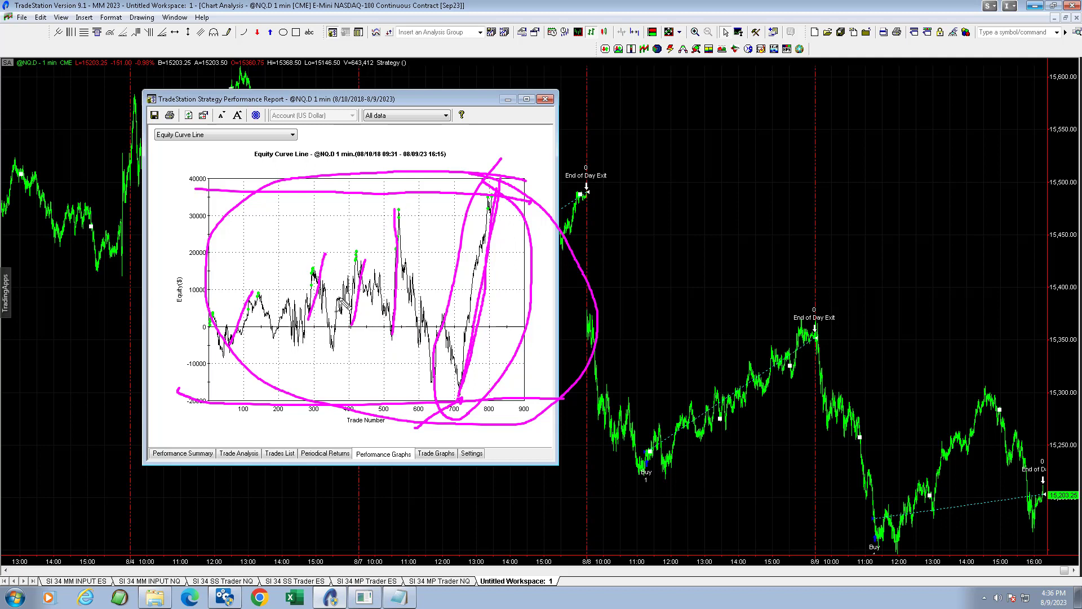
{"action": "mouse_move", "coordinate": [203, 256]}
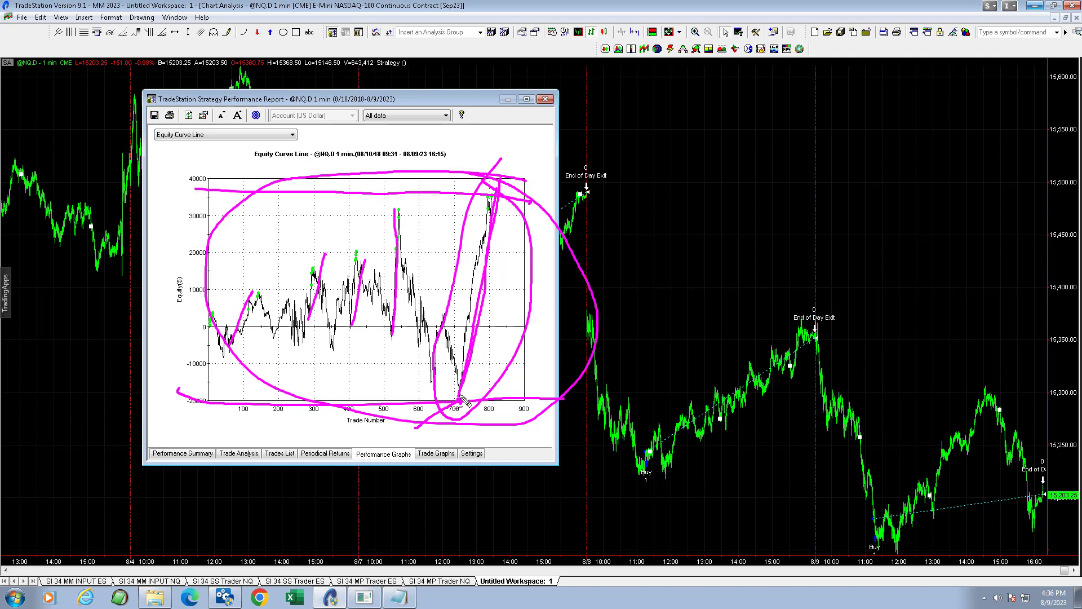
{"action": "mouse_move", "coordinate": [462, 301]}
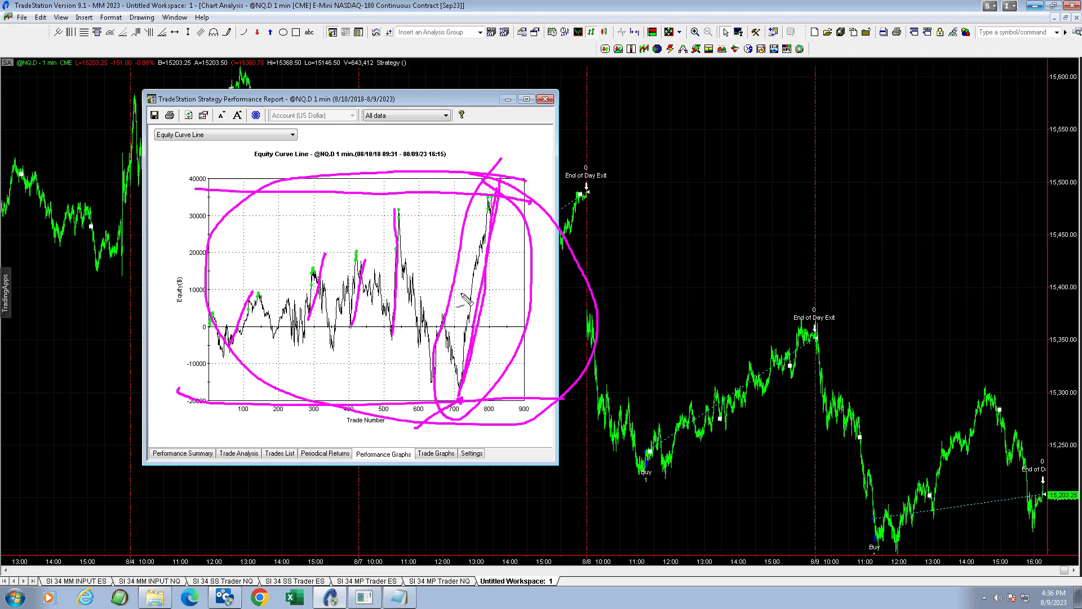
{"action": "mouse_move", "coordinate": [648, 237]}
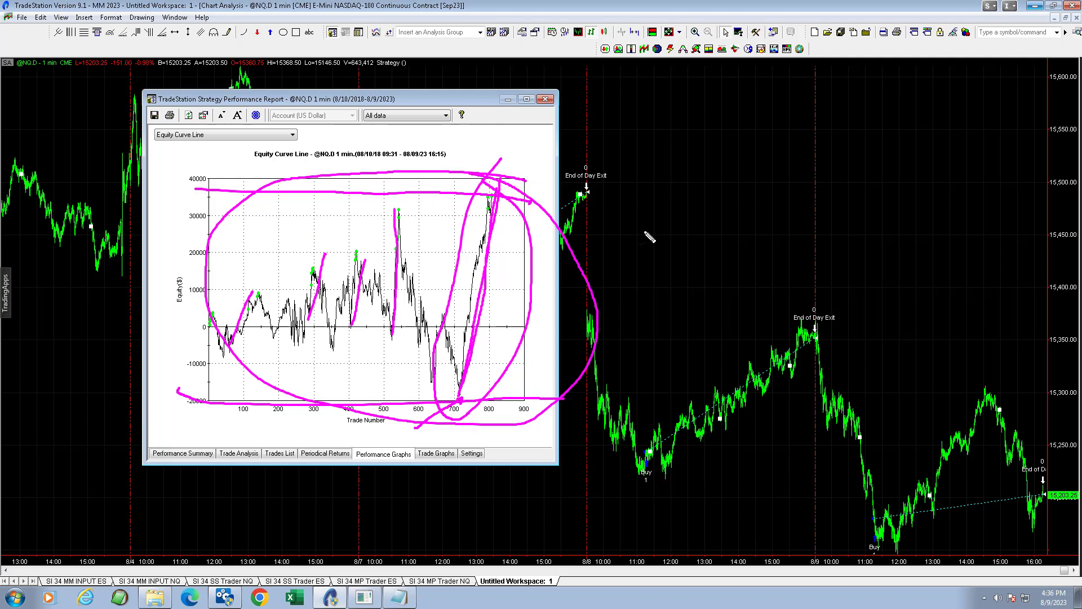
{"action": "mouse_move", "coordinate": [616, 183]}
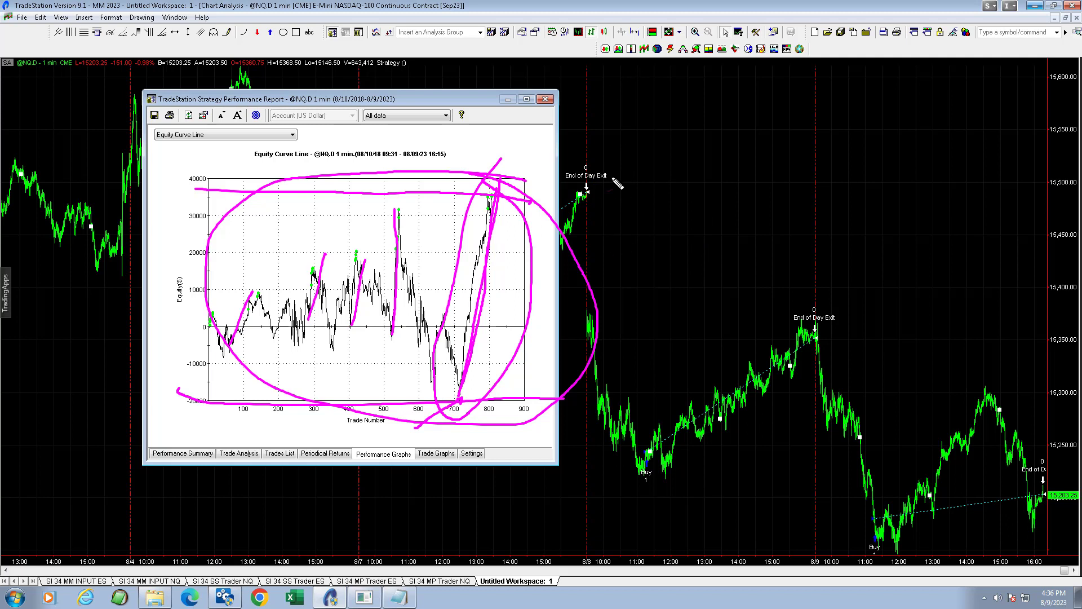
{"action": "mouse_move", "coordinate": [472, 39]}
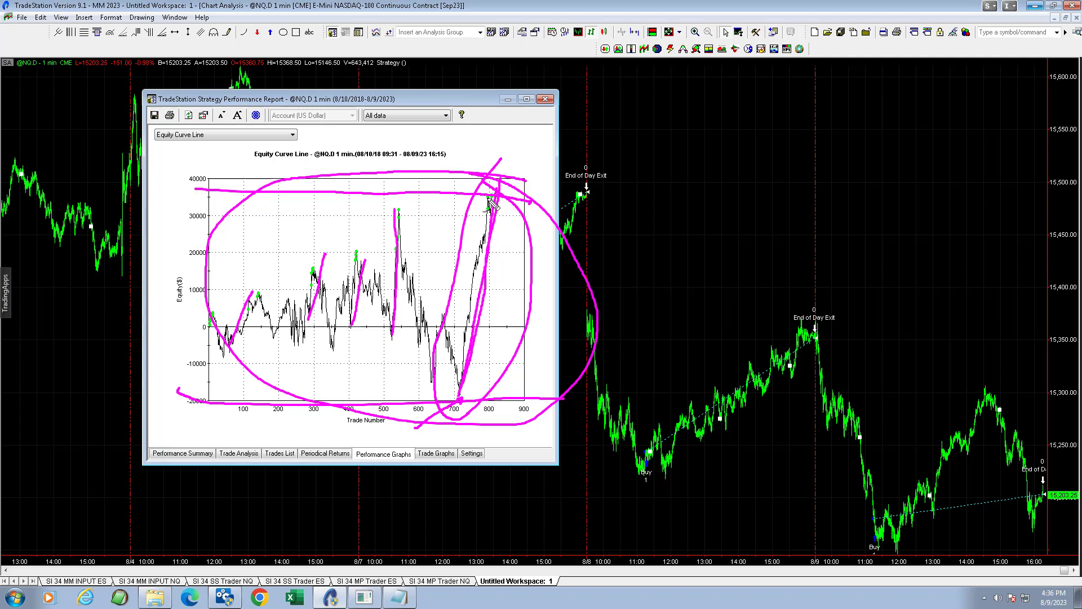
{"action": "mouse_move", "coordinate": [496, 192]}
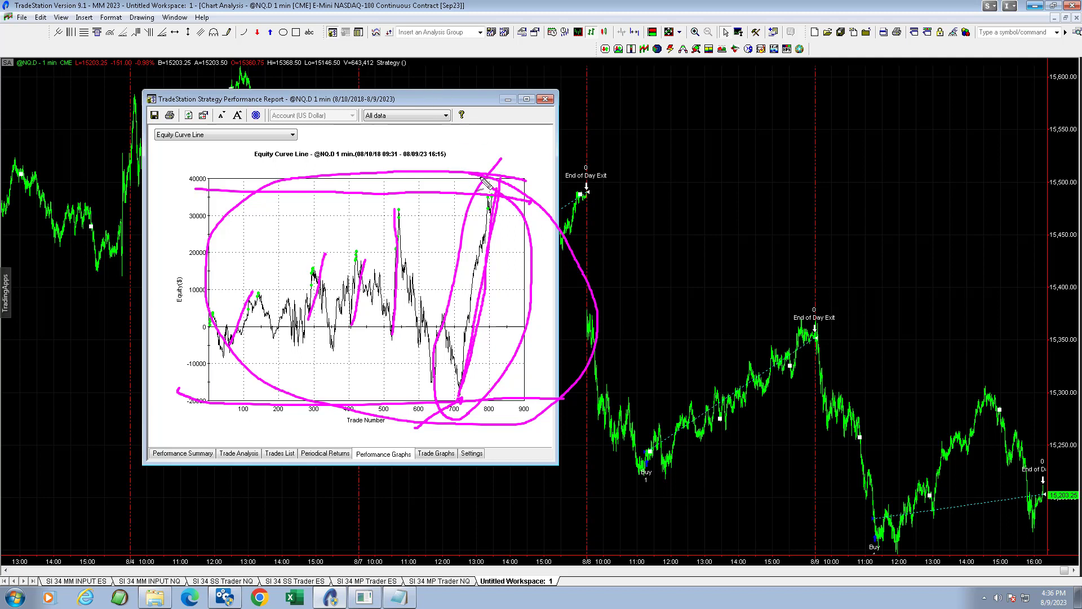
{"action": "mouse_move", "coordinate": [597, 145]}
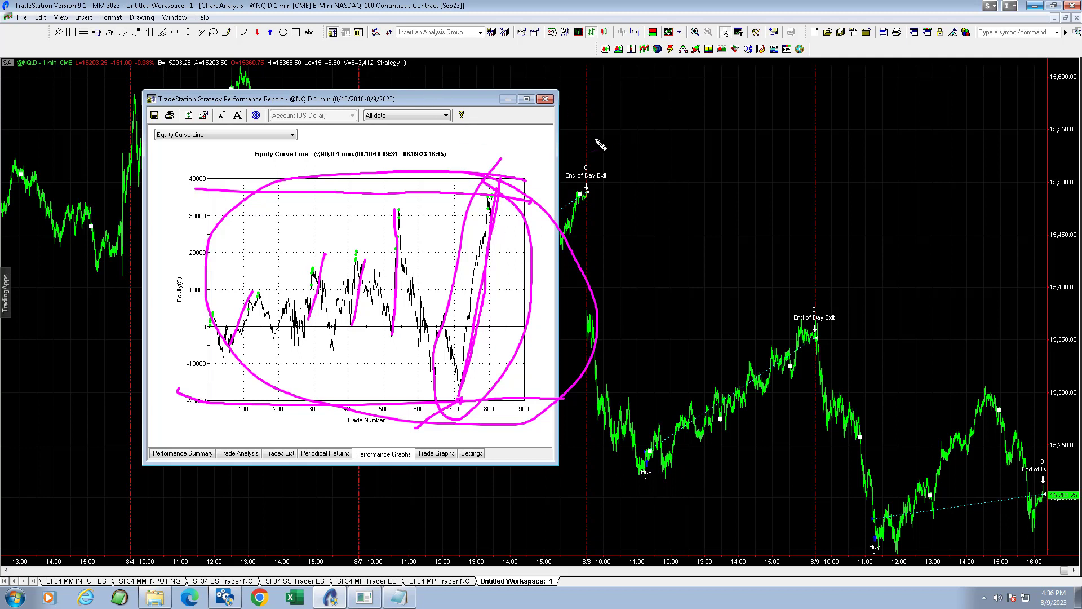
{"action": "mouse_move", "coordinate": [411, 102]}
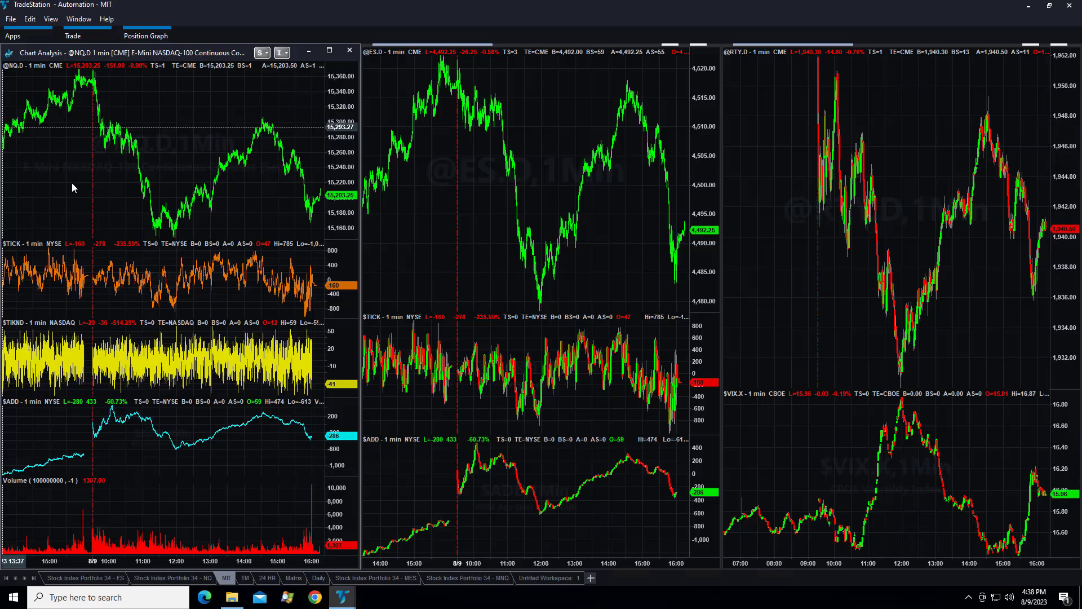
{"action": "mouse_move", "coordinate": [430, 209]}
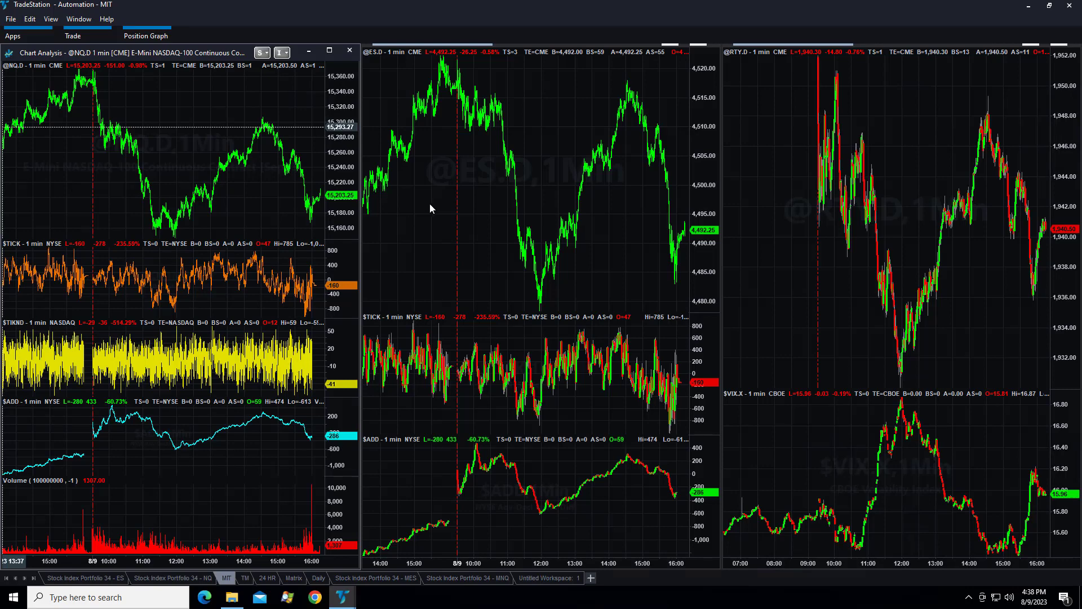
{"action": "mouse_move", "coordinate": [104, 74]}
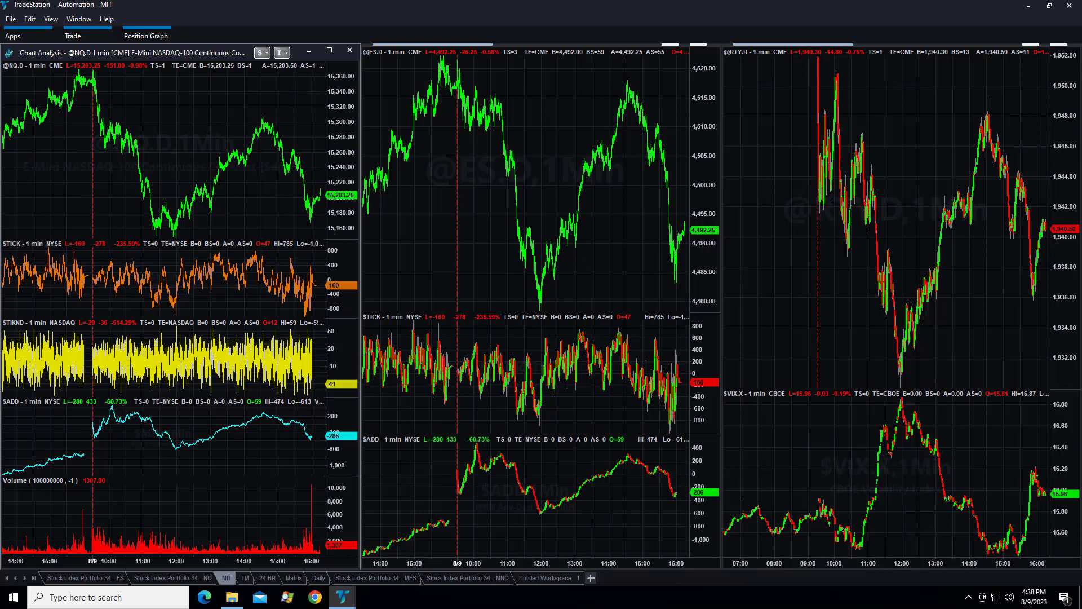
{"action": "mouse_move", "coordinate": [95, 77]}
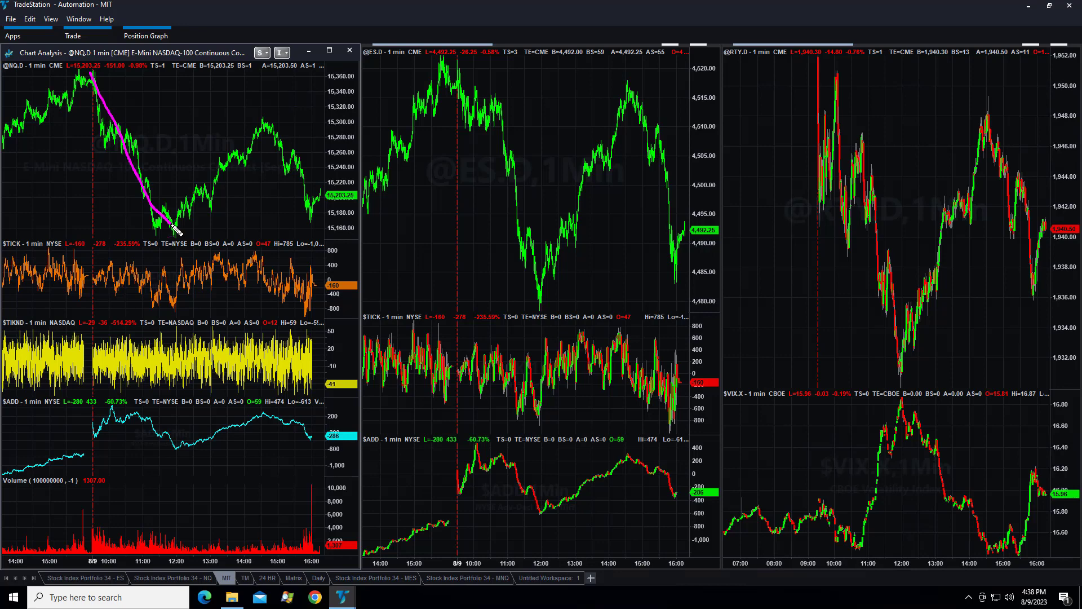
Trace the NQ morning sell-off, then switch to the 24 HR workspace.
{"action": "left_click_drag", "start_coordinate": [169, 221], "coordinate": [269, 128]}
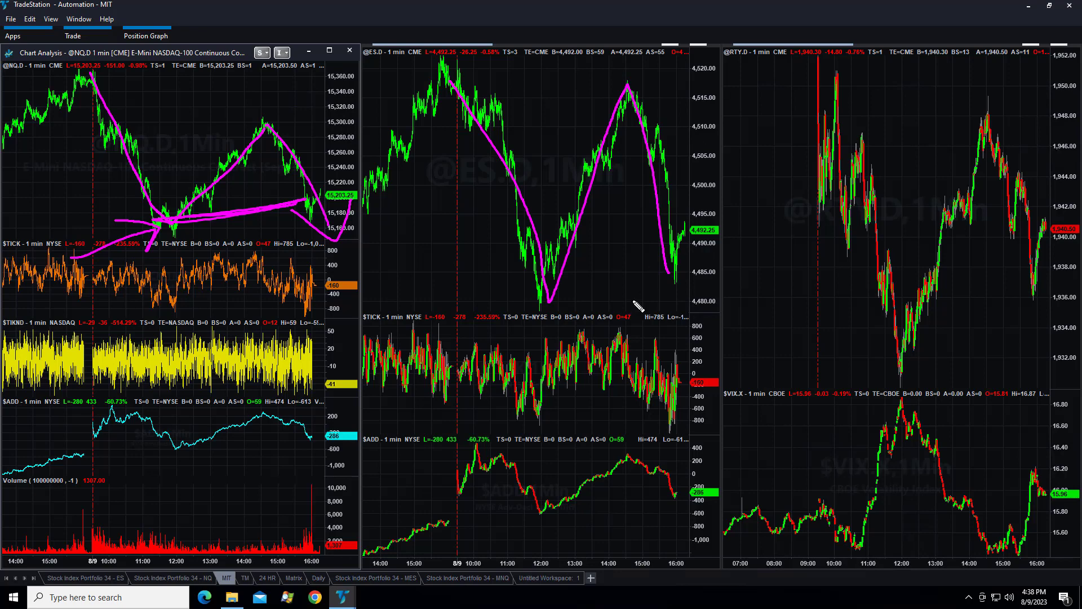
{"action": "mouse_move", "coordinate": [801, 181]}
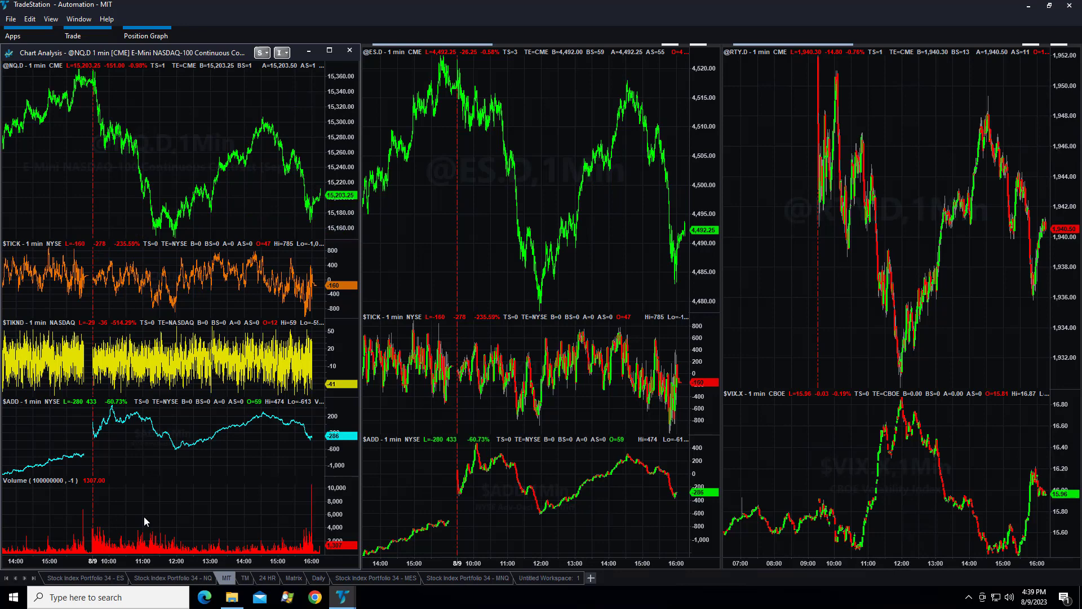
{"action": "left_click", "coordinate": [267, 578]}
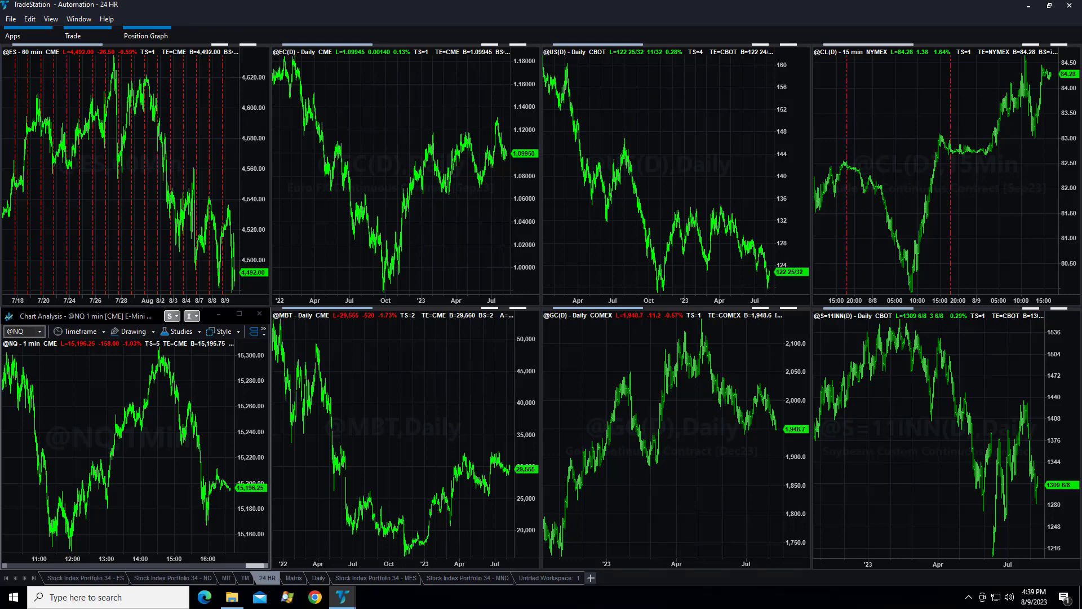
{"action": "mouse_move", "coordinate": [195, 181]}
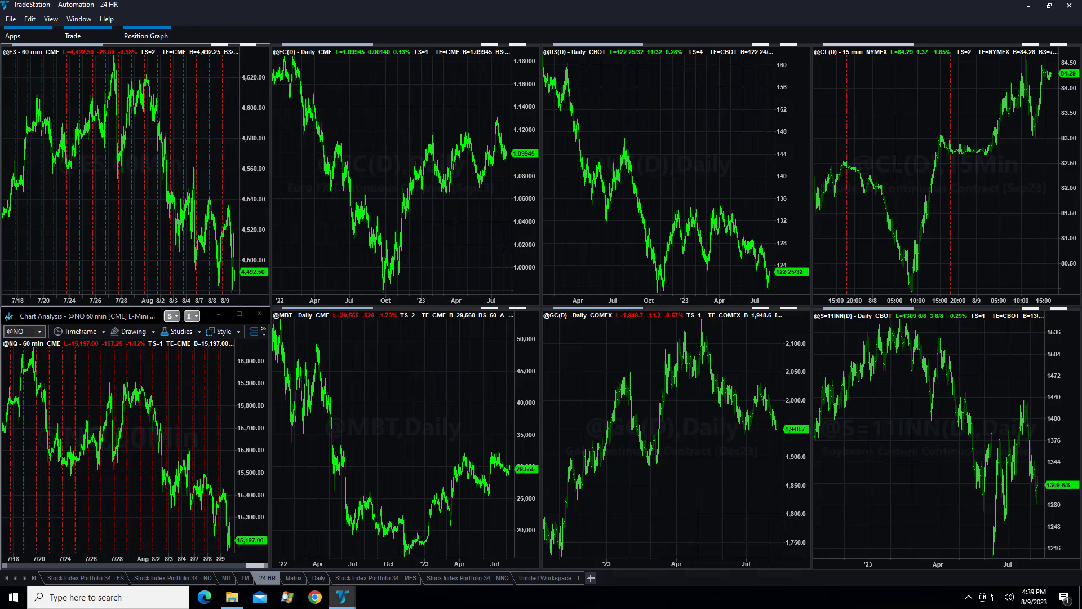
{"action": "mouse_move", "coordinate": [117, 483]}
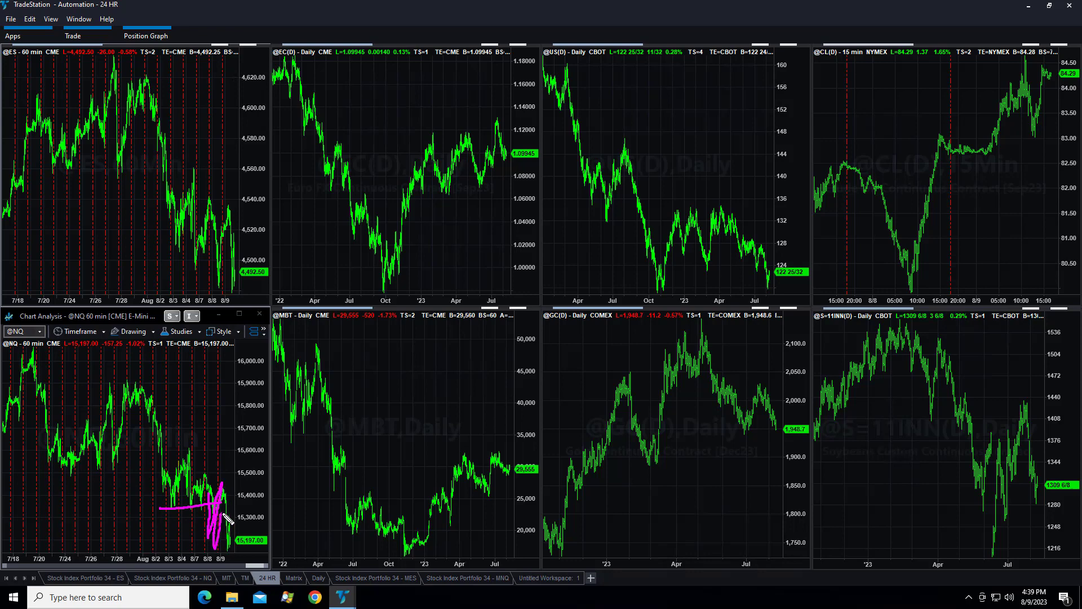
{"action": "mouse_move", "coordinate": [246, 416]}
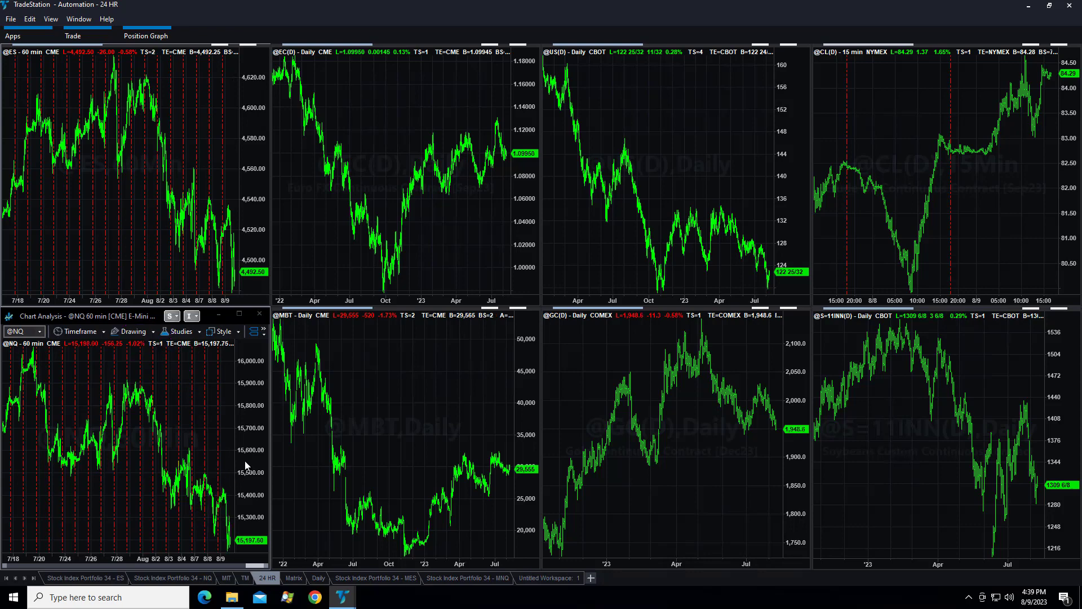
{"action": "mouse_move", "coordinate": [135, 321]}
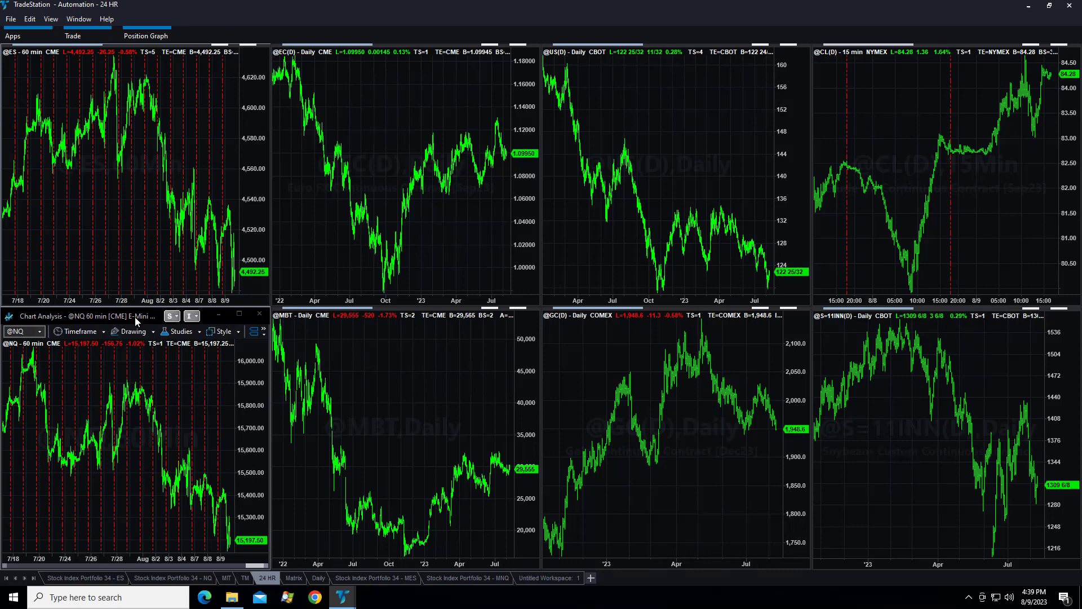
{"action": "mouse_move", "coordinate": [205, 429]}
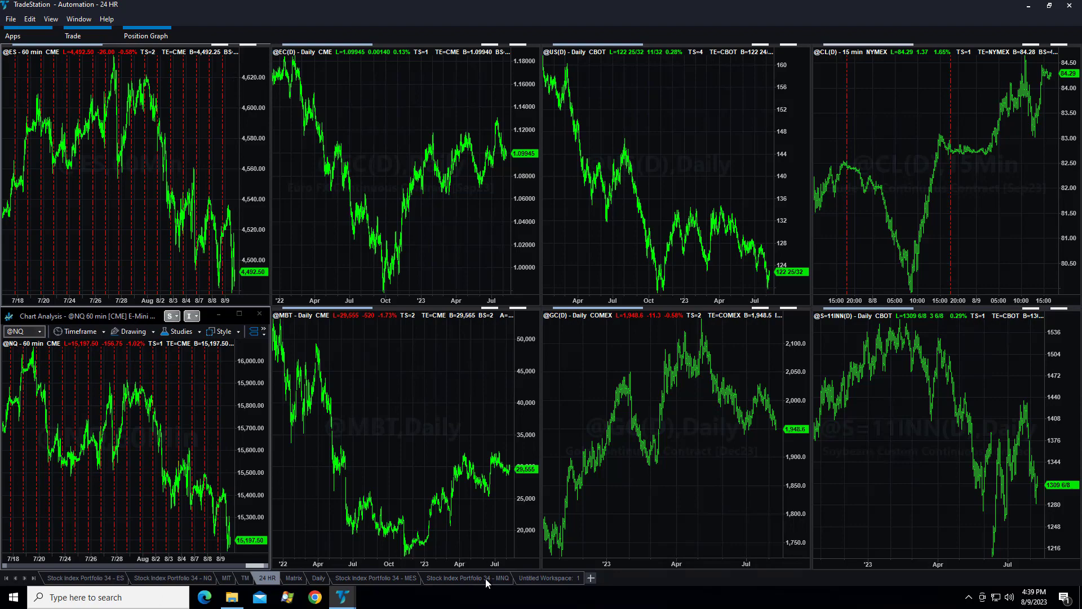
Switch to the Stock Index Portfolio 34 - MNQ grid of MNQ strategy charts.
{"action": "left_click", "coordinate": [466, 578]}
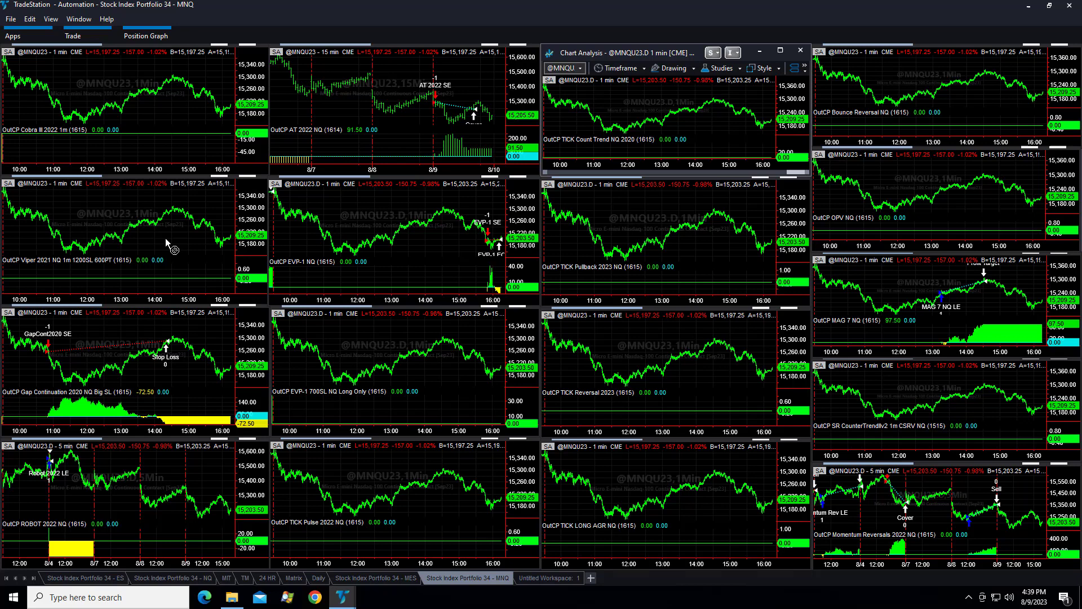
{"action": "mouse_move", "coordinate": [451, 88]}
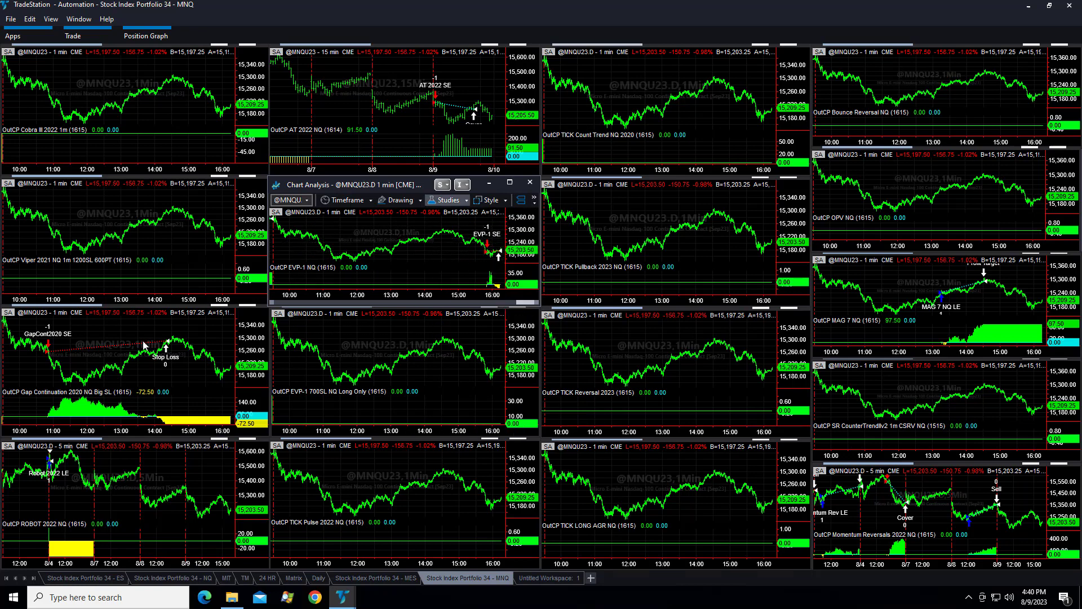
{"action": "mouse_move", "coordinate": [200, 342]}
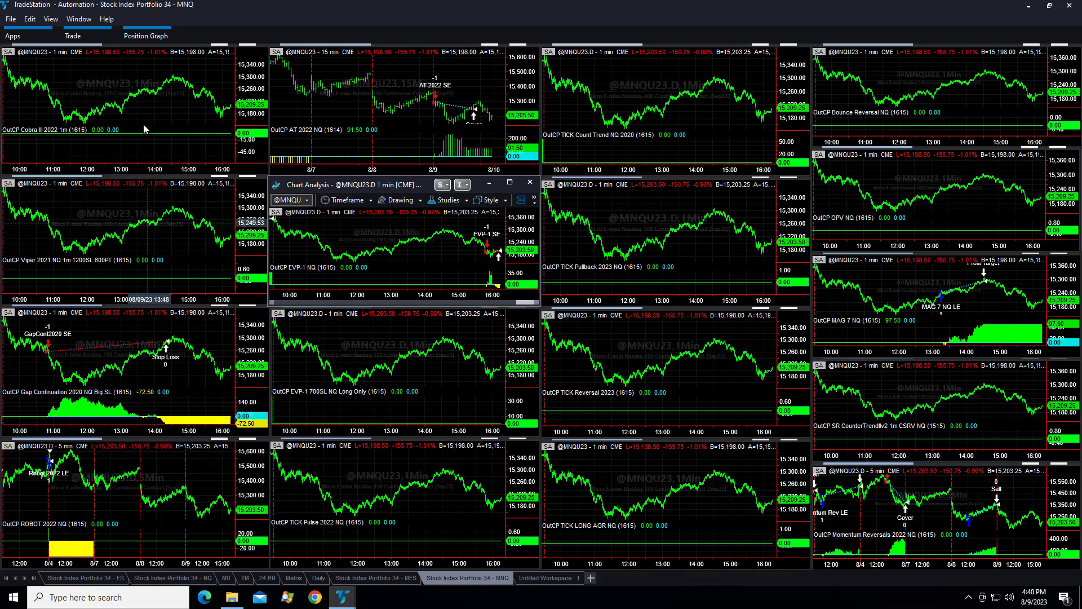
{"action": "mouse_move", "coordinate": [131, 332]}
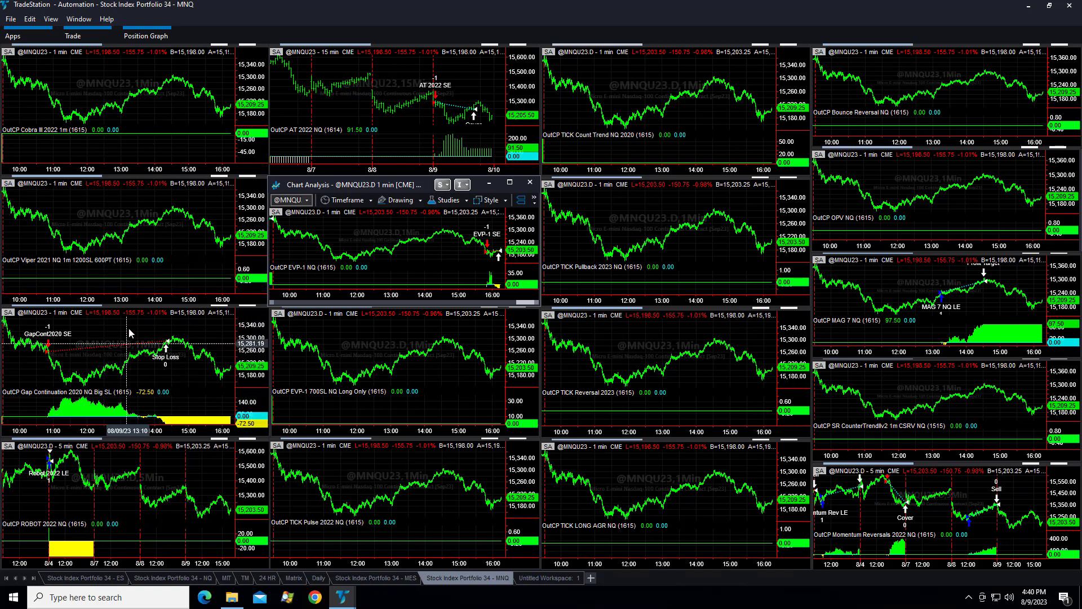
{"action": "mouse_move", "coordinate": [96, 393]}
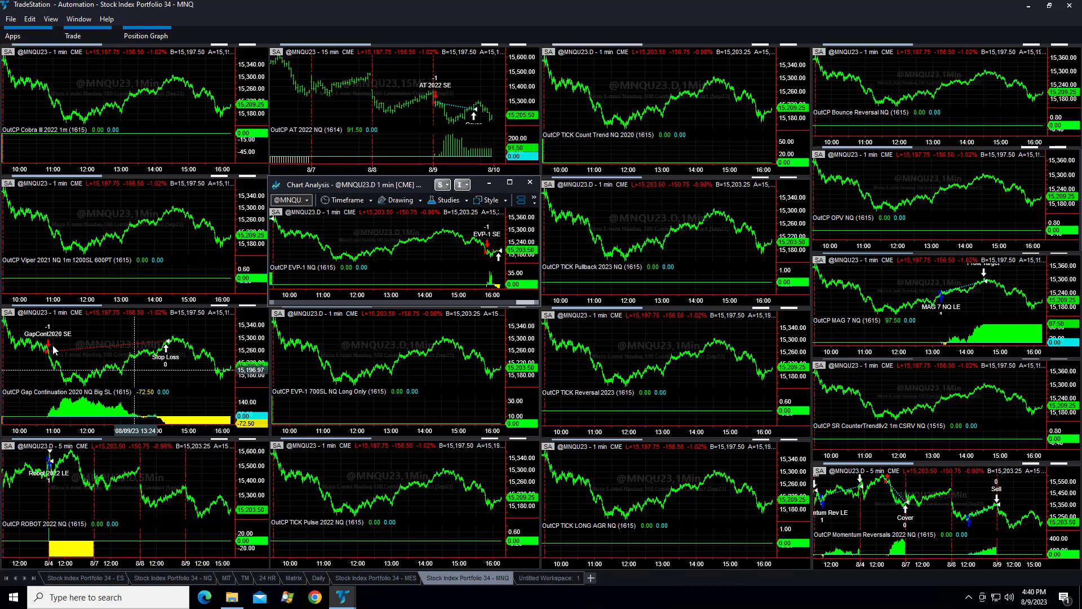
{"action": "mouse_move", "coordinate": [178, 391]}
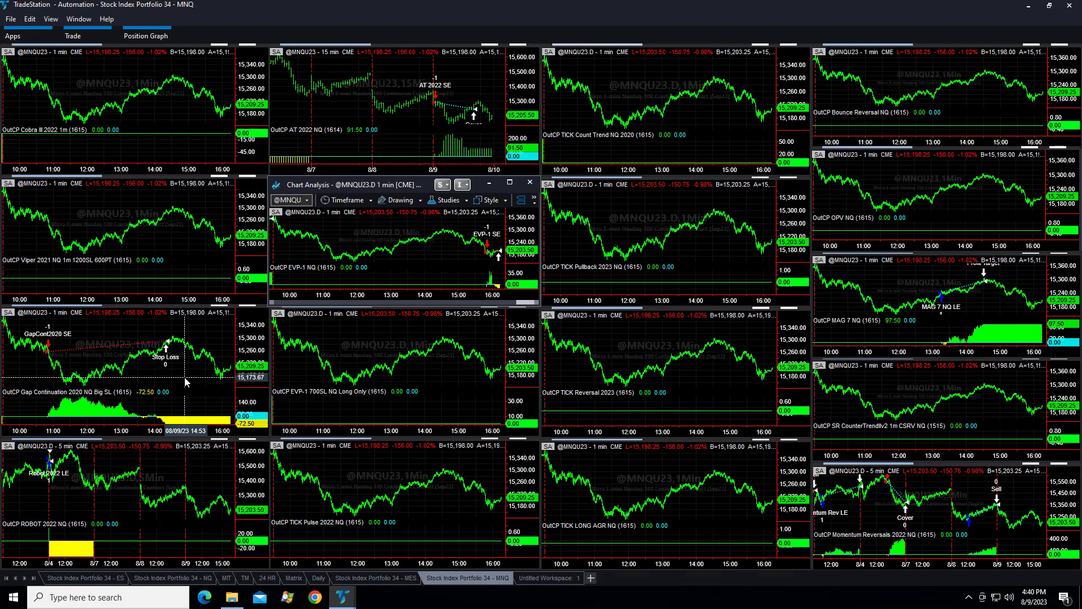
{"action": "mouse_move", "coordinate": [483, 428]}
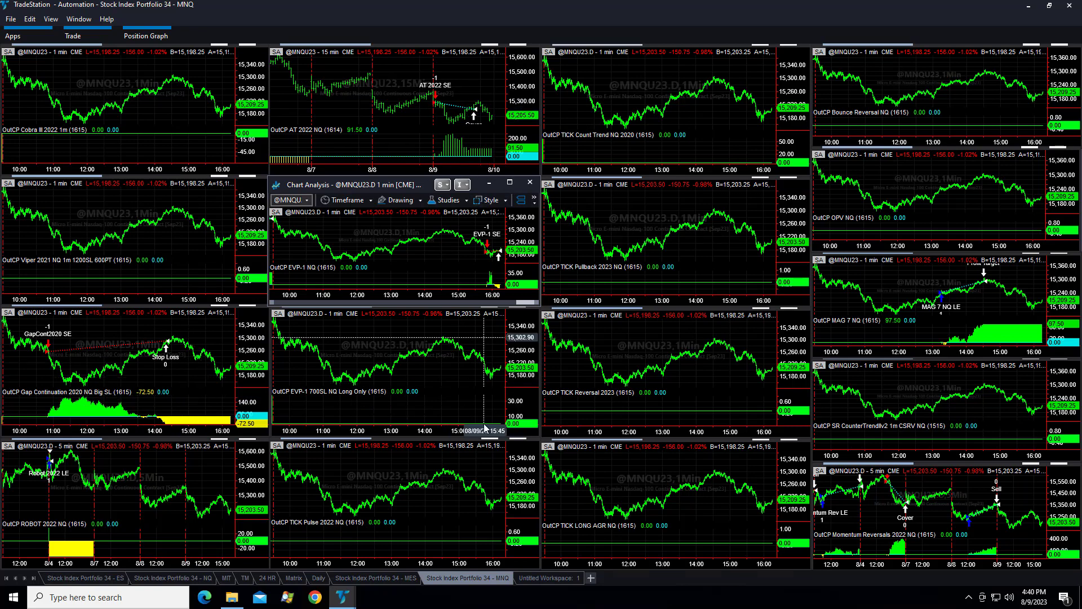
{"action": "mouse_move", "coordinate": [972, 319]}
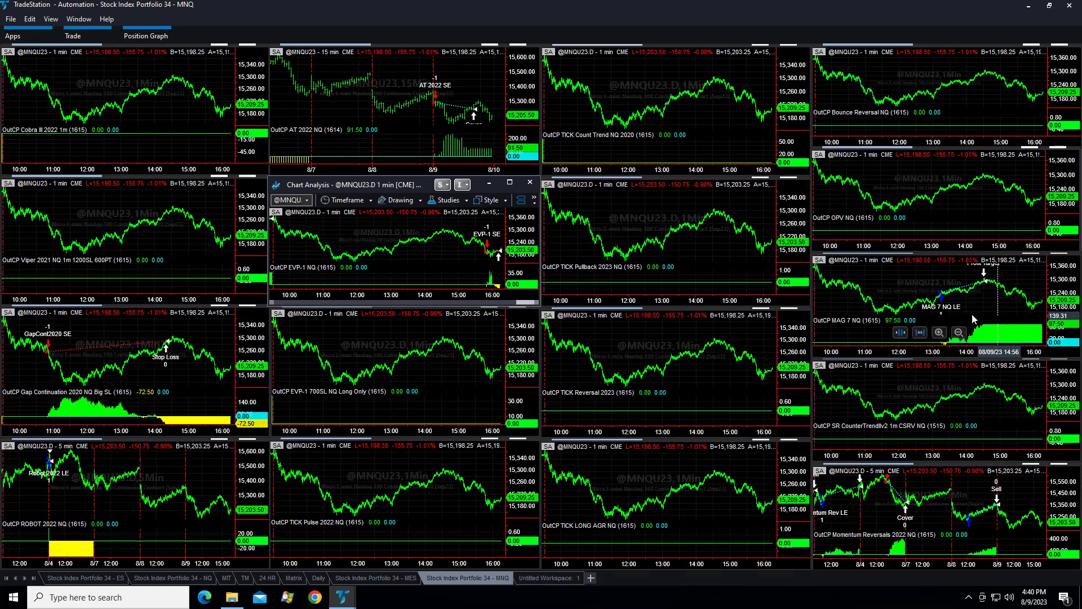
{"action": "mouse_move", "coordinate": [407, 109]}
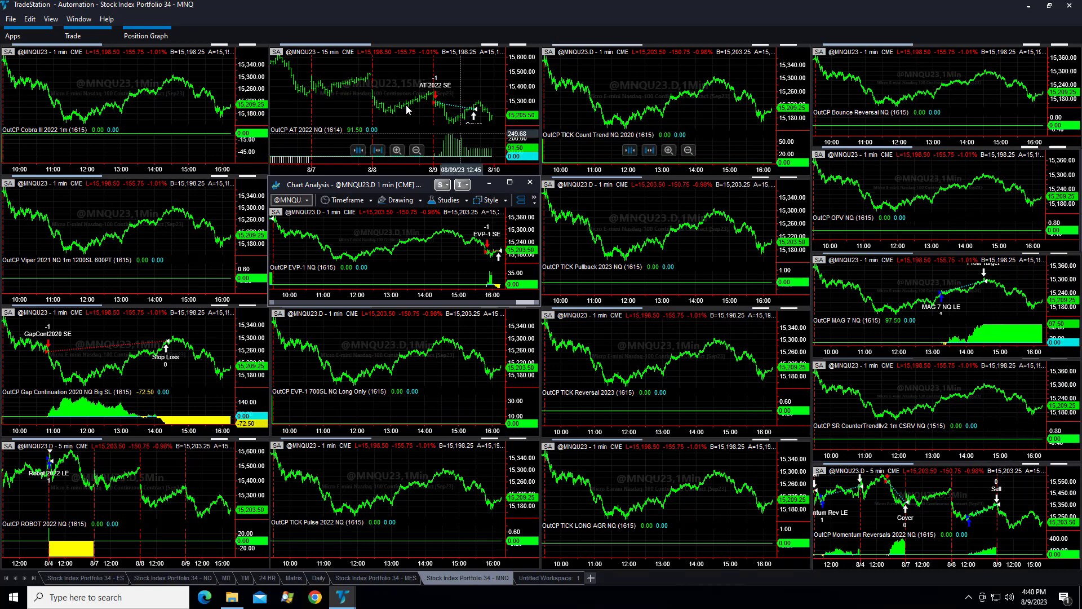
{"action": "mouse_move", "coordinate": [1027, 513]}
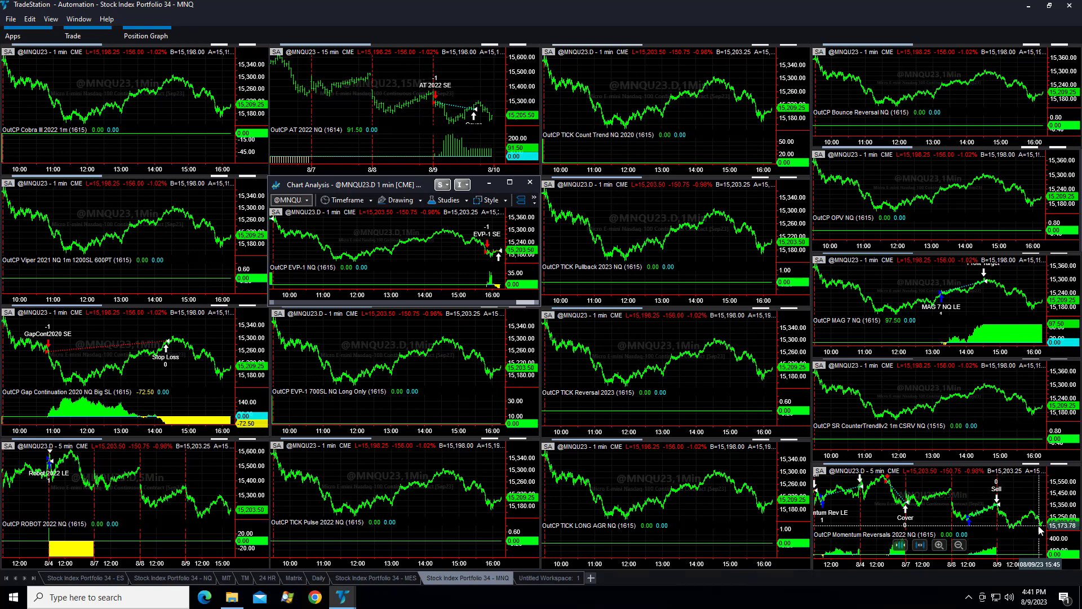
{"action": "mouse_move", "coordinate": [703, 226]}
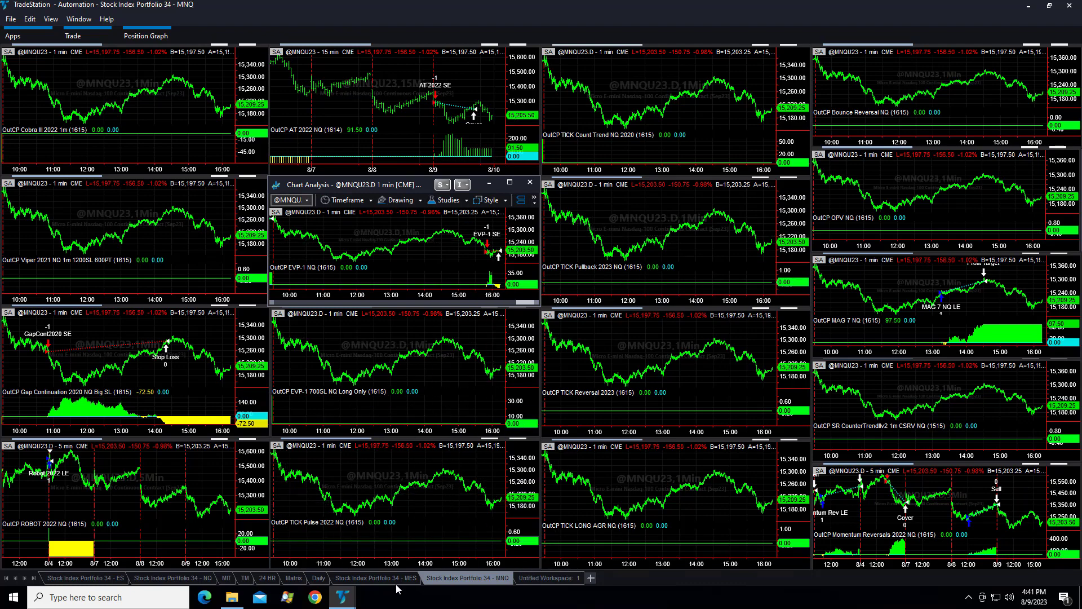
{"action": "left_click", "coordinate": [375, 578]}
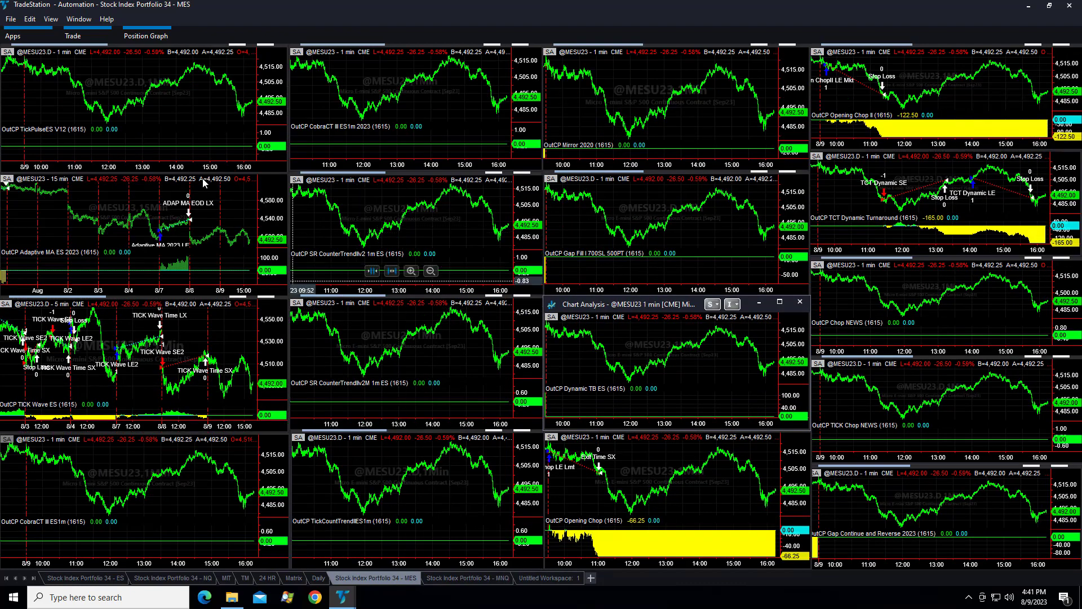
{"action": "mouse_move", "coordinate": [564, 450]}
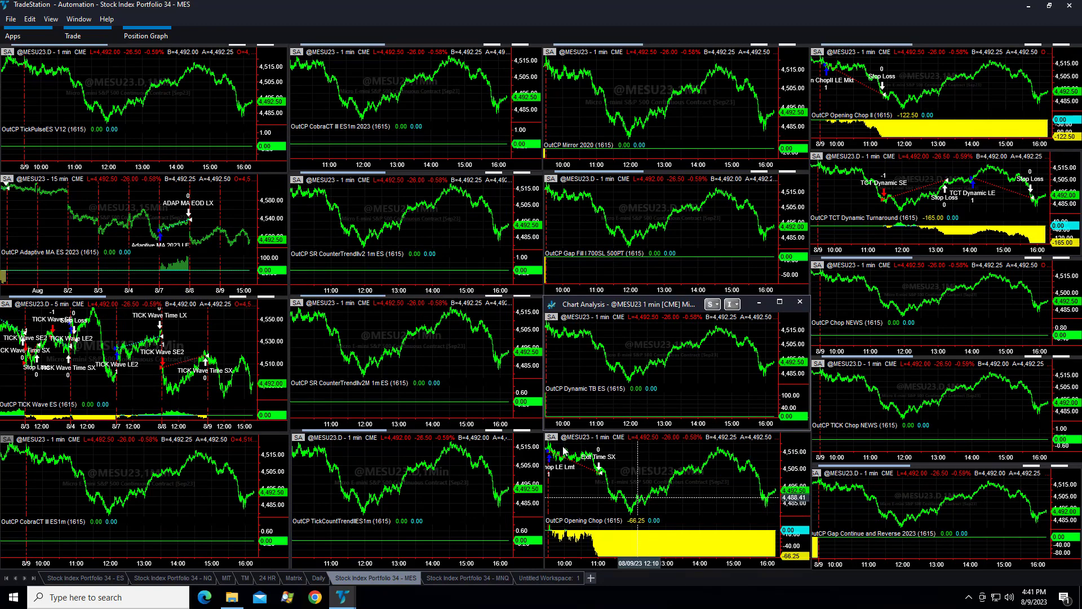
{"action": "mouse_move", "coordinate": [676, 507]}
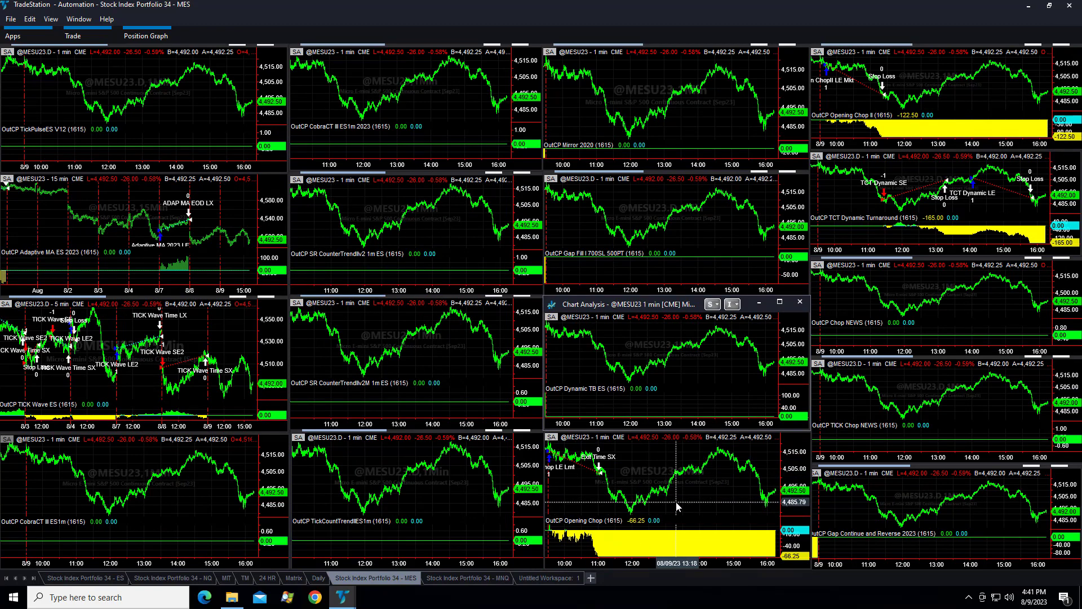
{"action": "mouse_move", "coordinate": [943, 71]}
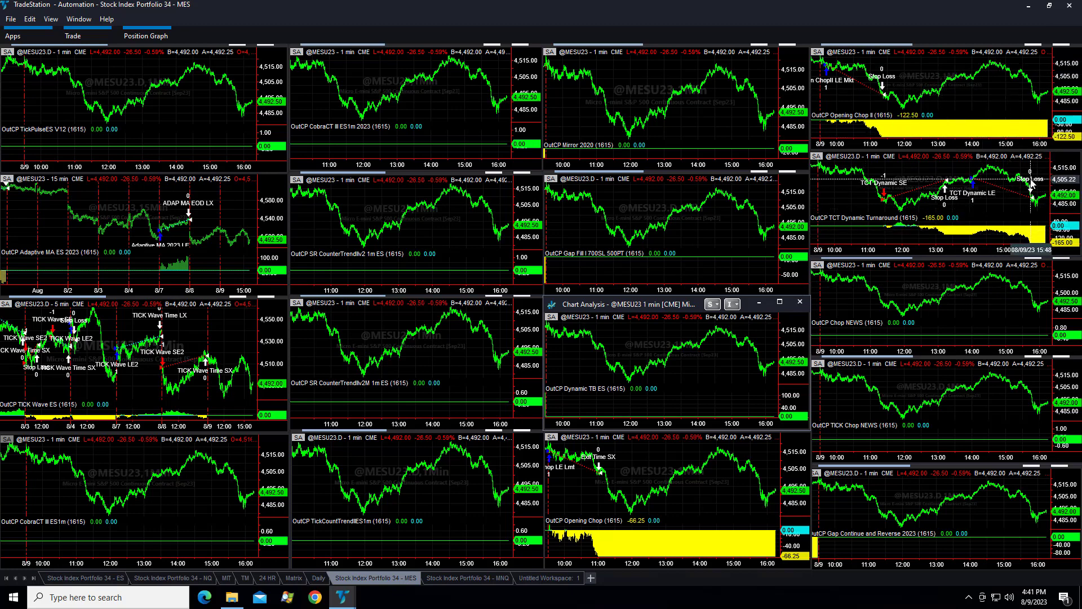
{"action": "mouse_move", "coordinate": [1025, 172]}
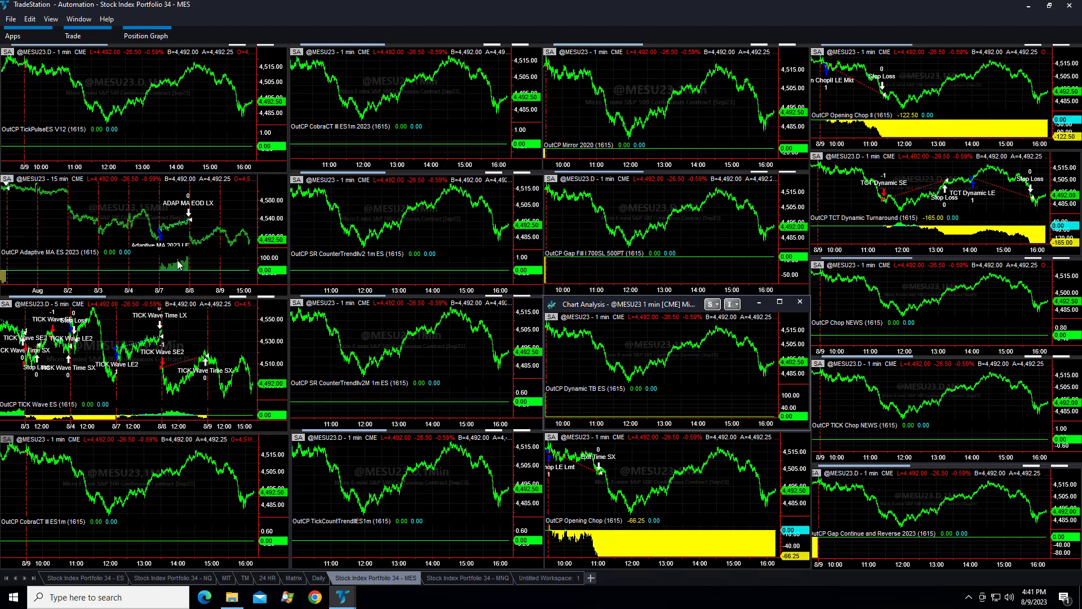
Switch to the PMMA window's SI 34 MM INPUT NQ workspace of NQ charts.
{"action": "left_click", "coordinate": [133, 599]}
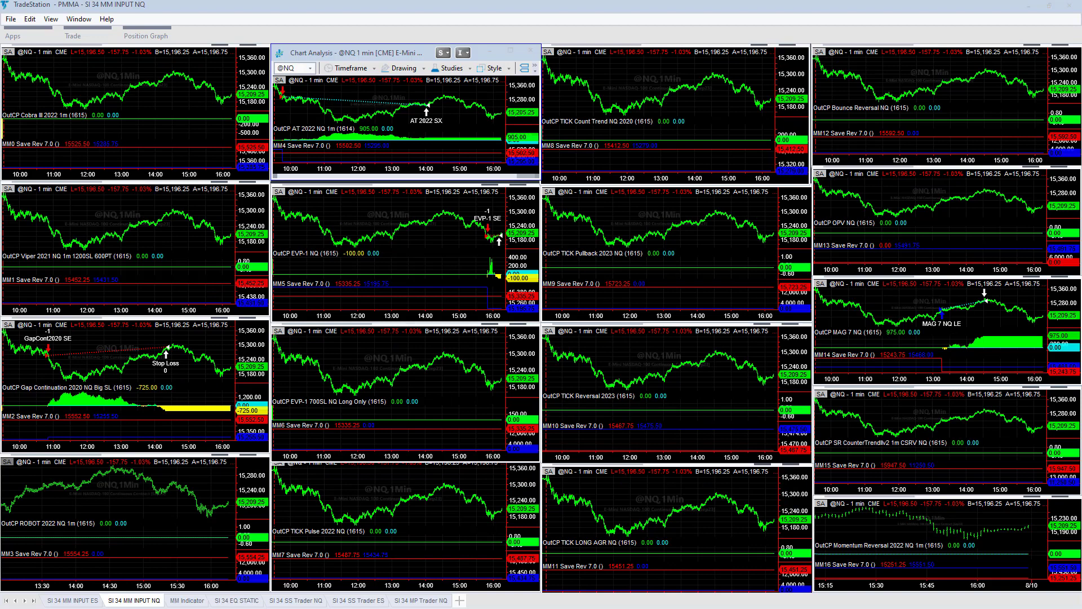
{"action": "mouse_move", "coordinate": [295, 105]}
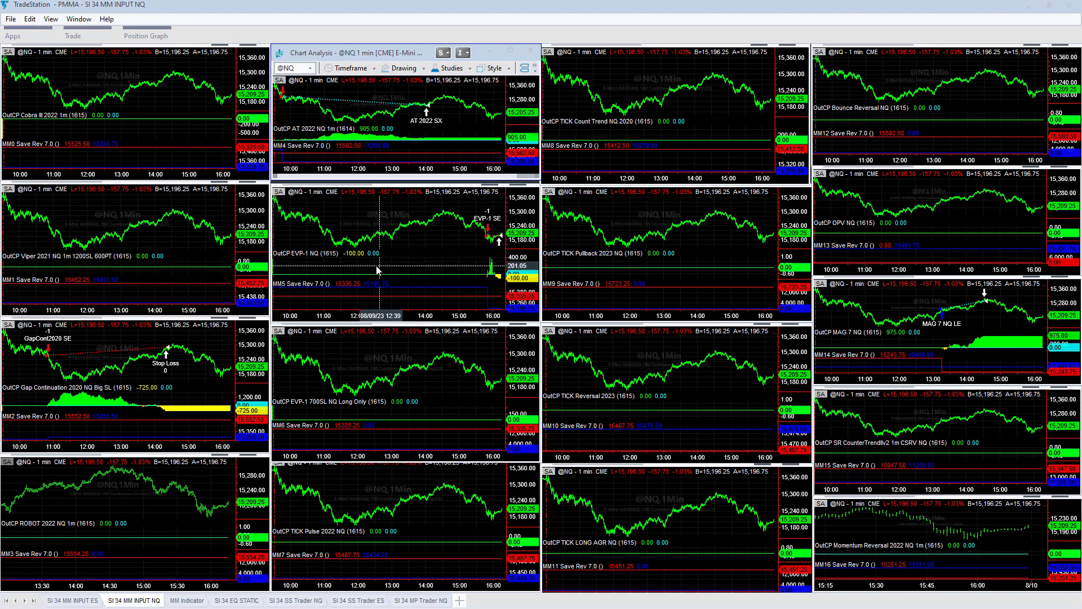
{"action": "mouse_move", "coordinate": [286, 101]}
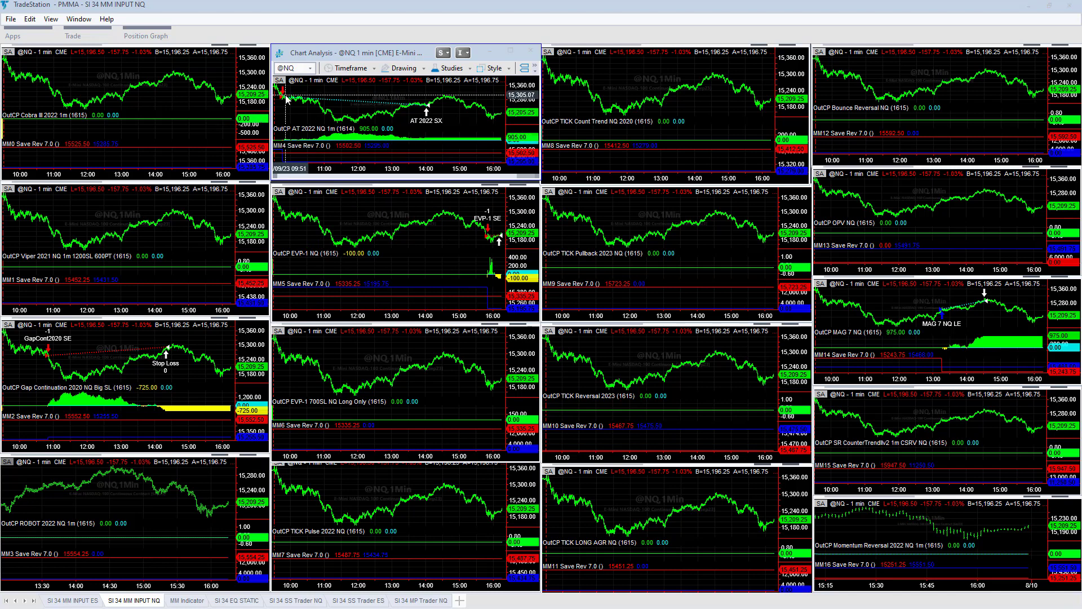
{"action": "mouse_move", "coordinate": [490, 252]}
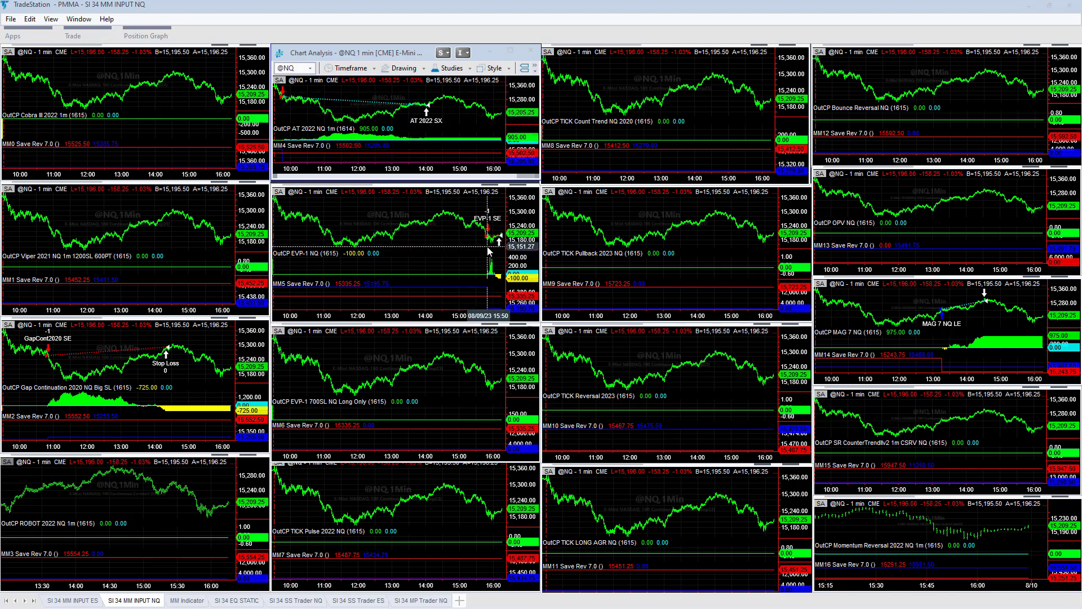
{"action": "mouse_move", "coordinate": [200, 400]}
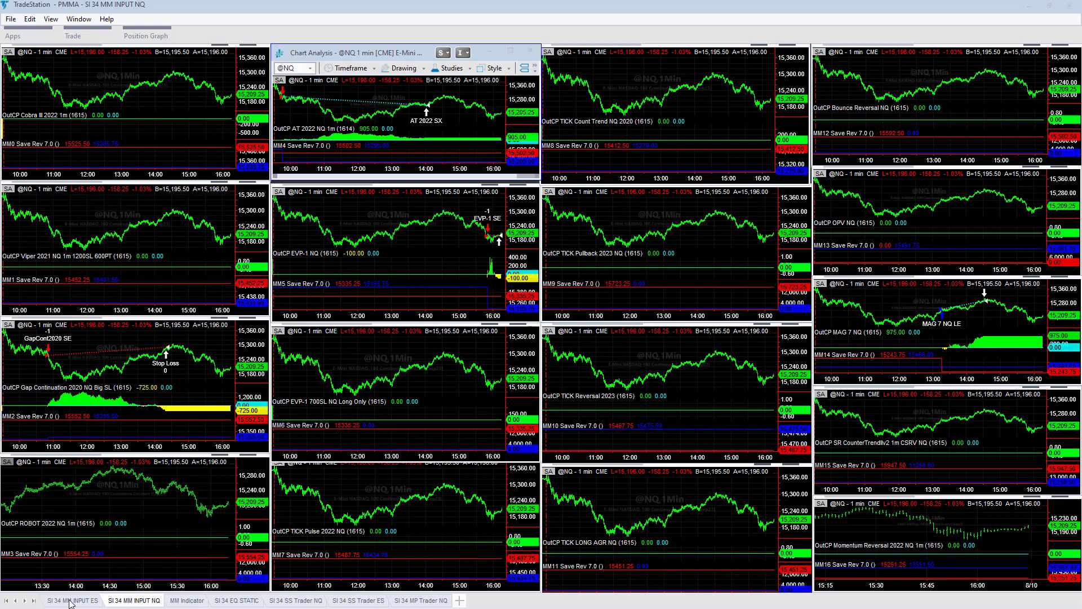
Show the SI 34 MM INPUT ES workspace with its ES strategy charts.
{"action": "left_click", "coordinate": [72, 599]}
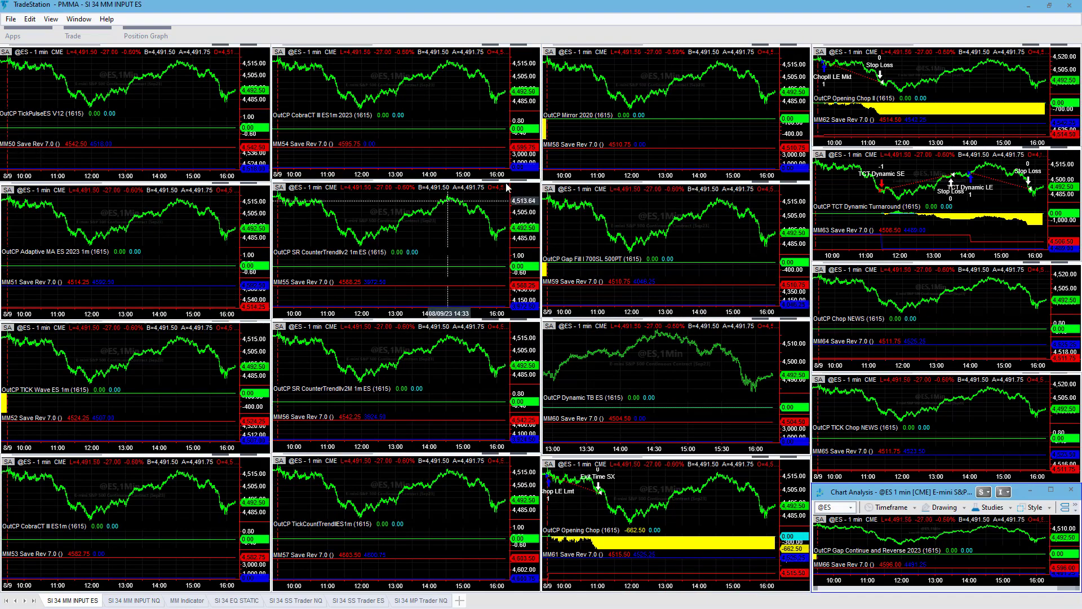
{"action": "mouse_move", "coordinate": [724, 525]}
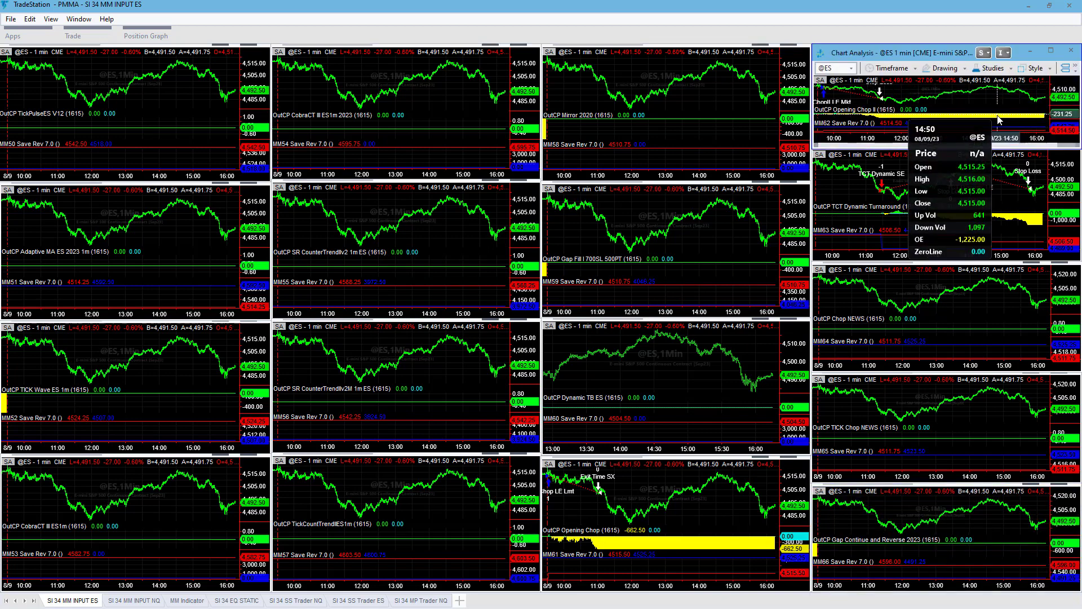
{"action": "mouse_move", "coordinate": [824, 204]}
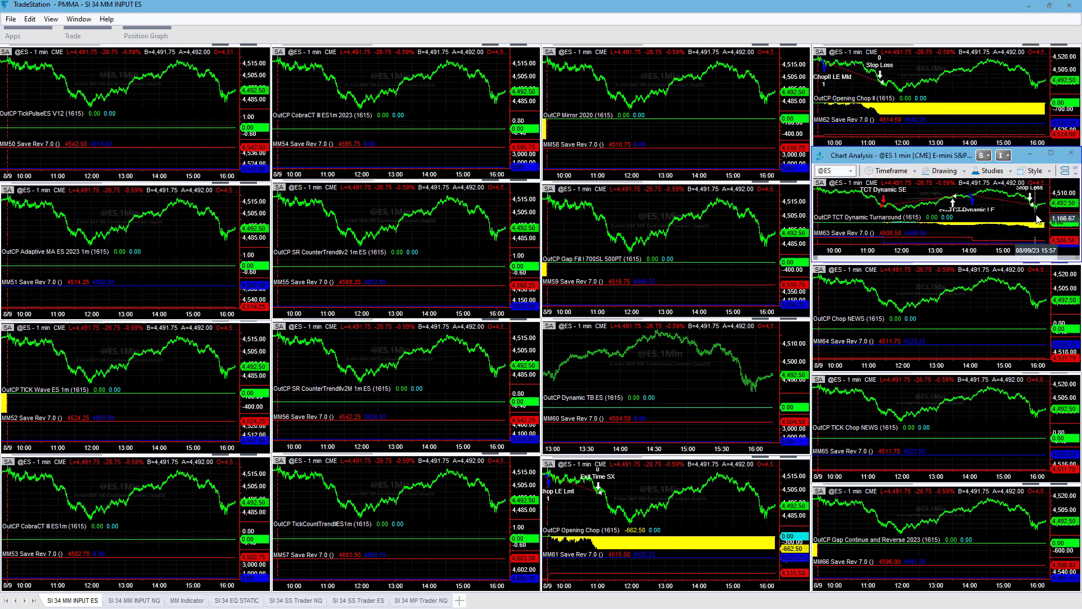
{"action": "mouse_move", "coordinate": [345, 499]}
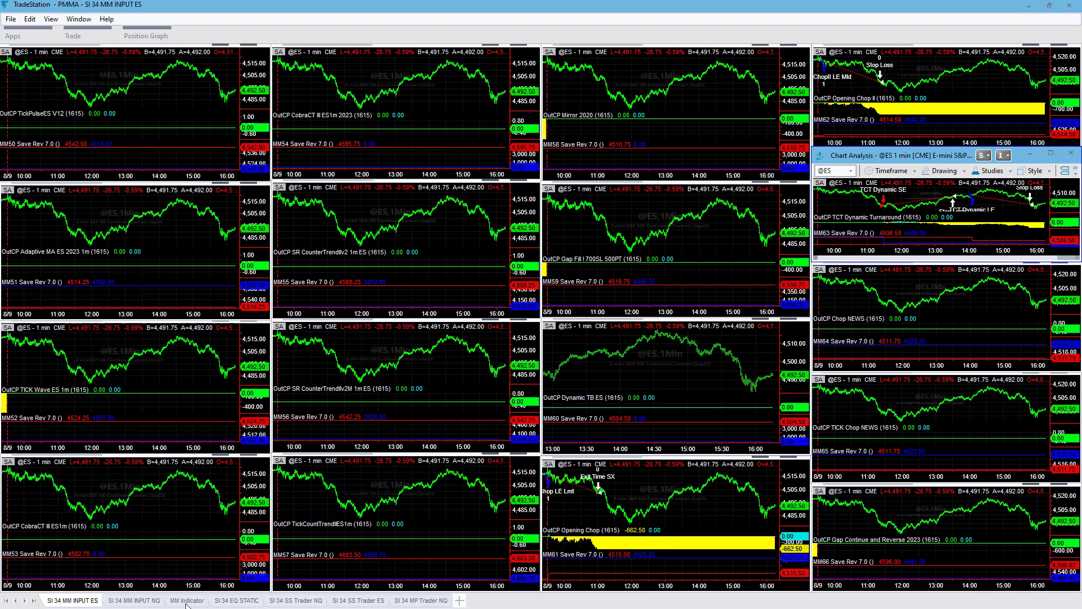
Open the MM Indicator sheet with MM MP ES, MM MP NQ and MM DailyPL panels.
{"action": "left_click", "coordinate": [185, 600]}
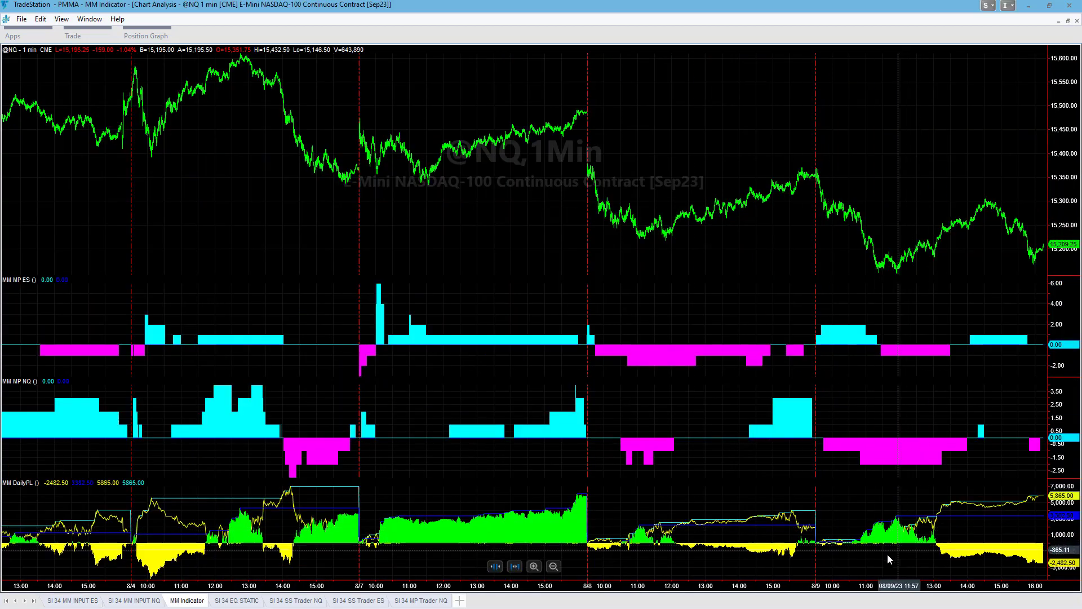
{"action": "mouse_move", "coordinate": [892, 243]}
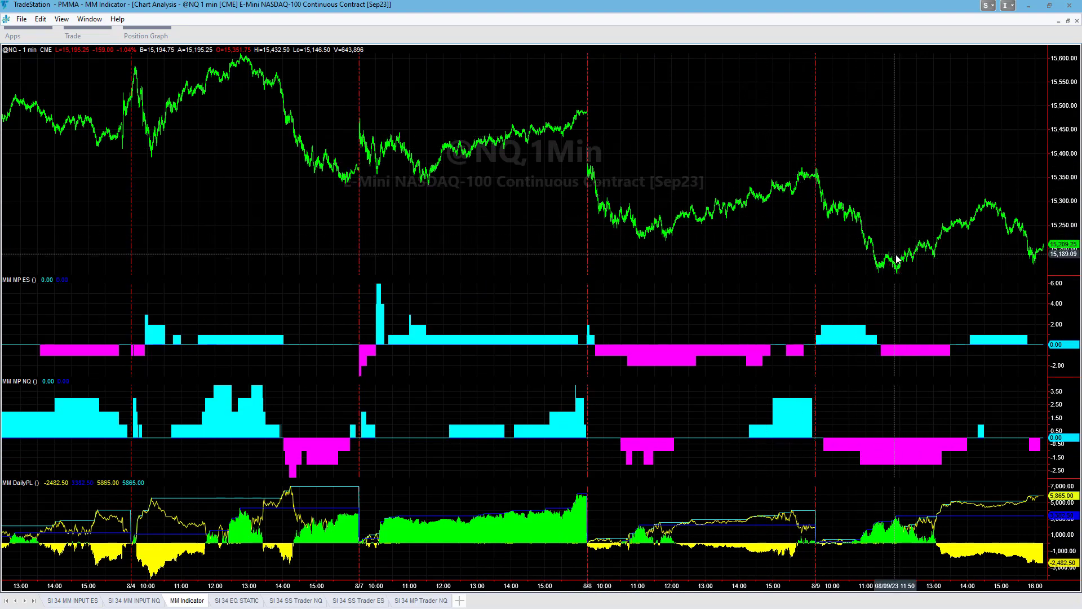
{"action": "mouse_move", "coordinate": [1000, 200]}
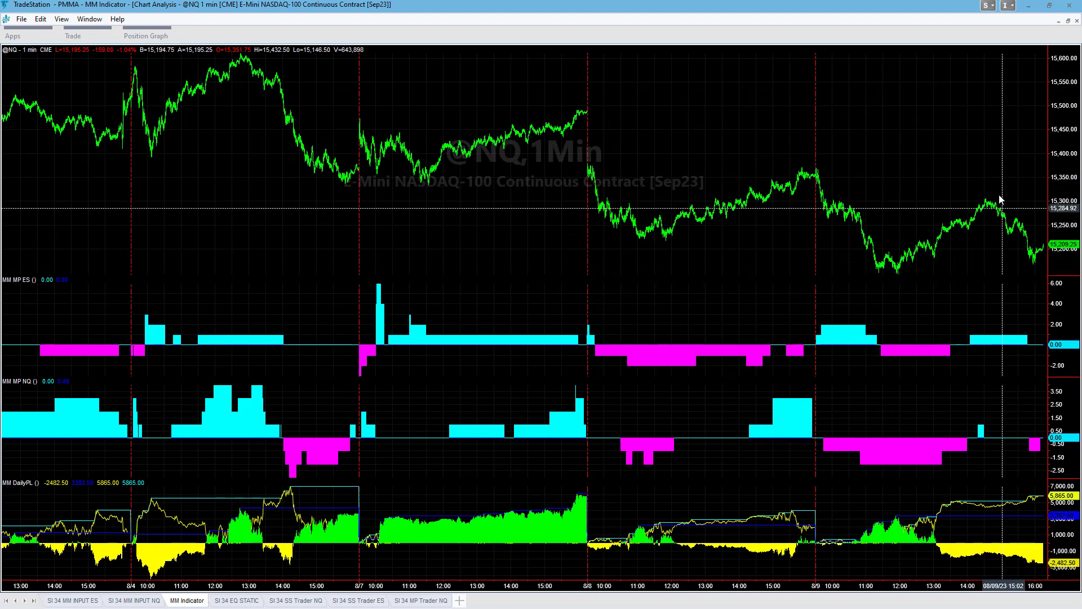
{"action": "mouse_move", "coordinate": [963, 281]}
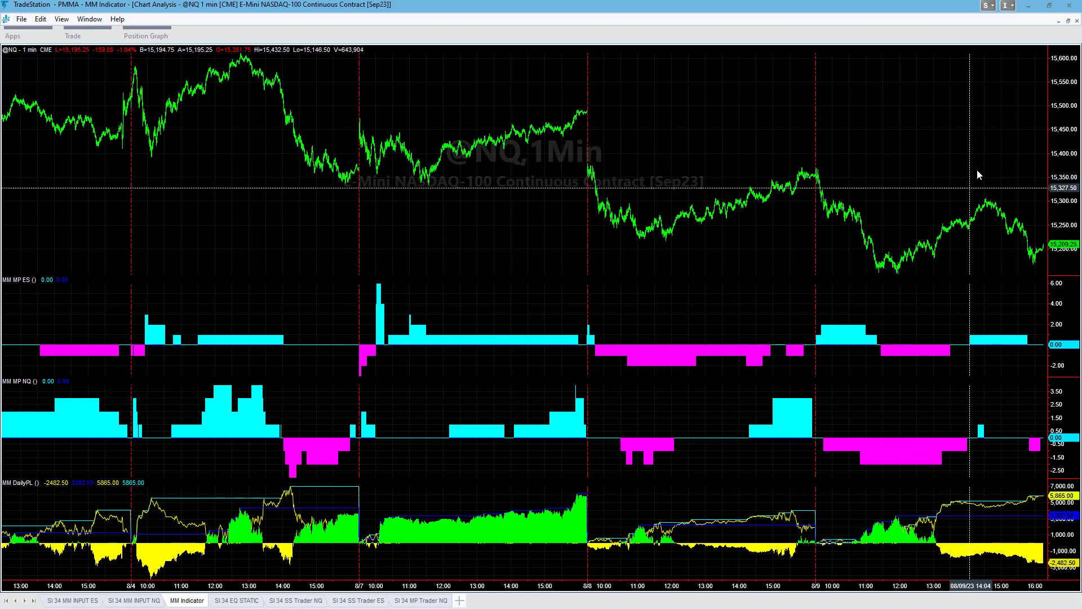
{"action": "mouse_move", "coordinate": [985, 560]}
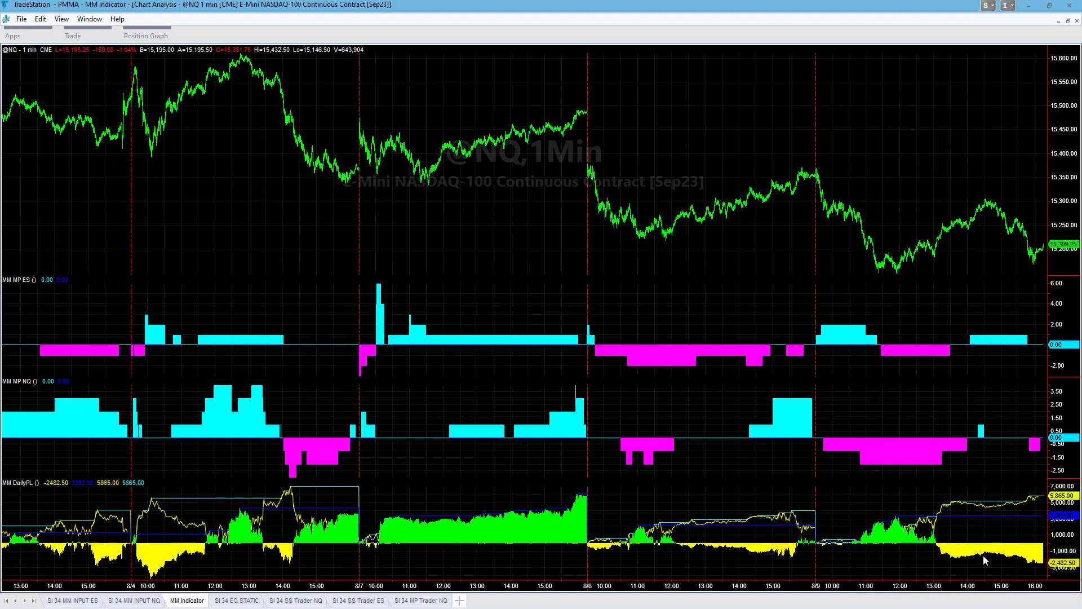
{"action": "mouse_move", "coordinate": [810, 379]}
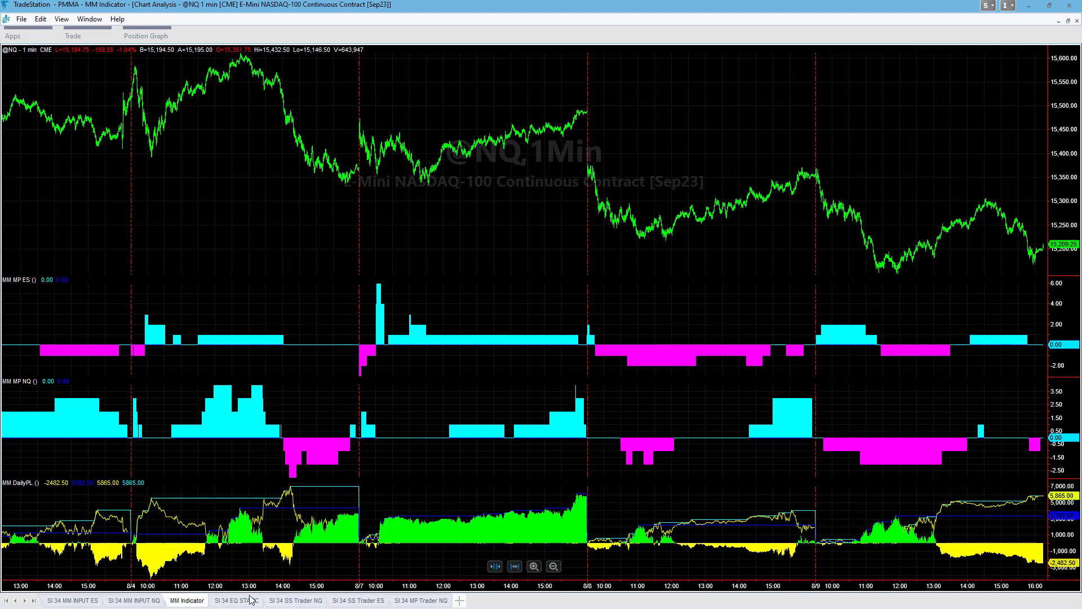
Switch to the SI 34 SS Trader NQ one-minute strategy chart.
{"action": "left_click", "coordinate": [295, 600]}
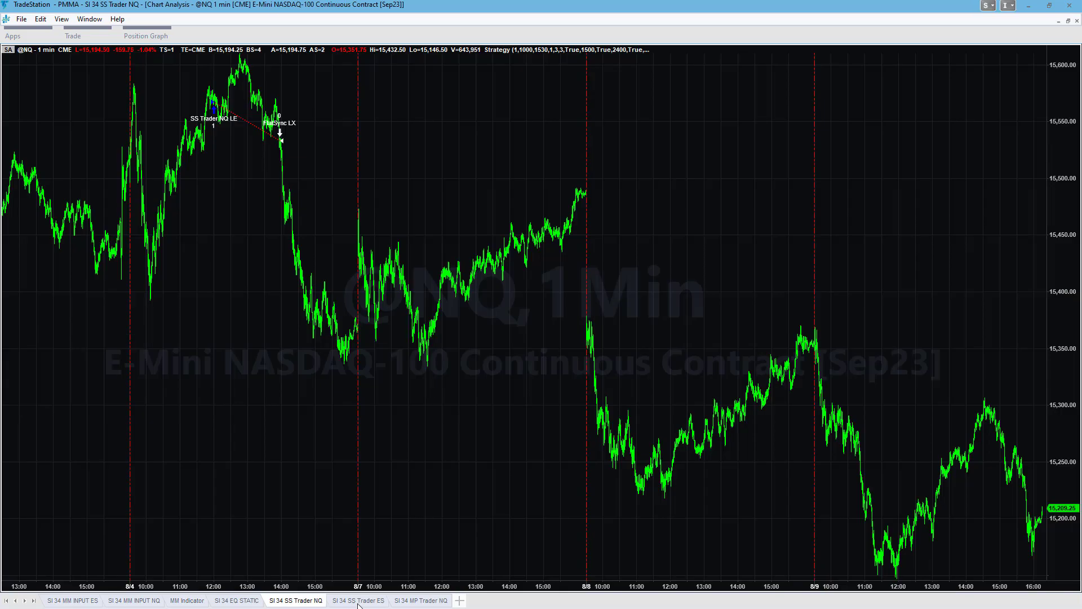
View the SI 34 SS Trader ES chart, then the SI 34 MP Trader NQ chart.
{"action": "left_click", "coordinate": [358, 600]}
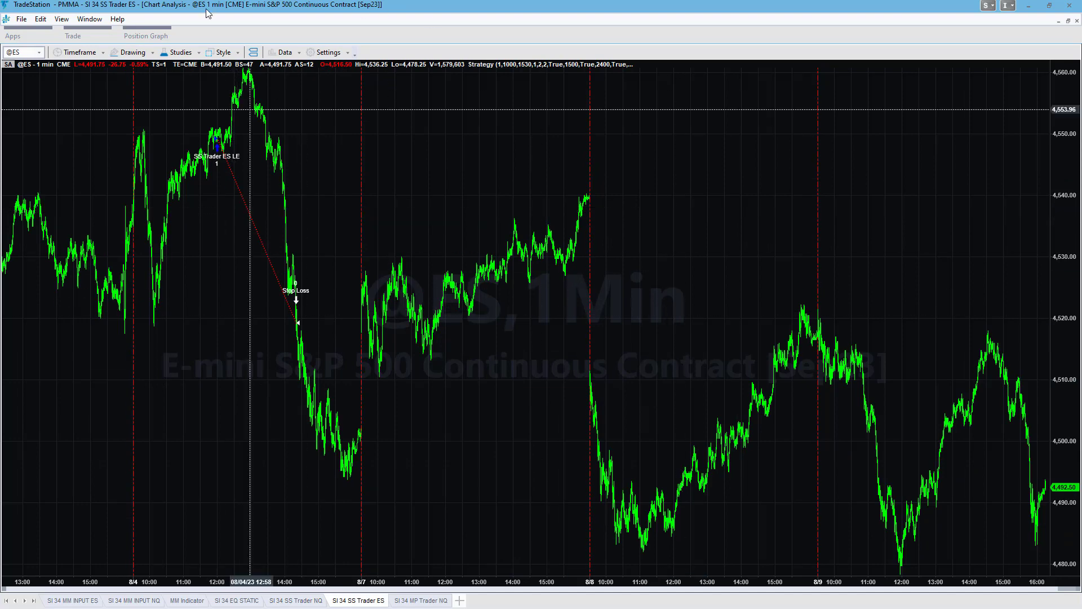
{"action": "left_click", "coordinate": [419, 600]}
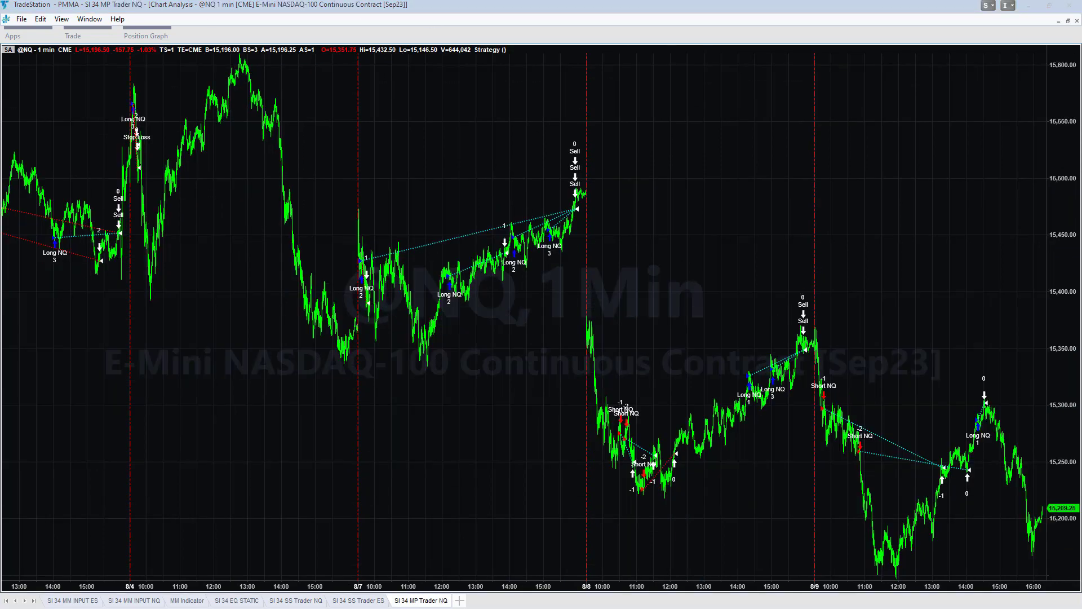
{"action": "mouse_move", "coordinate": [517, 310]}
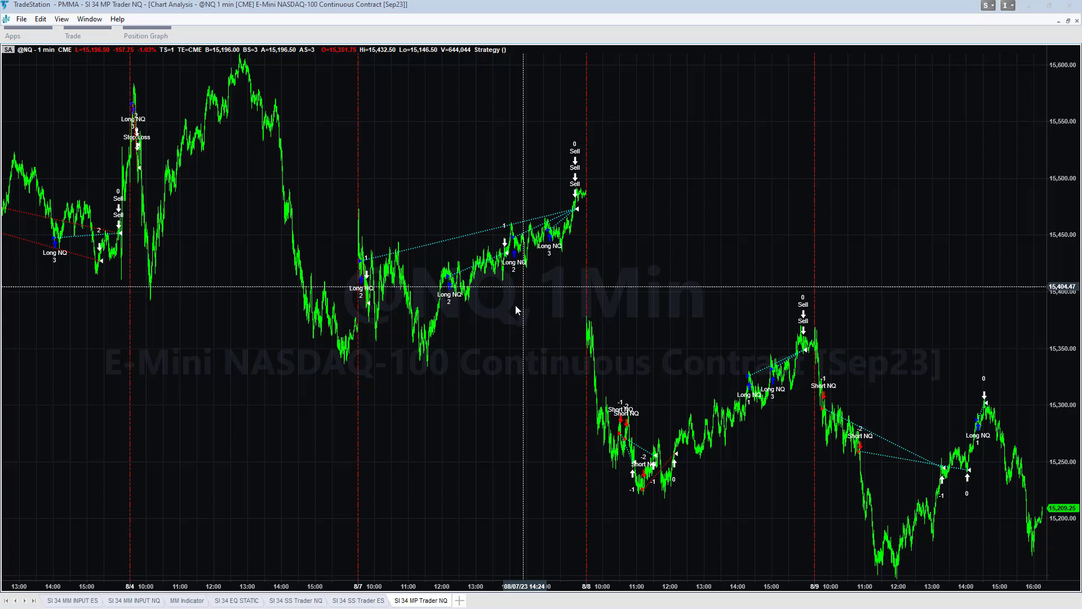
{"action": "mouse_move", "coordinate": [874, 417]}
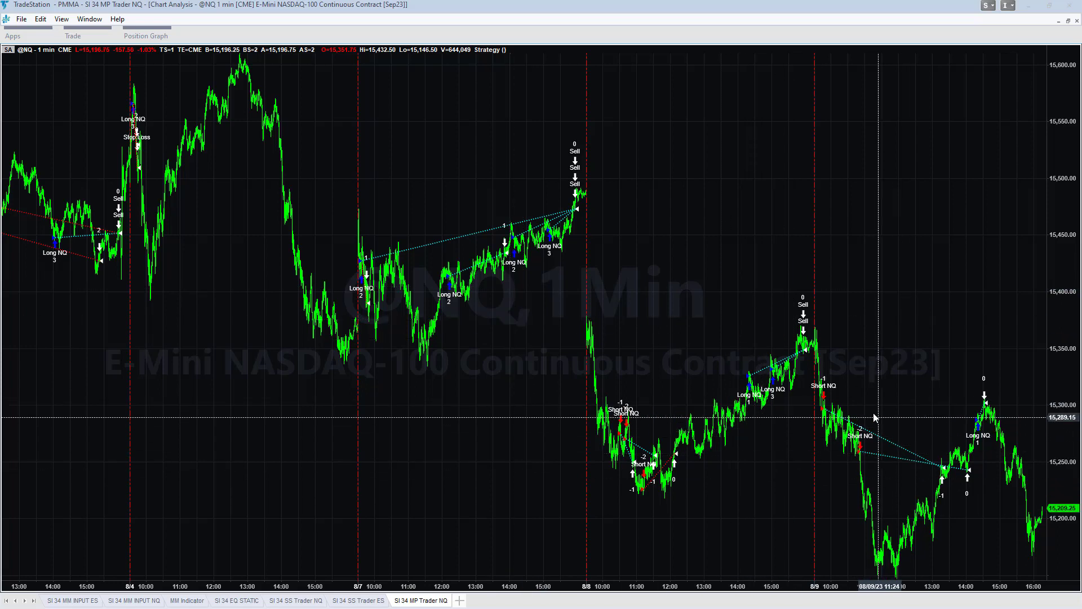
{"action": "mouse_move", "coordinate": [507, 605]}
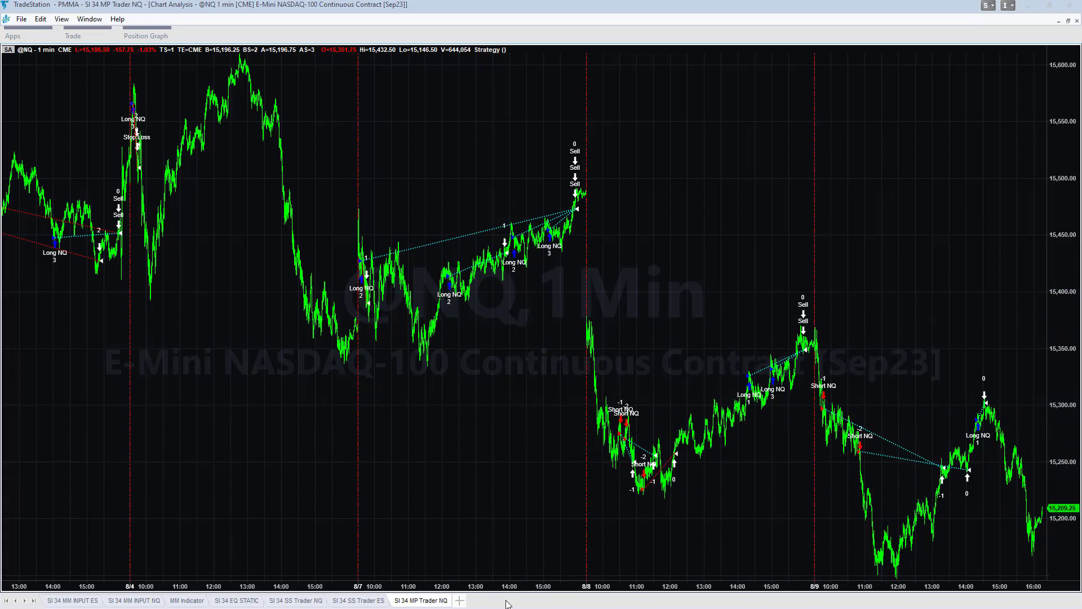
{"action": "mouse_move", "coordinate": [821, 403]}
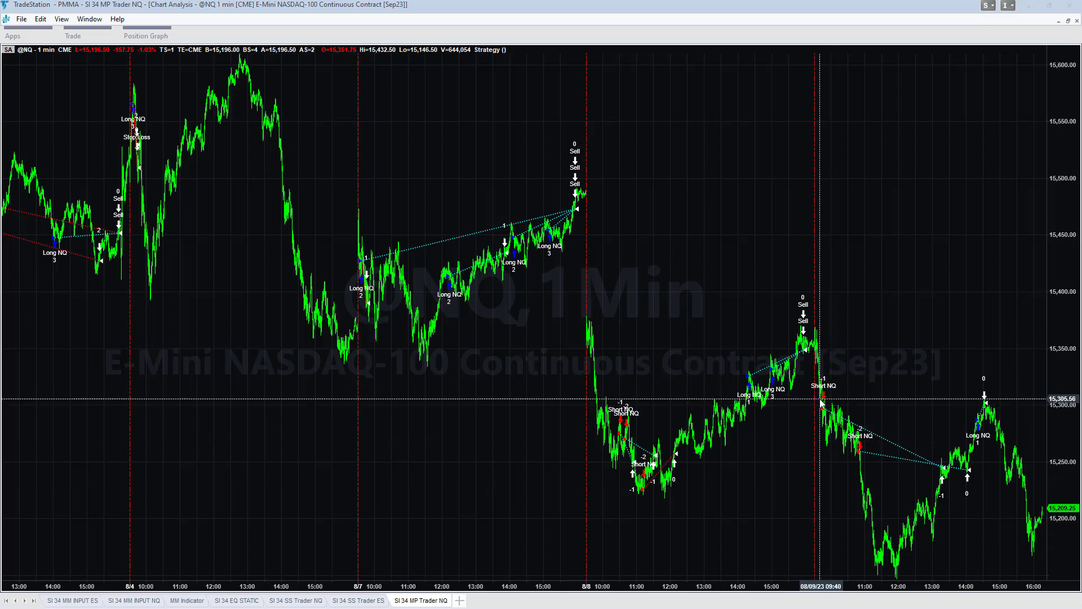
{"action": "mouse_move", "coordinate": [972, 465]}
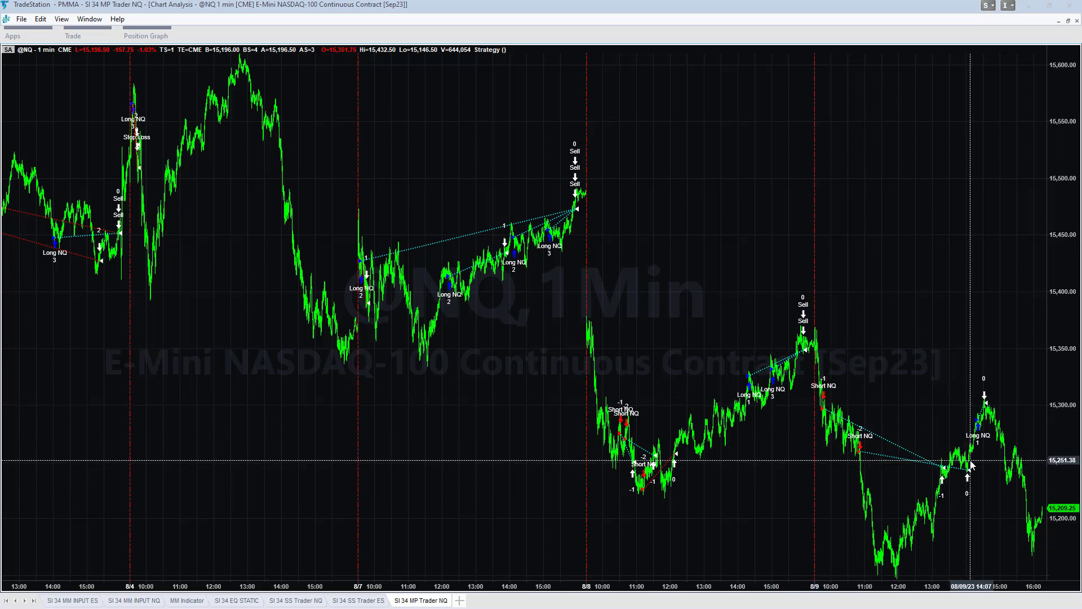
{"action": "mouse_move", "coordinate": [987, 424]}
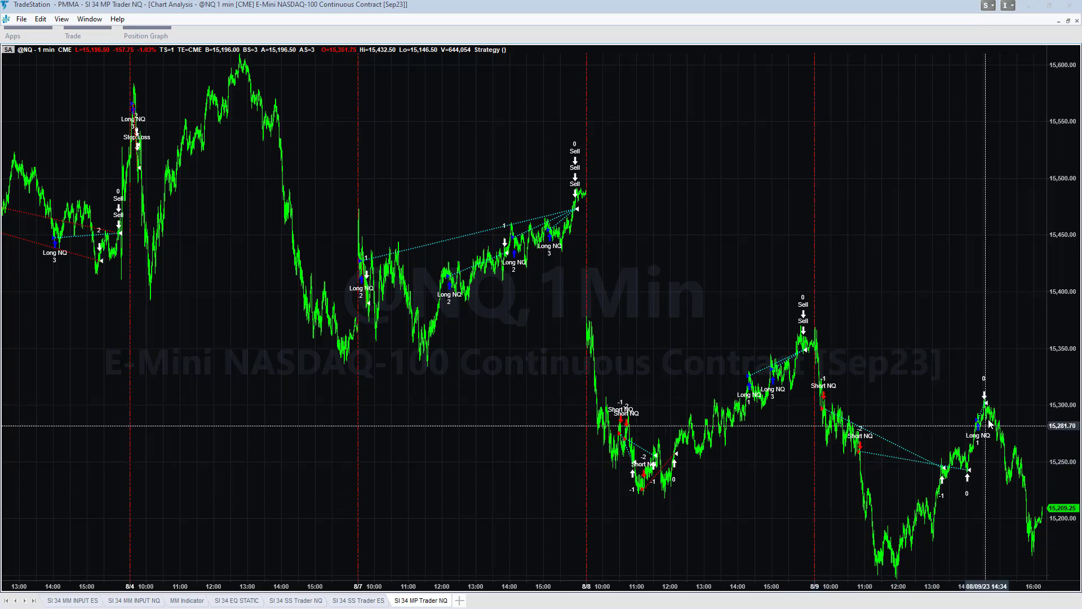
{"action": "mouse_move", "coordinate": [521, 102]}
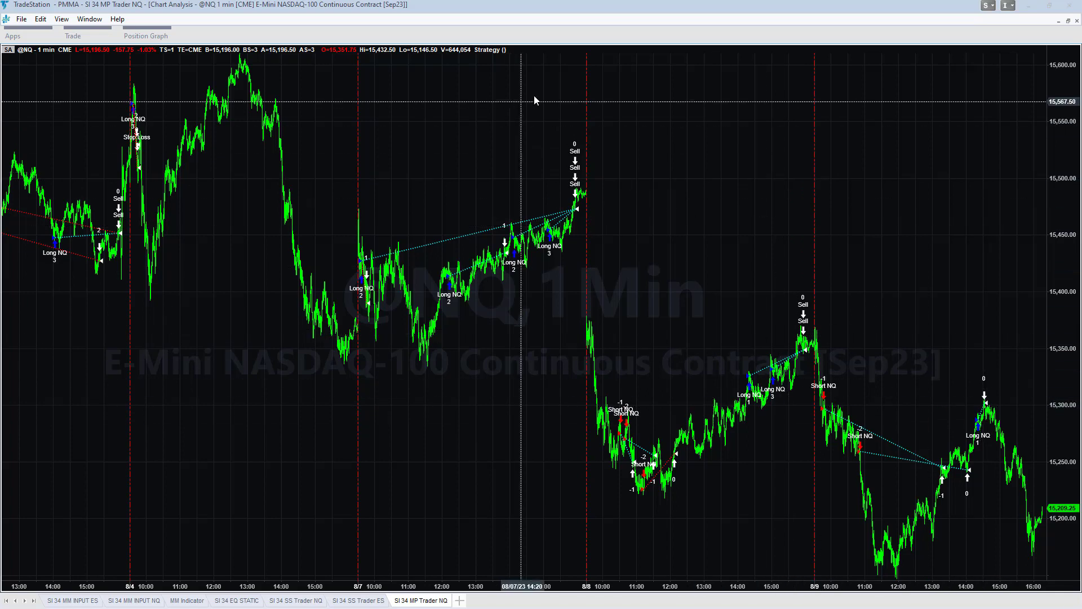
{"action": "mouse_move", "coordinate": [339, 142]}
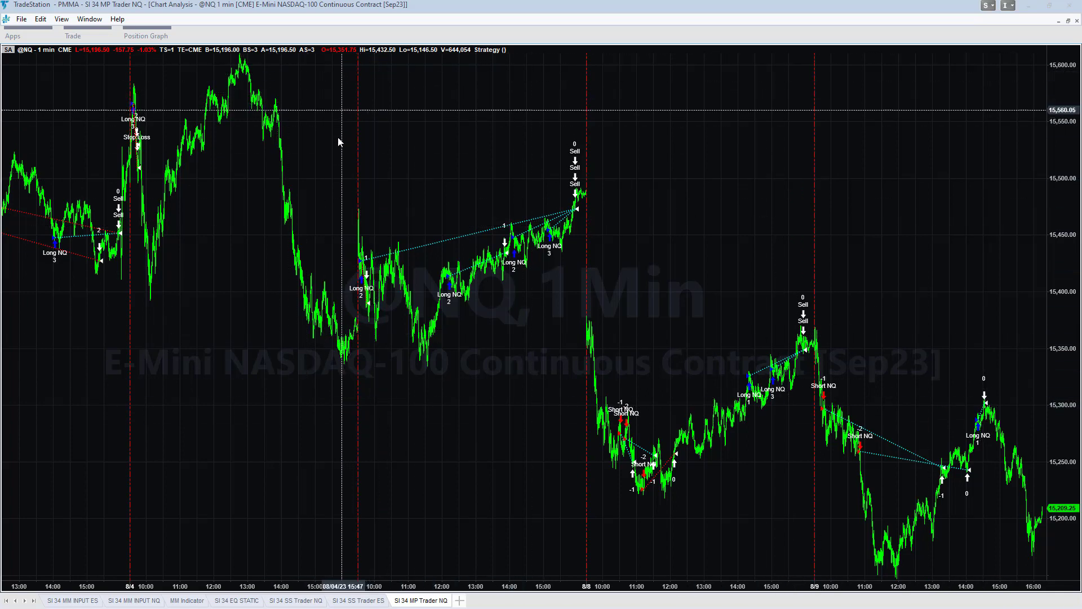
Open the shortcut menu on the NQ 1-minute chart background.
{"action": "right_click", "coordinate": [339, 141]}
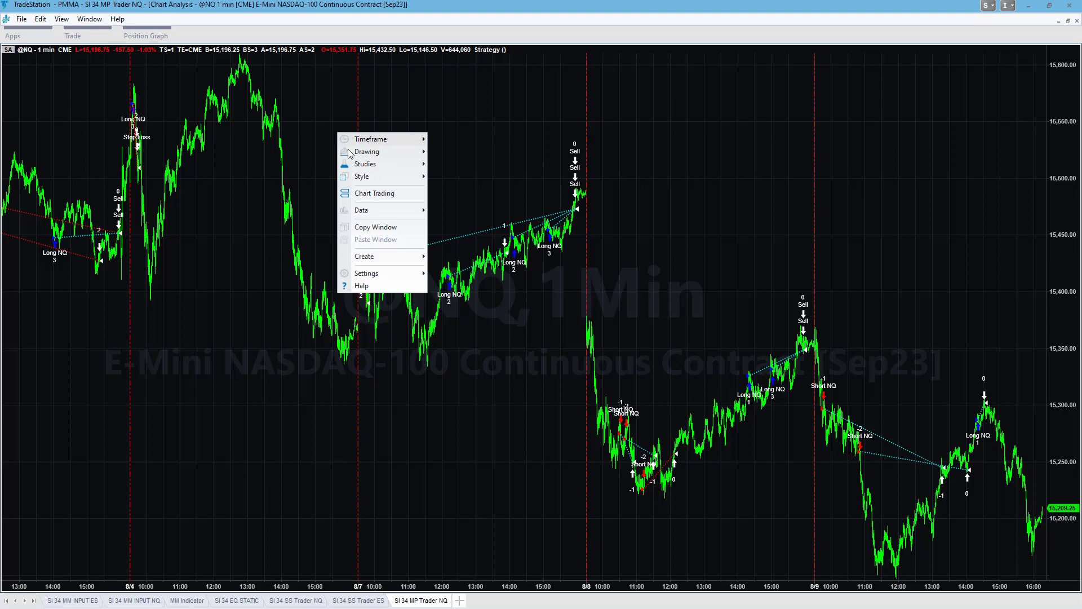
Open the NQ strategy performance report, review Daily and Weekly periodical returns, then the equity curve.
{"action": "left_click", "coordinate": [511, 242]}
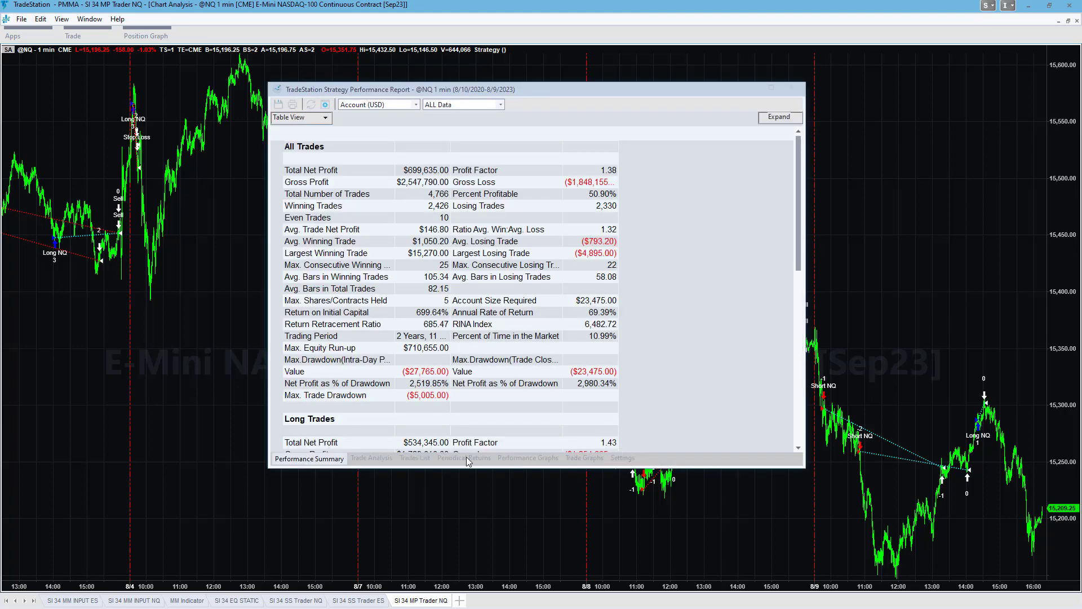
{"action": "left_click", "coordinate": [464, 458]}
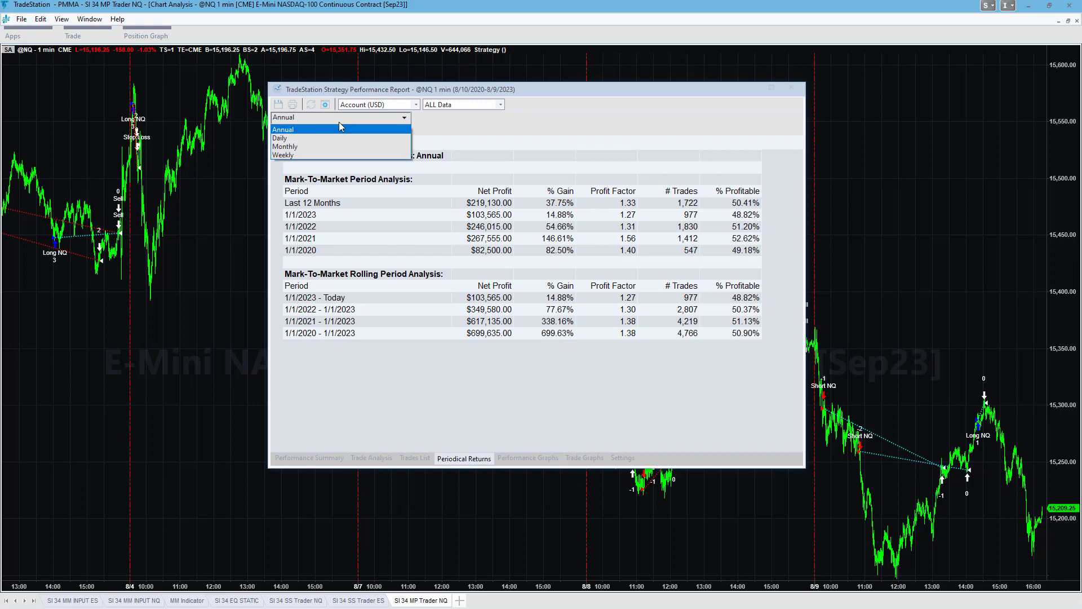
{"action": "left_click", "coordinate": [280, 137]}
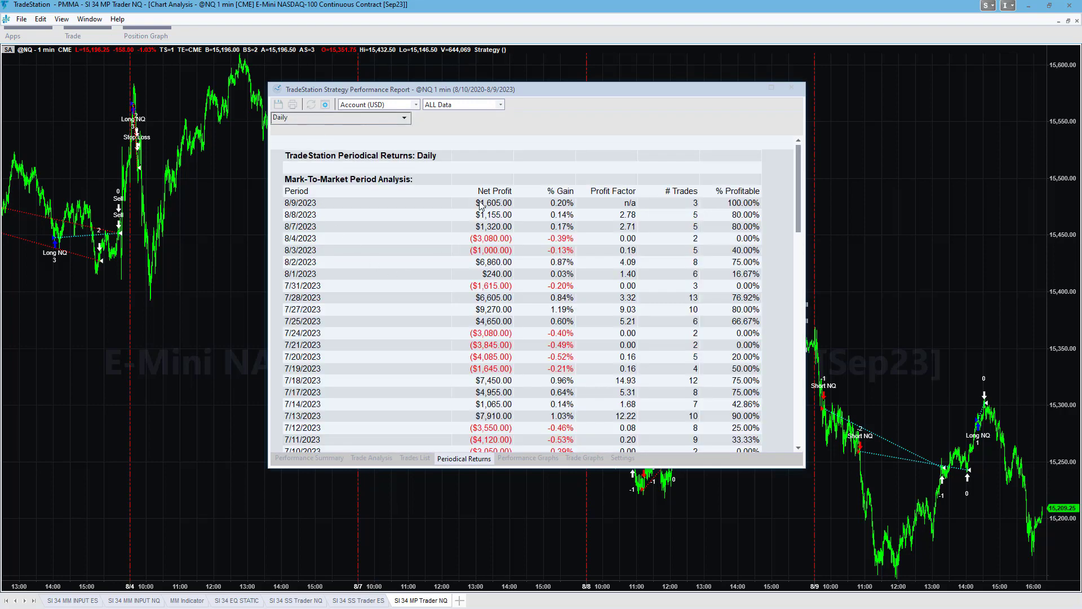
{"action": "mouse_move", "coordinate": [900, 168]}
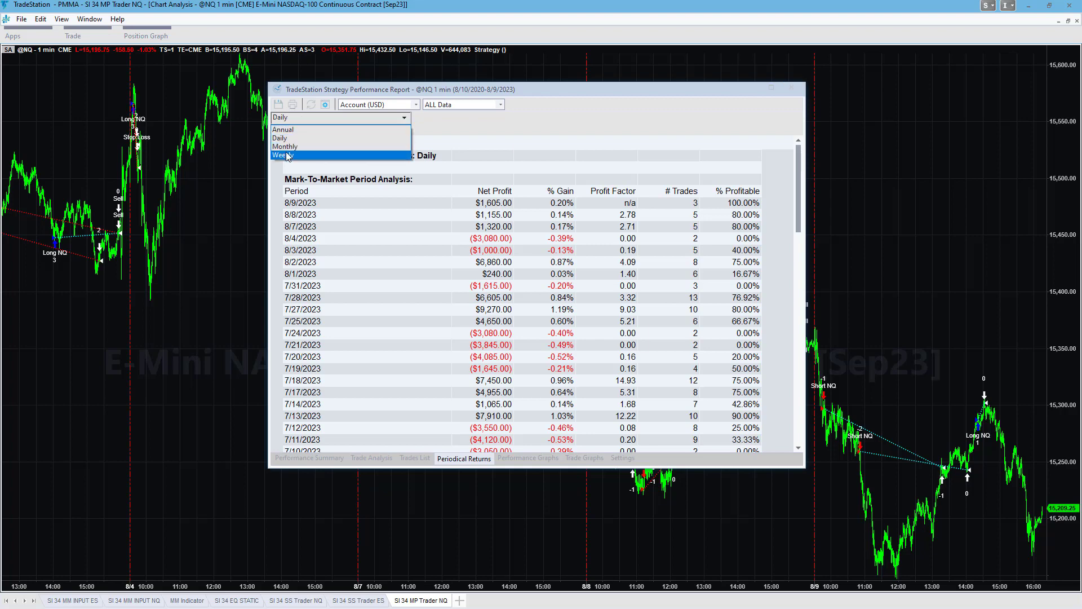
{"action": "left_click", "coordinate": [278, 156]}
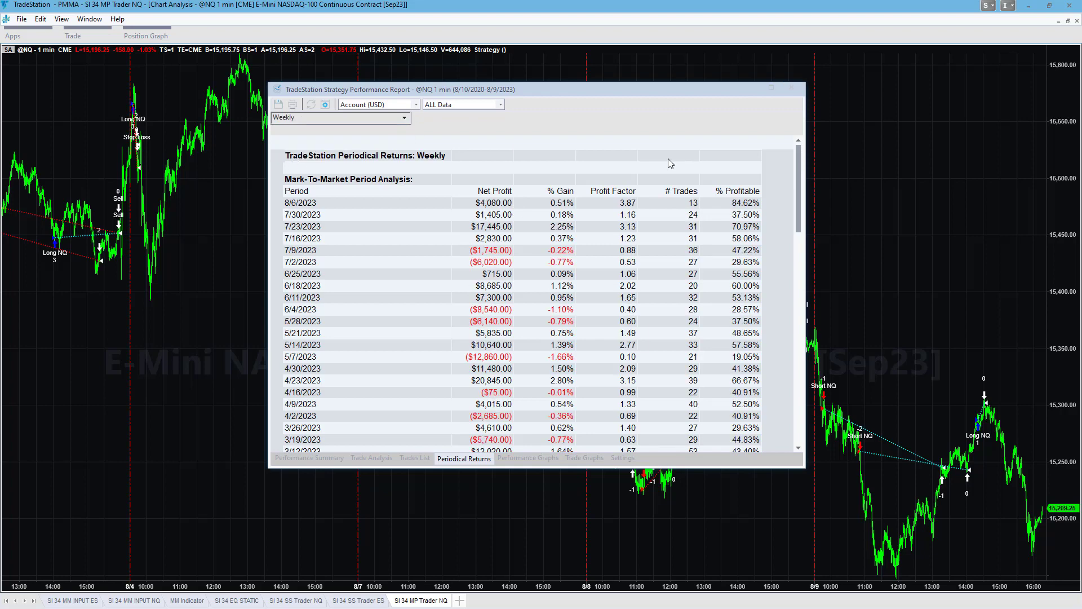
{"action": "mouse_move", "coordinate": [676, 262]}
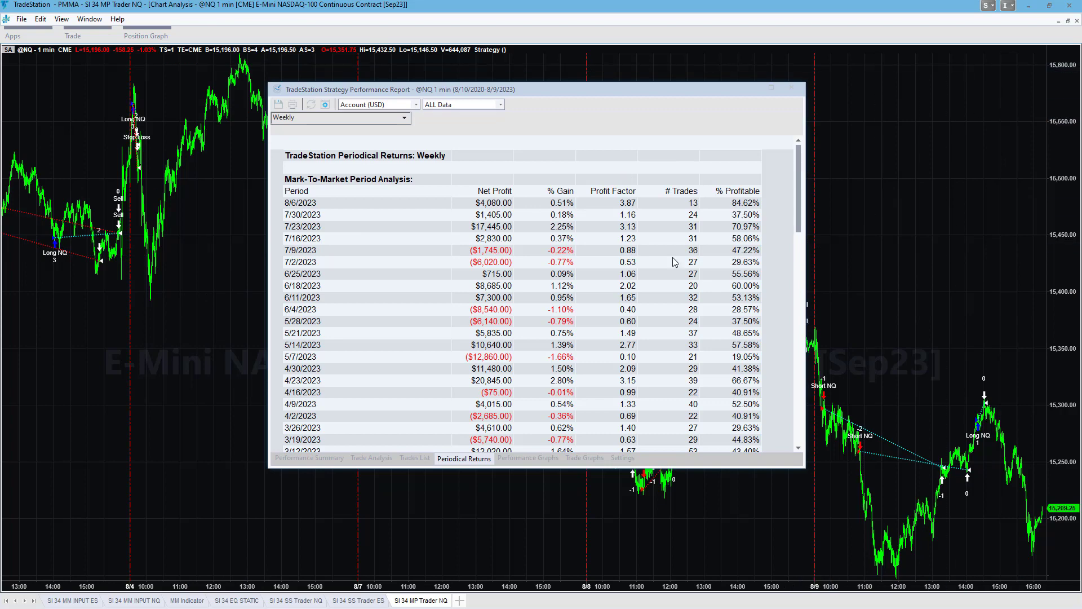
{"action": "left_click", "coordinate": [528, 458]}
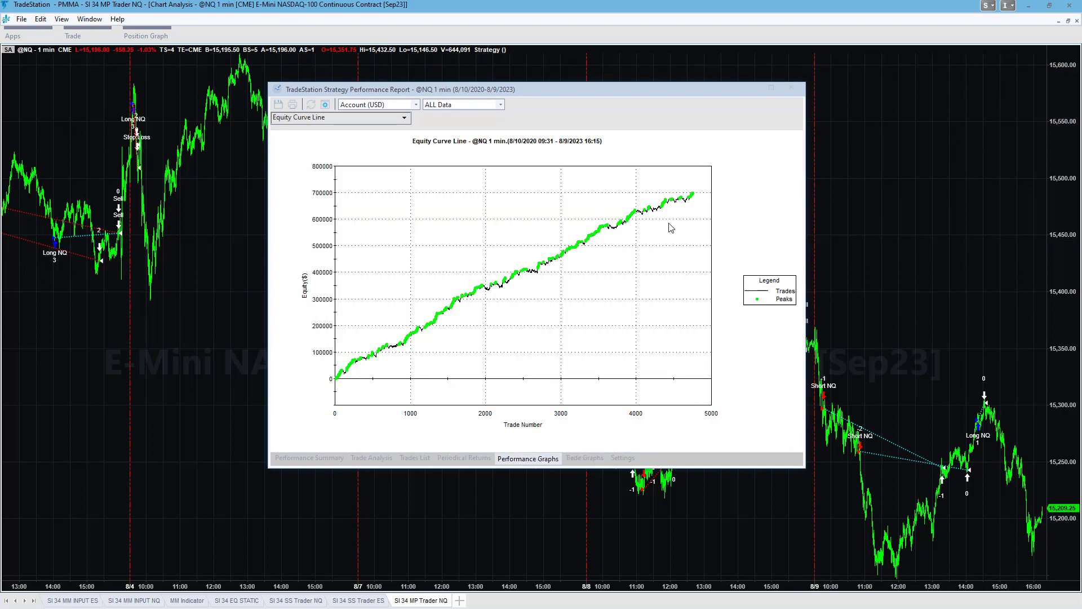
Recheck the NQ equity curve graph and return to the Performance Summary.
{"action": "left_click", "coordinate": [310, 458]}
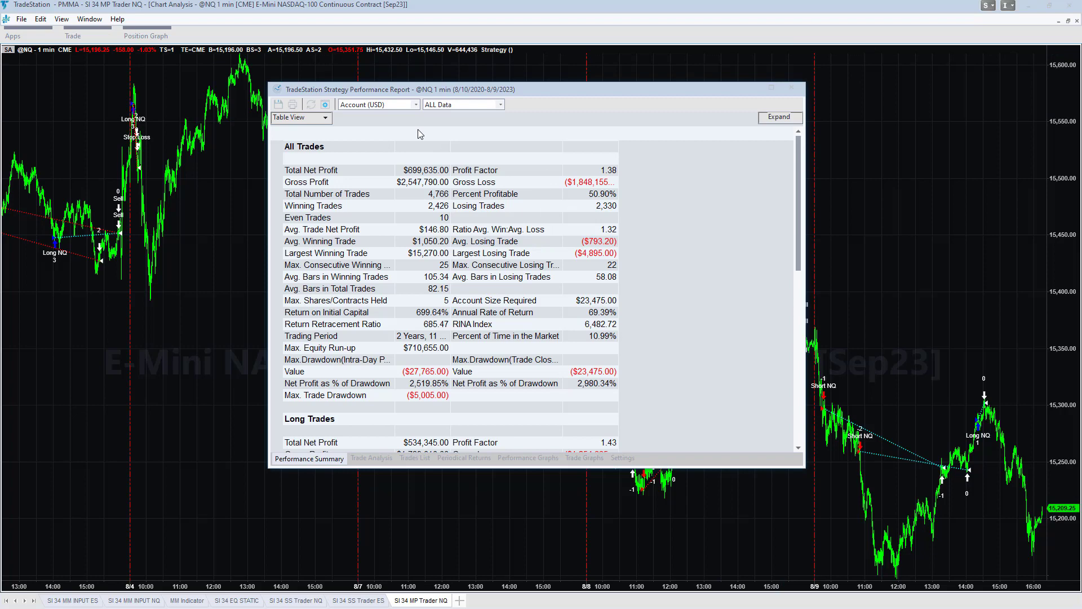
{"action": "mouse_move", "coordinate": [553, 406]}
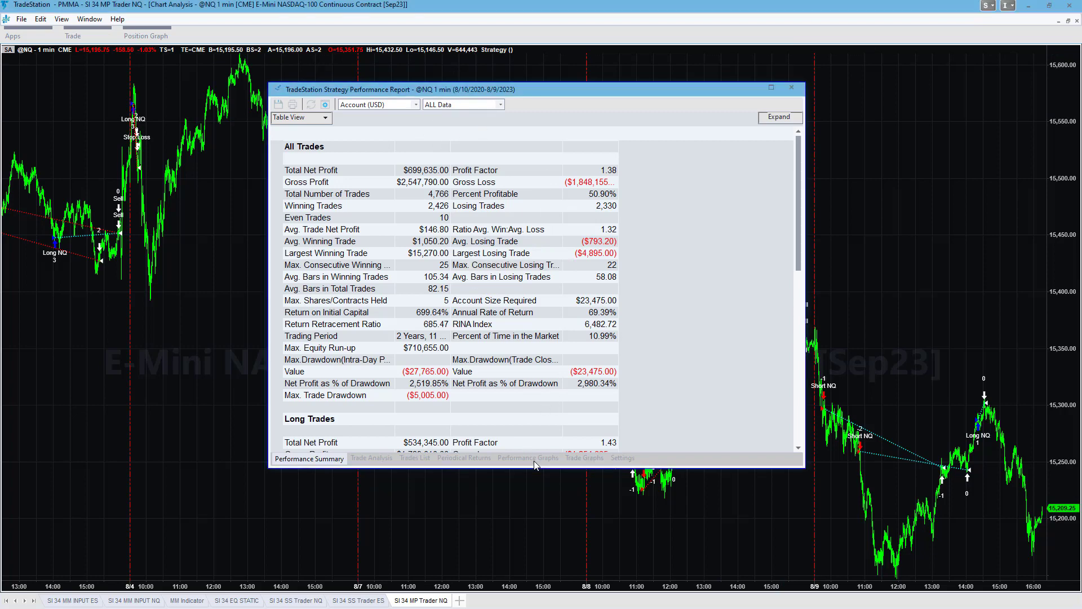
{"action": "left_click", "coordinate": [528, 457]}
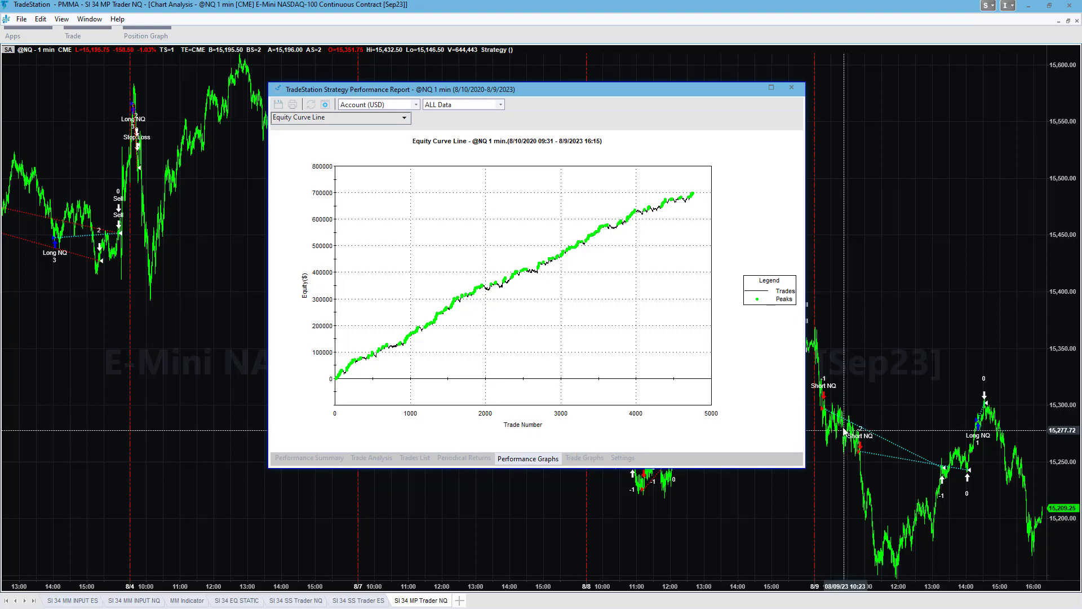
{"action": "mouse_move", "coordinate": [517, 412]}
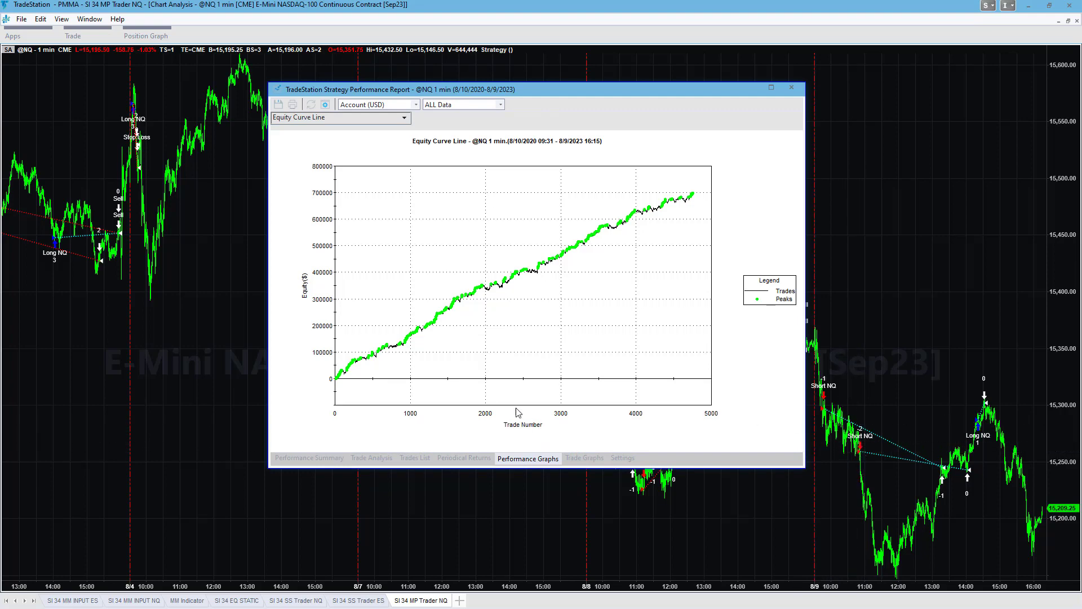
{"action": "left_click", "coordinate": [308, 458]}
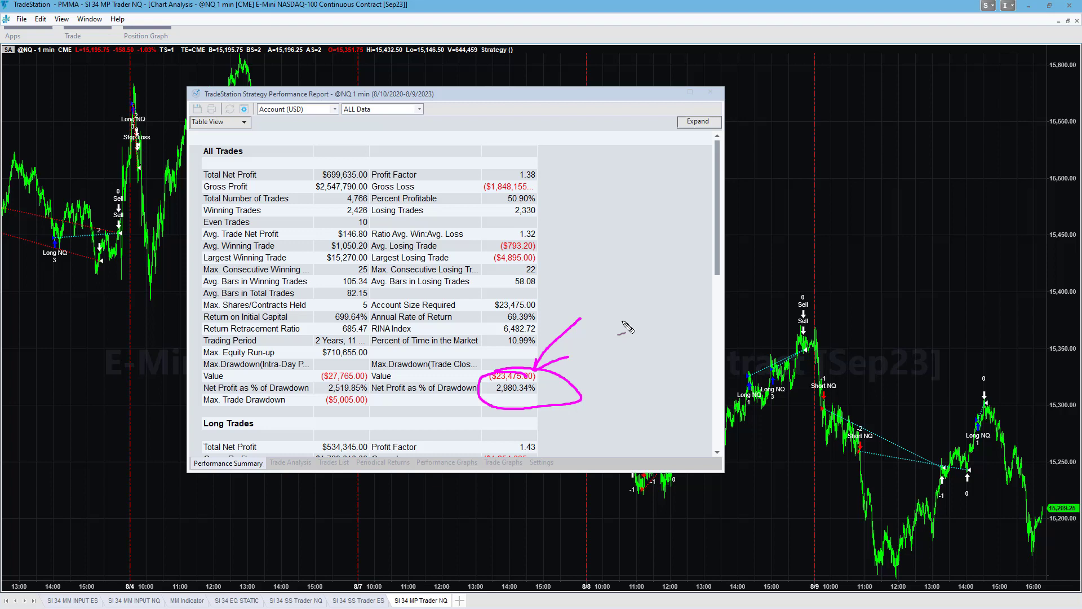
{"action": "mouse_move", "coordinate": [373, 166]}
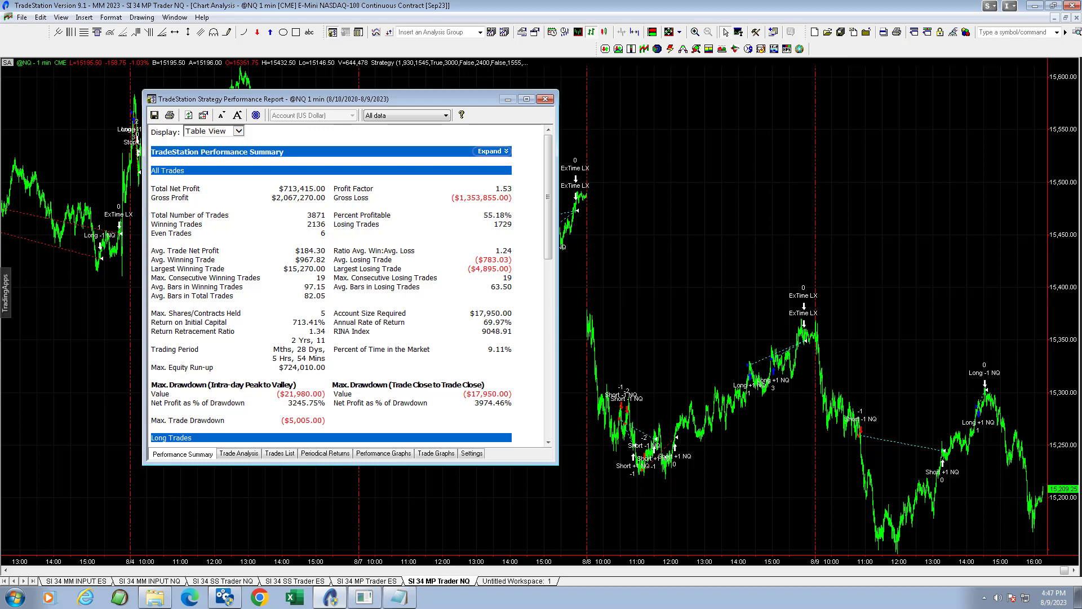
{"action": "mouse_move", "coordinate": [516, 176]}
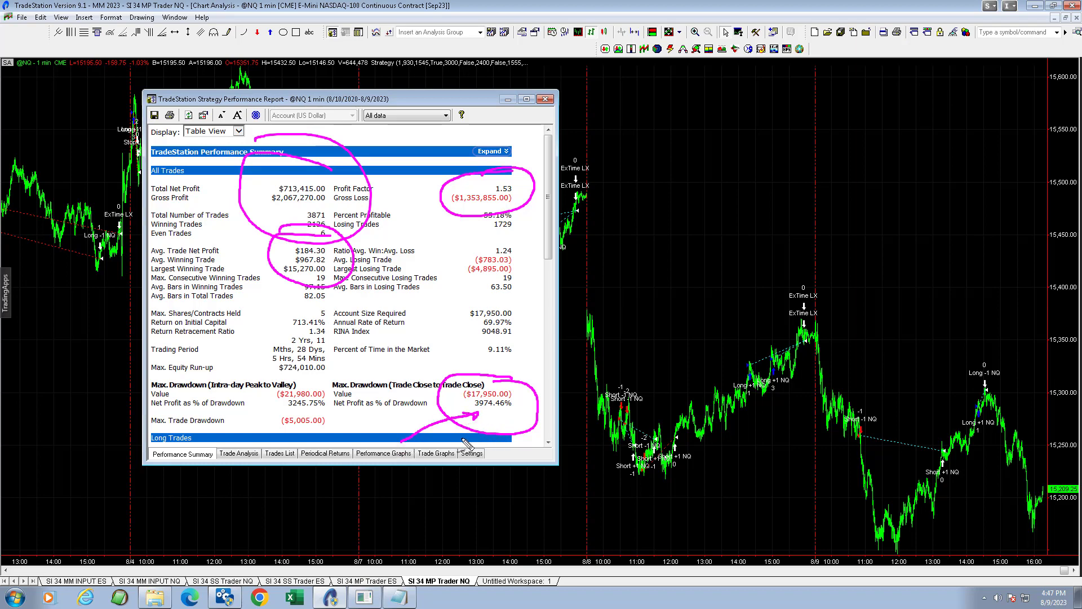
{"action": "mouse_move", "coordinate": [379, 553]}
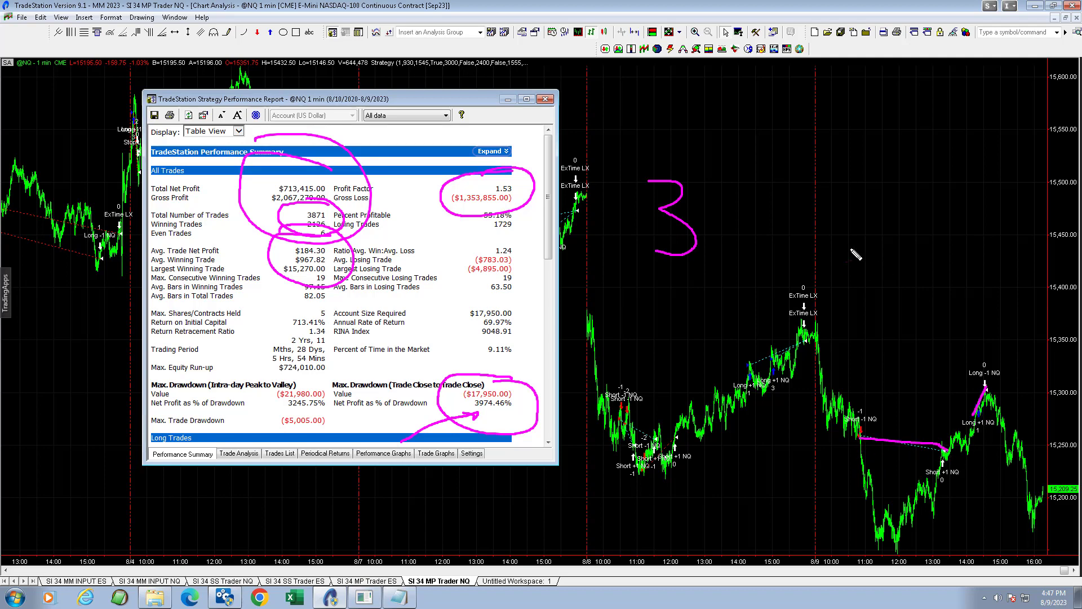
{"action": "mouse_move", "coordinate": [987, 342]}
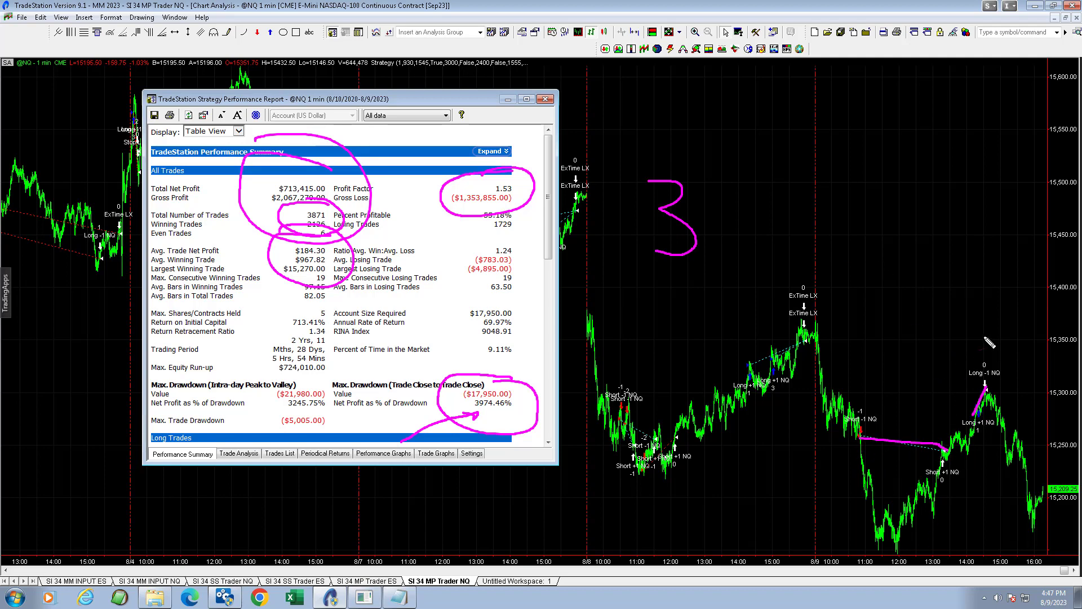
{"action": "mouse_move", "coordinate": [808, 438]}
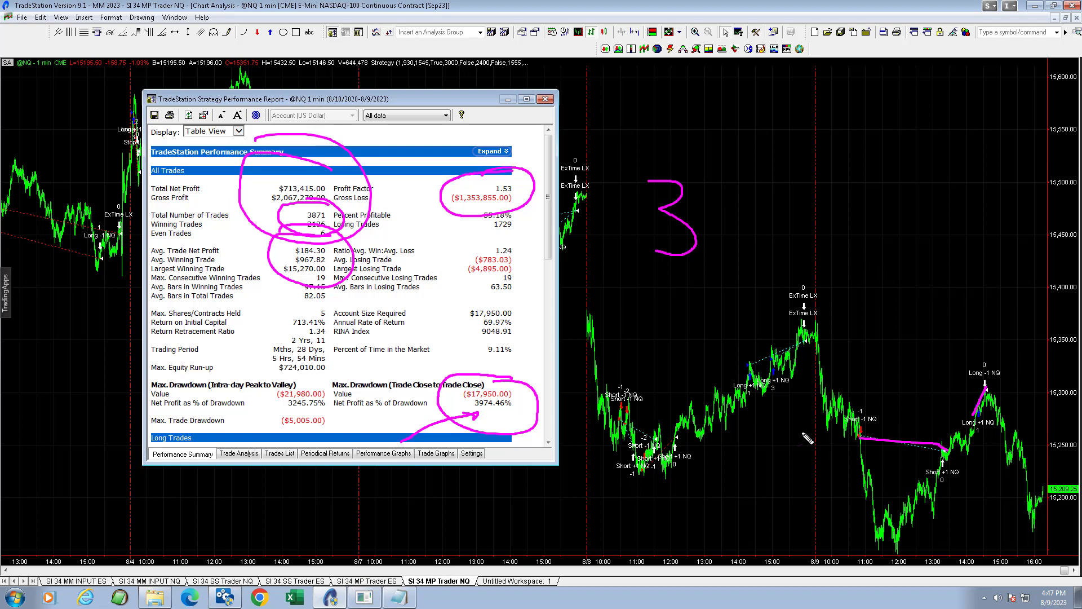
{"action": "mouse_move", "coordinate": [419, 181]}
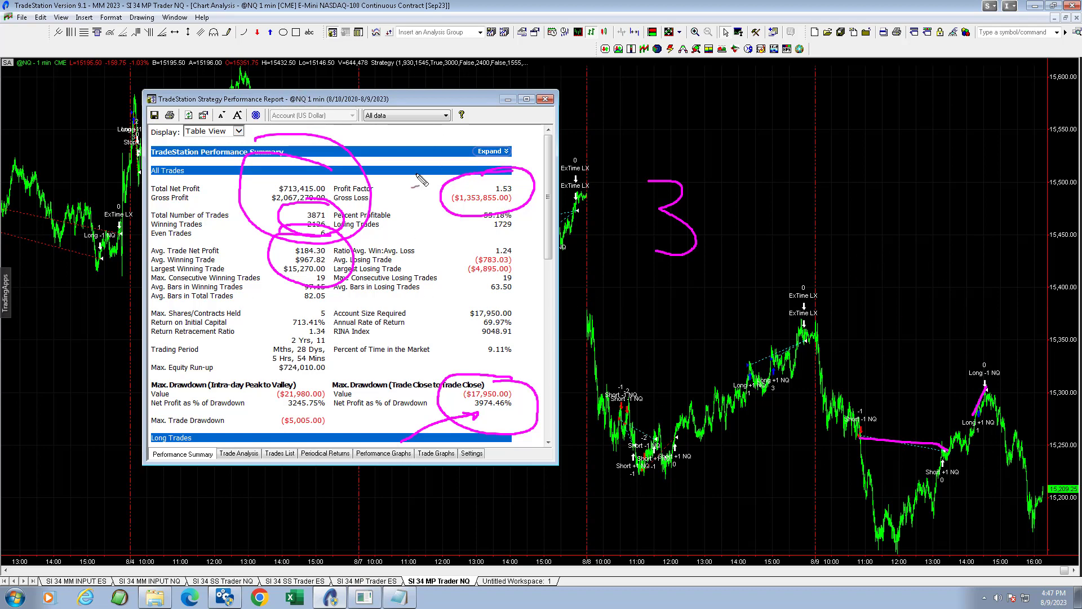
{"action": "mouse_move", "coordinate": [800, 278]}
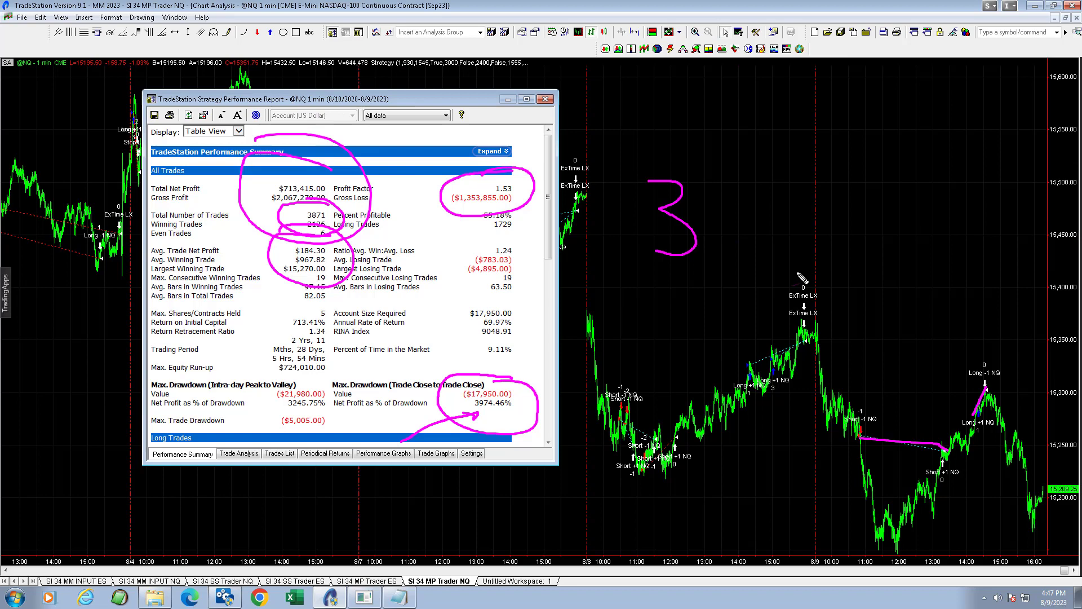
{"action": "mouse_move", "coordinate": [639, 242]}
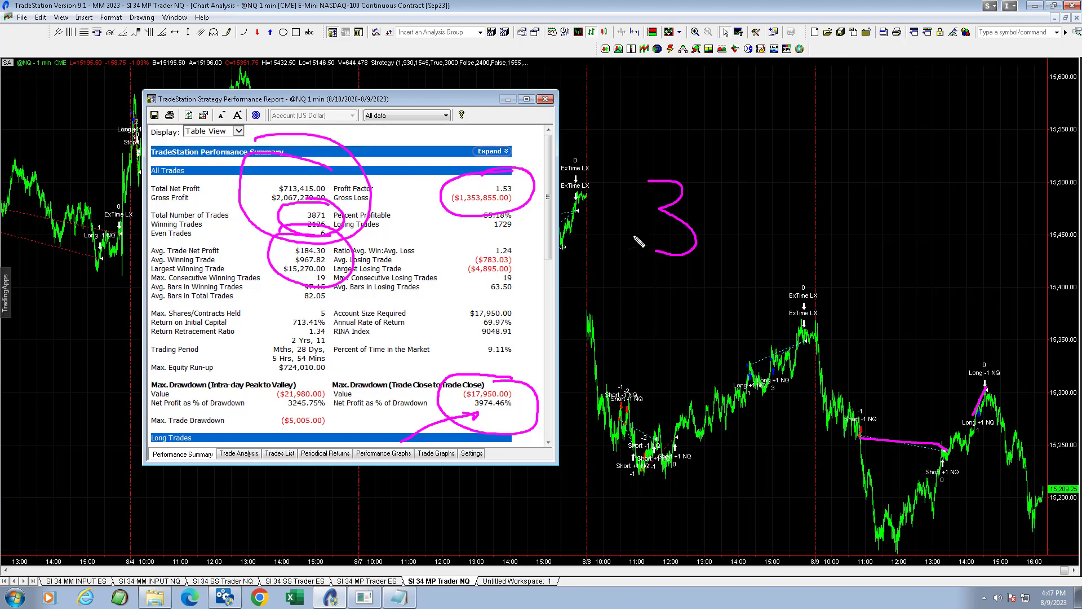
{"action": "mouse_move", "coordinate": [639, 240]}
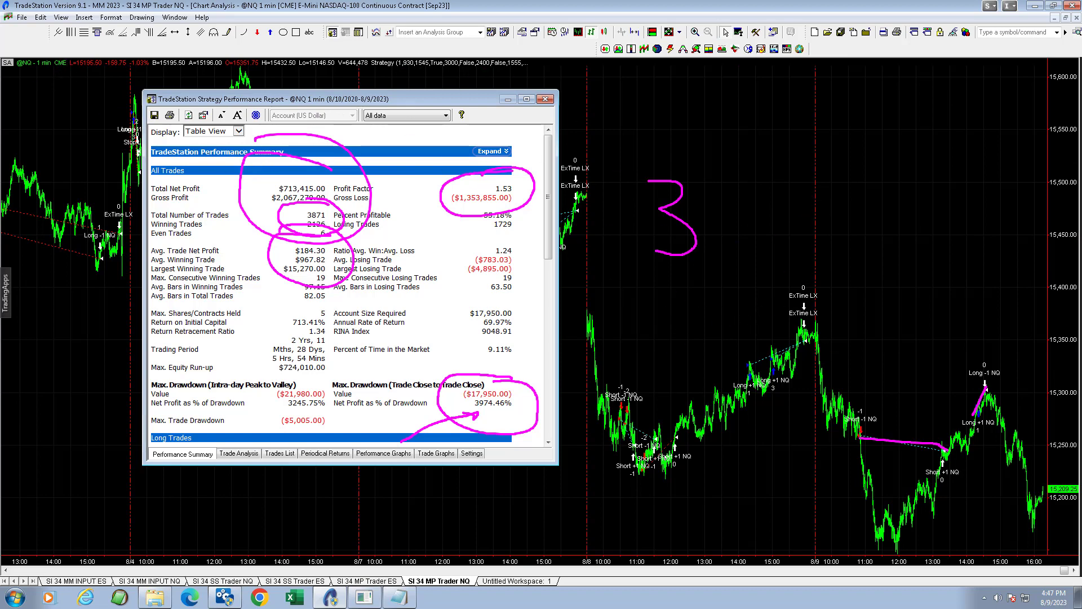
Bring the Excel Youtube Daily PL sheet to the front.
{"action": "left_click", "coordinate": [292, 596]}
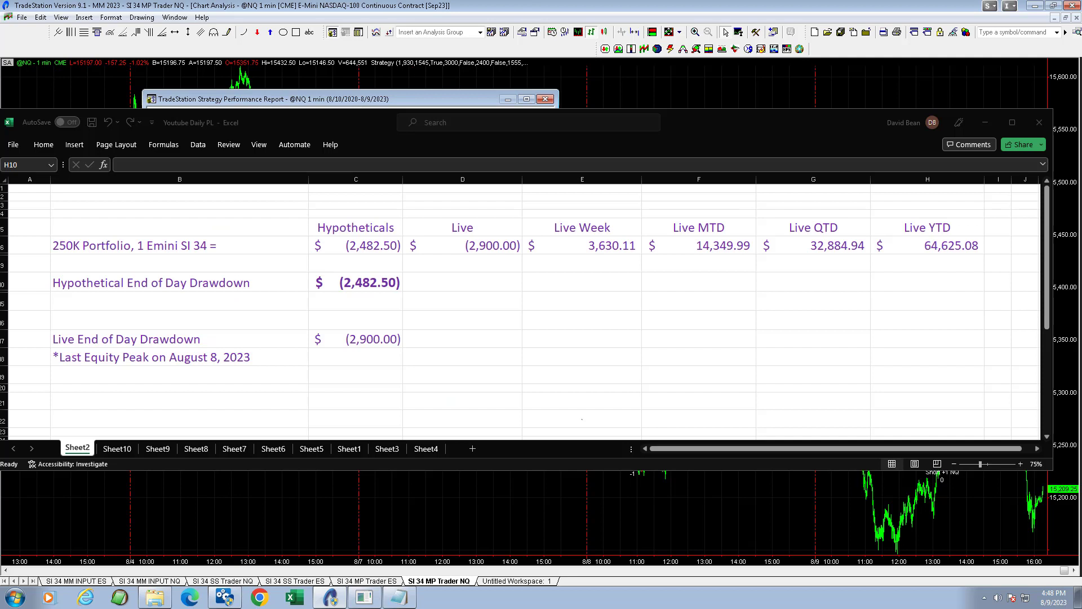